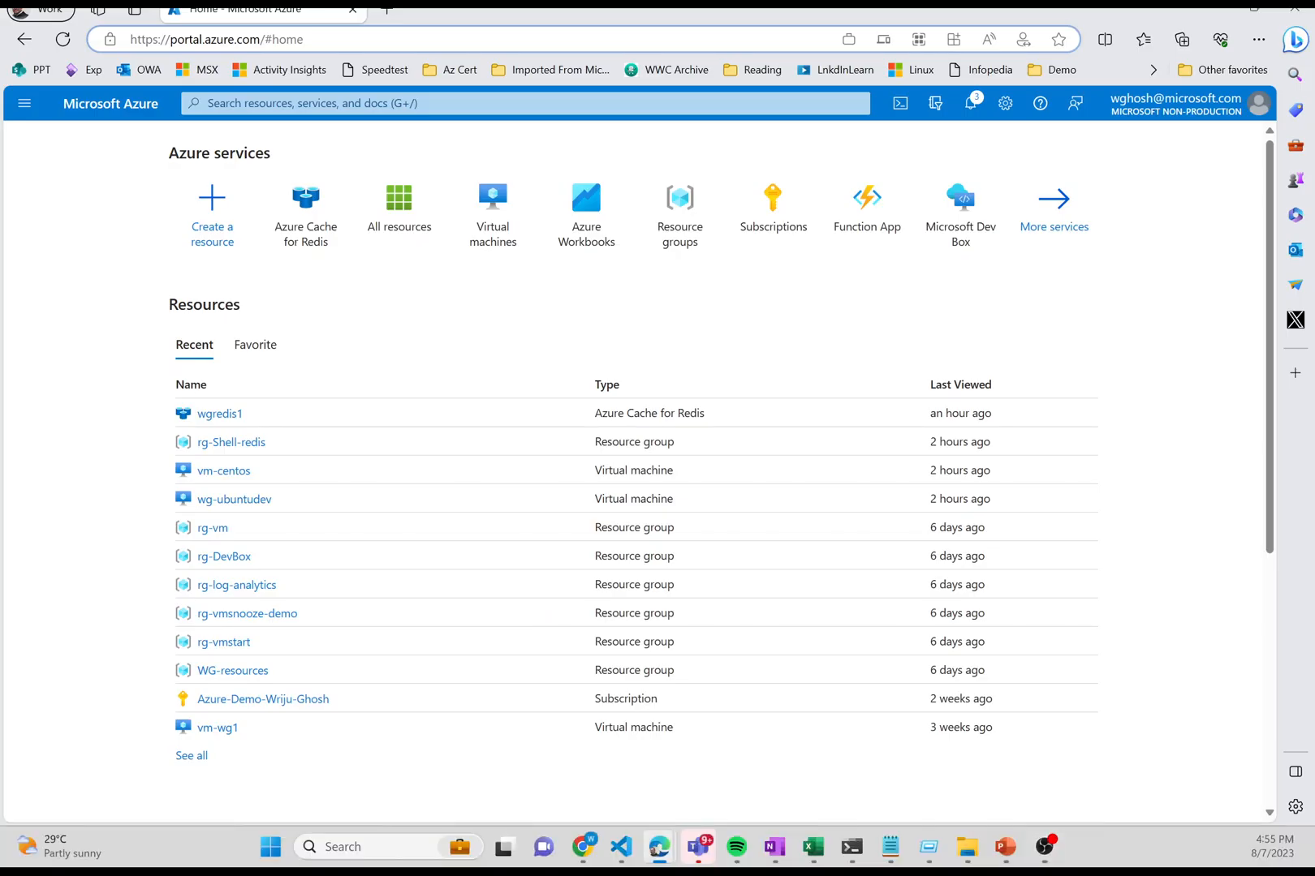
{"action": "mouse_move", "coordinate": [306, 215]}
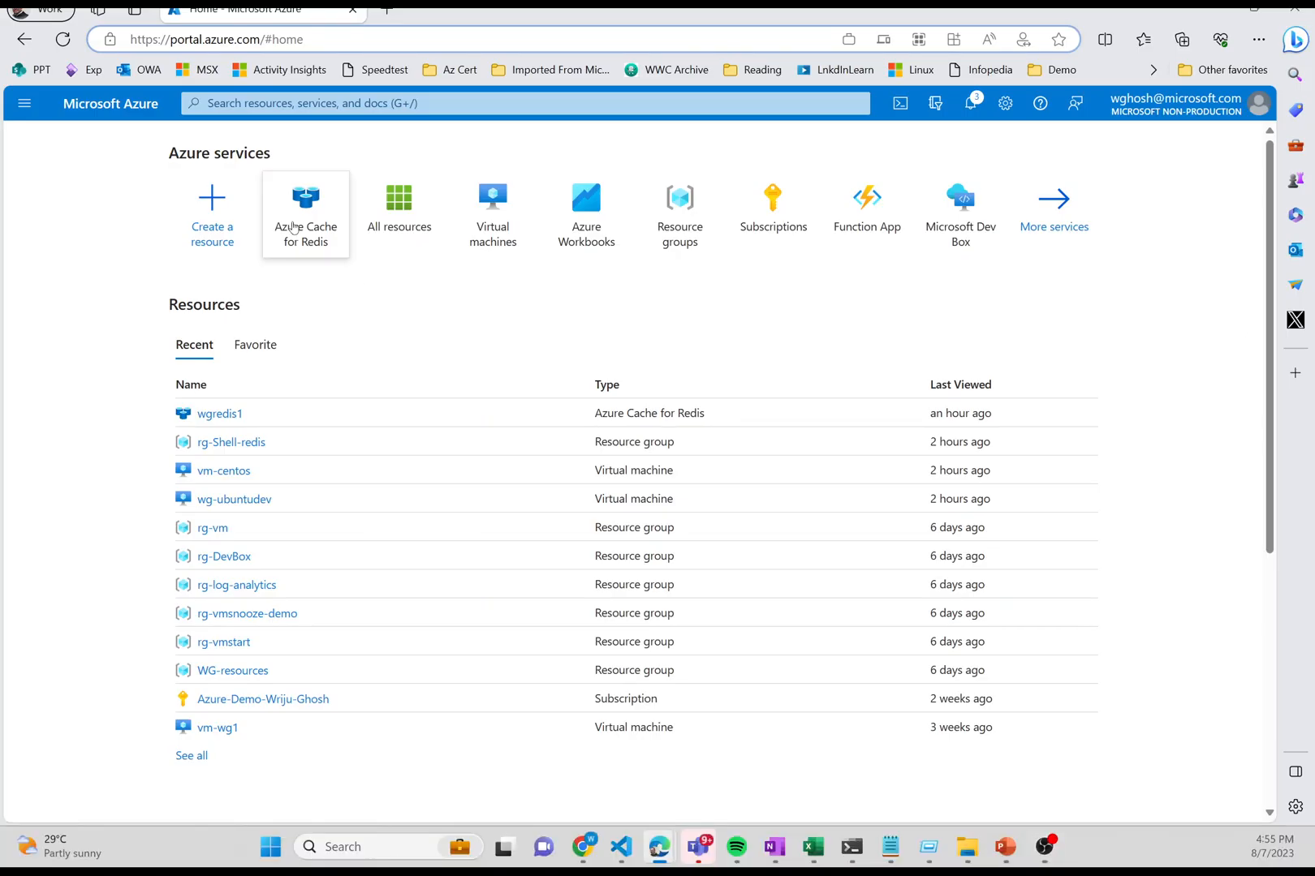
Step: From Create a resource, search the Marketplace for 'azure cache for redis' and open its offering
{"action": "left_click", "coordinate": [211, 215]}
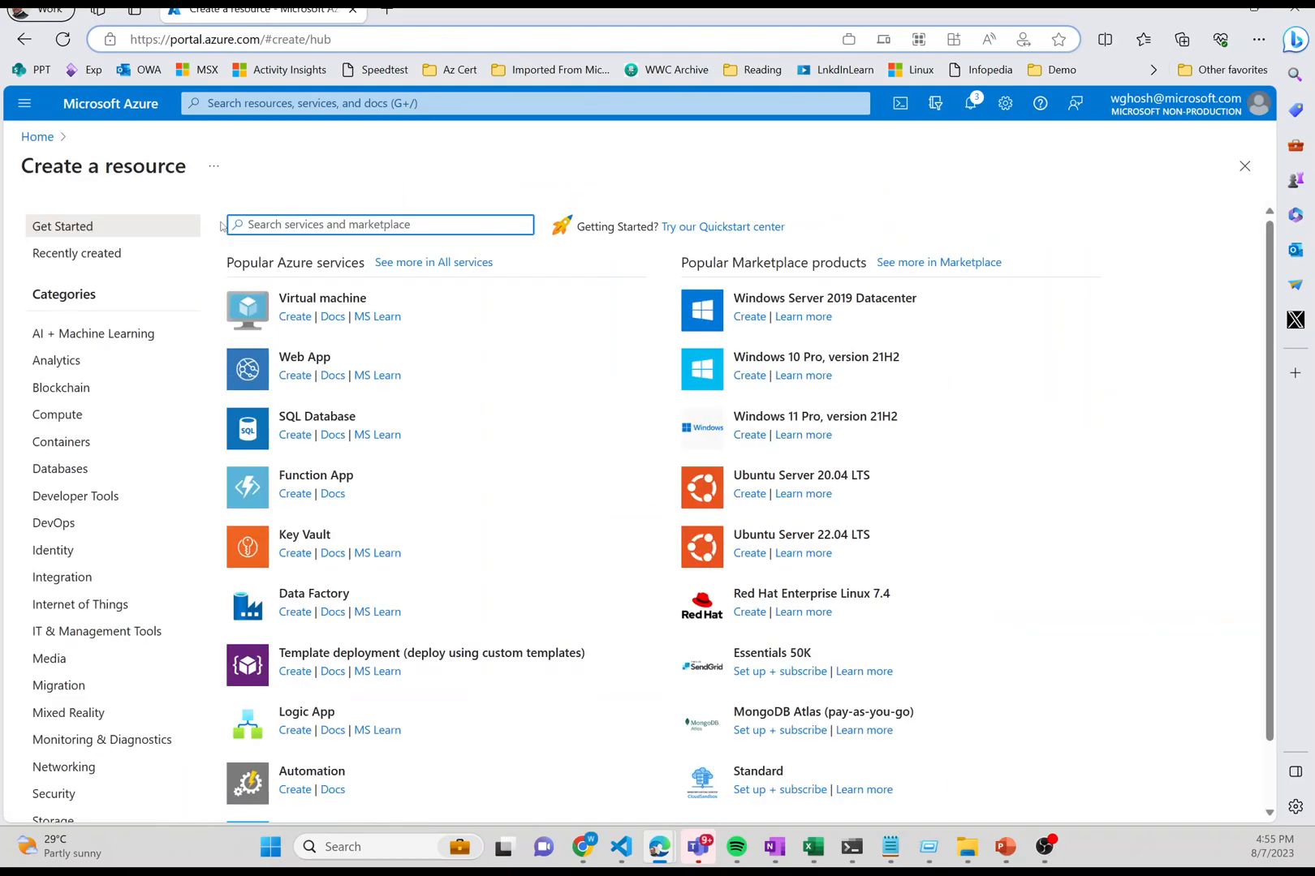
{"action": "type", "text": "Azure"}
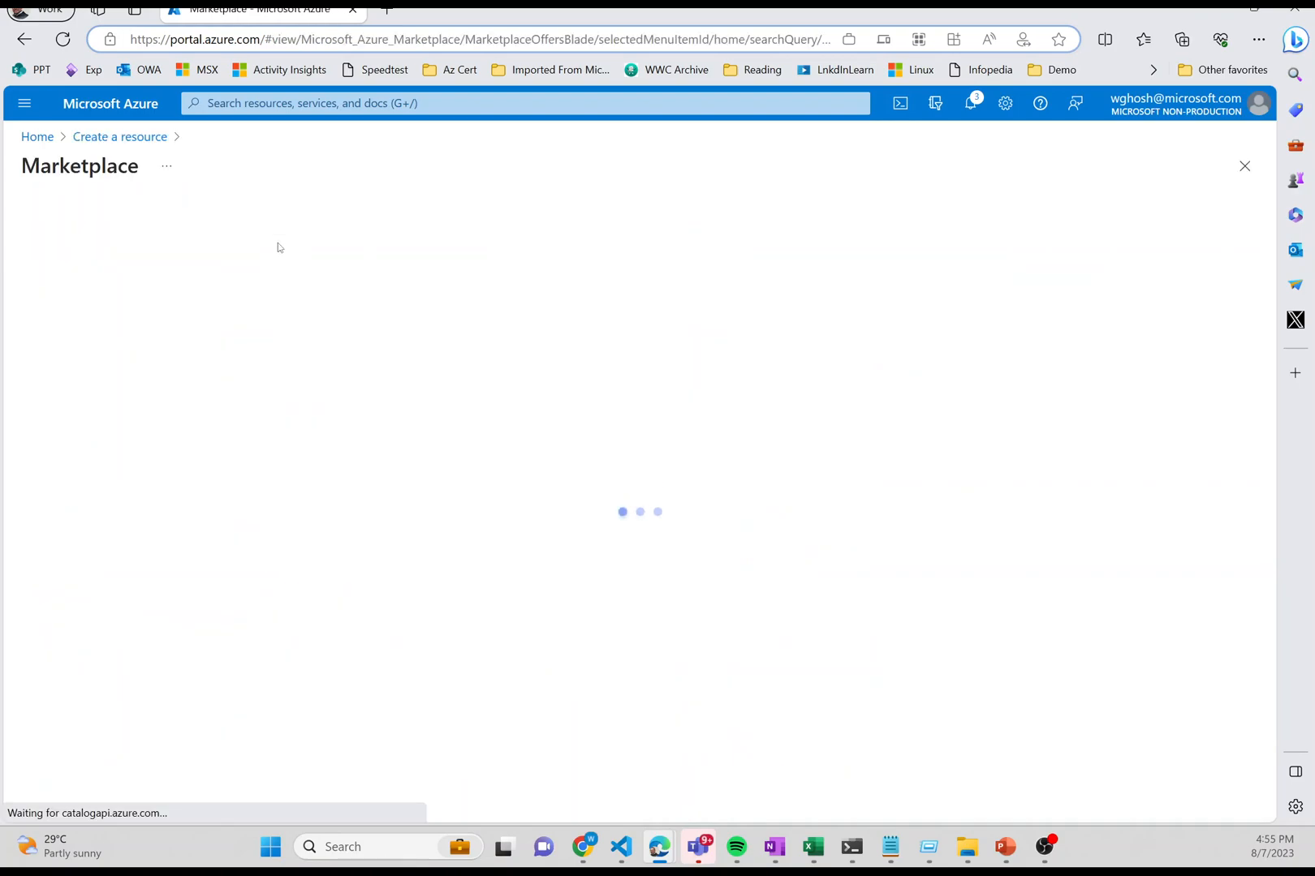
{"action": "type", "text": "azure cache for redis"}
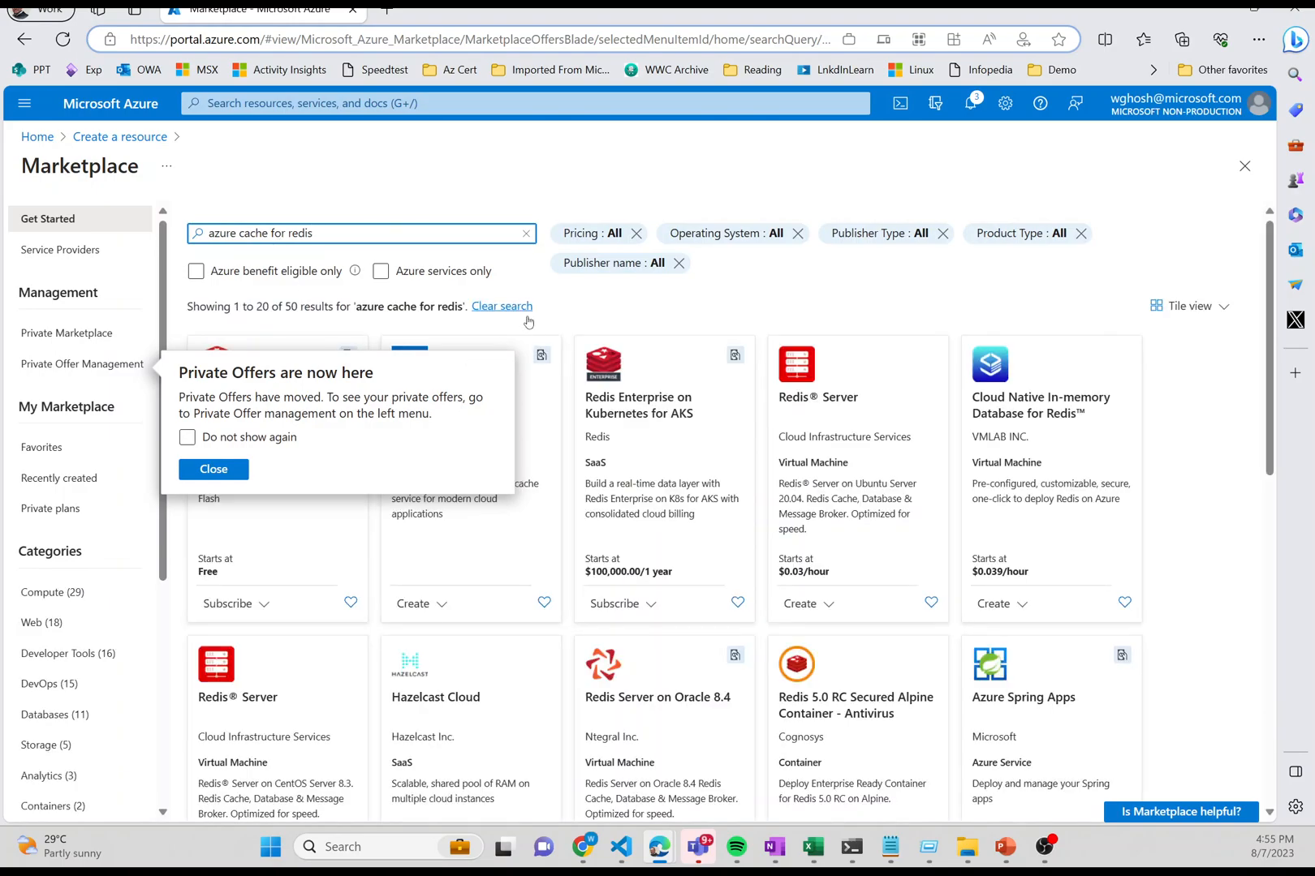
{"action": "left_click", "coordinate": [212, 469]}
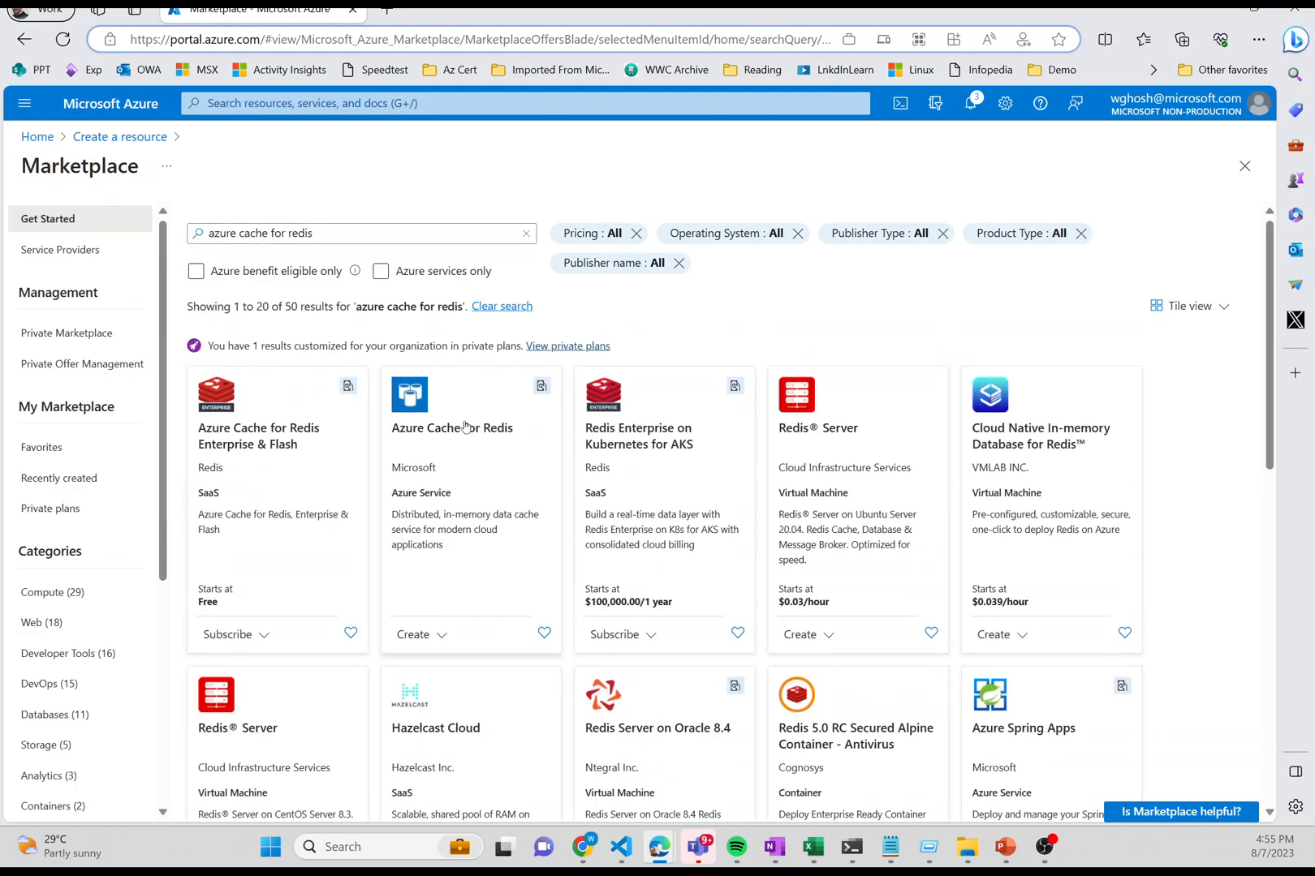
{"action": "left_click", "coordinate": [452, 427]}
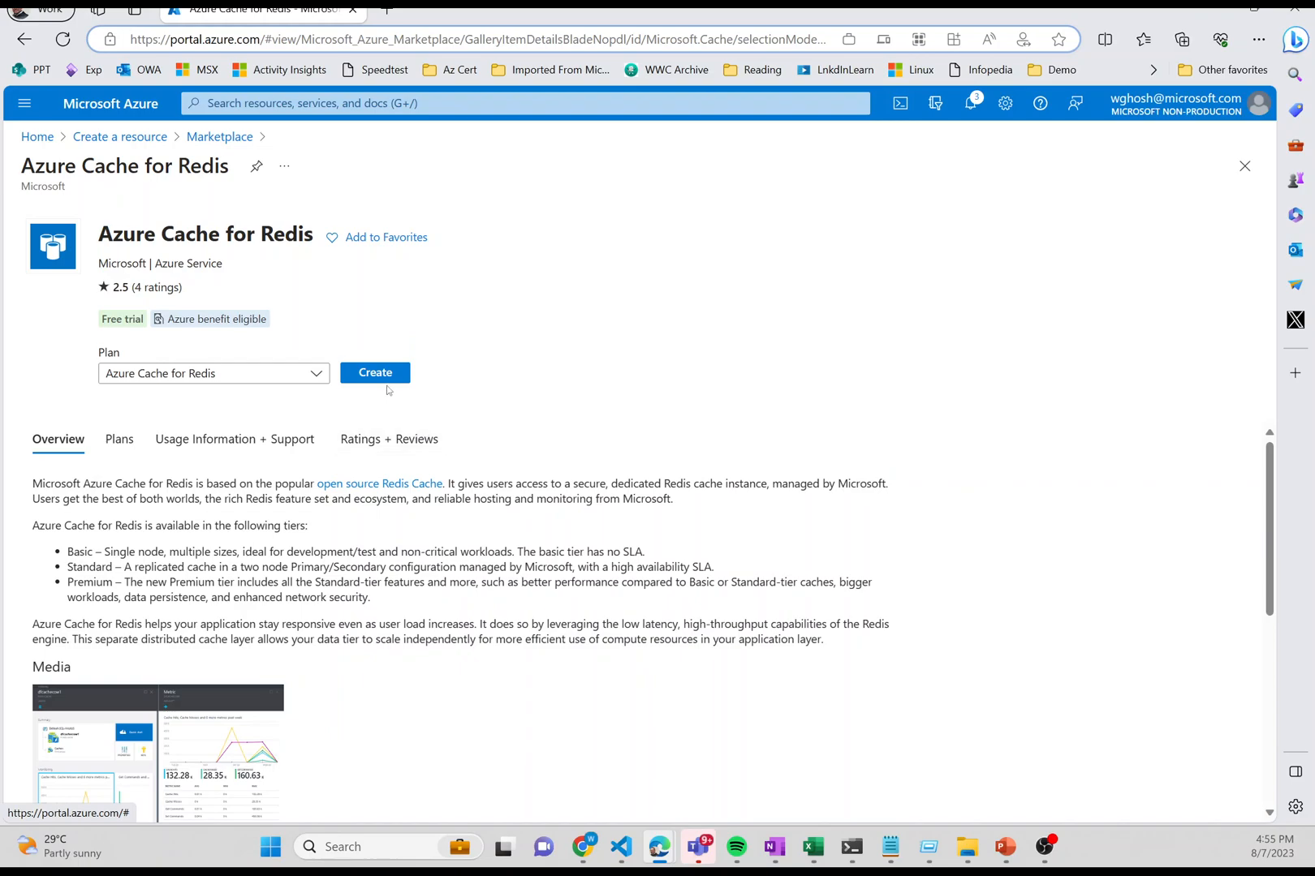
Step: Create a new Redis cache with cache type Basic C0 (250 MB, No SLA) and continue to Networking
{"action": "left_click", "coordinate": [375, 372]}
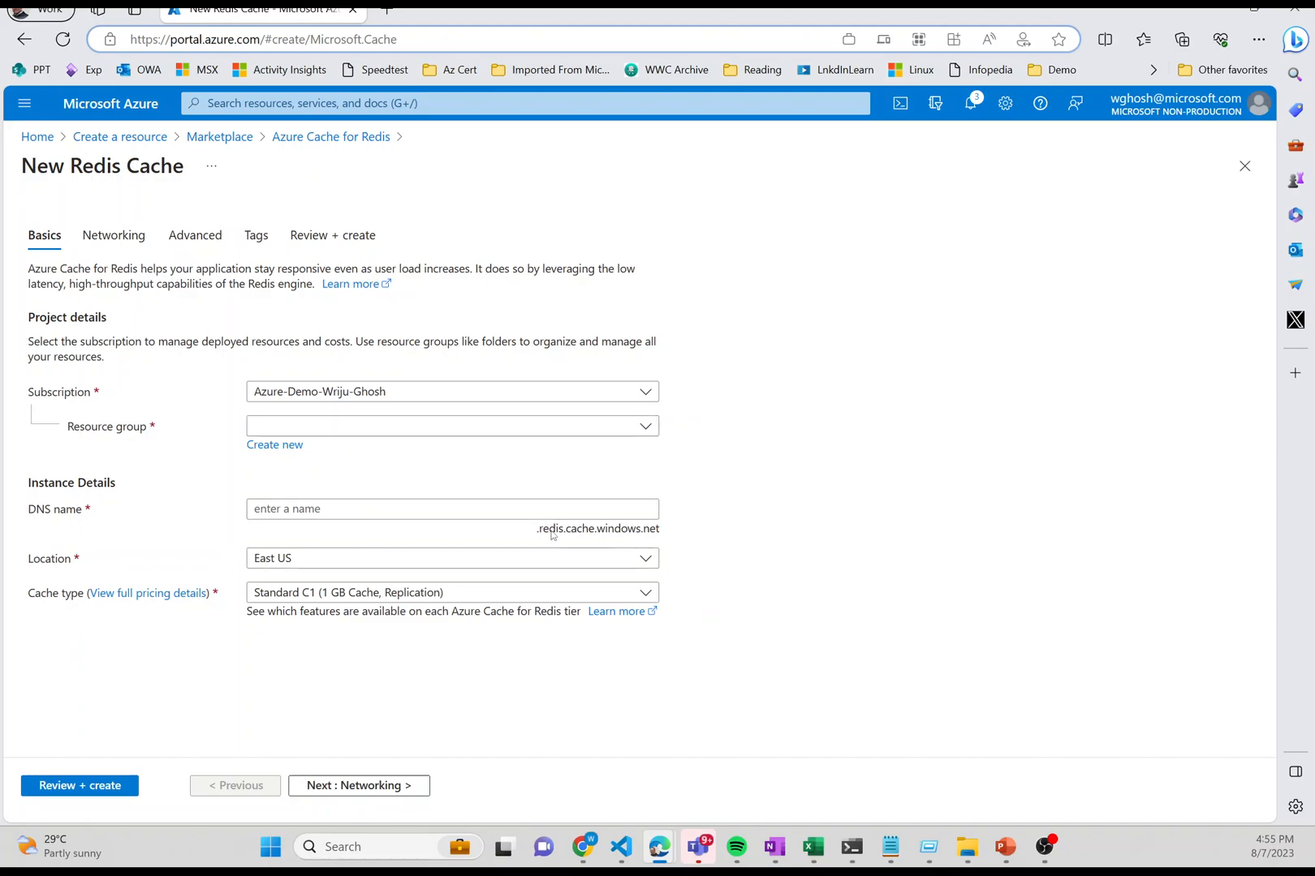
{"action": "double_click", "coordinate": [551, 529]}
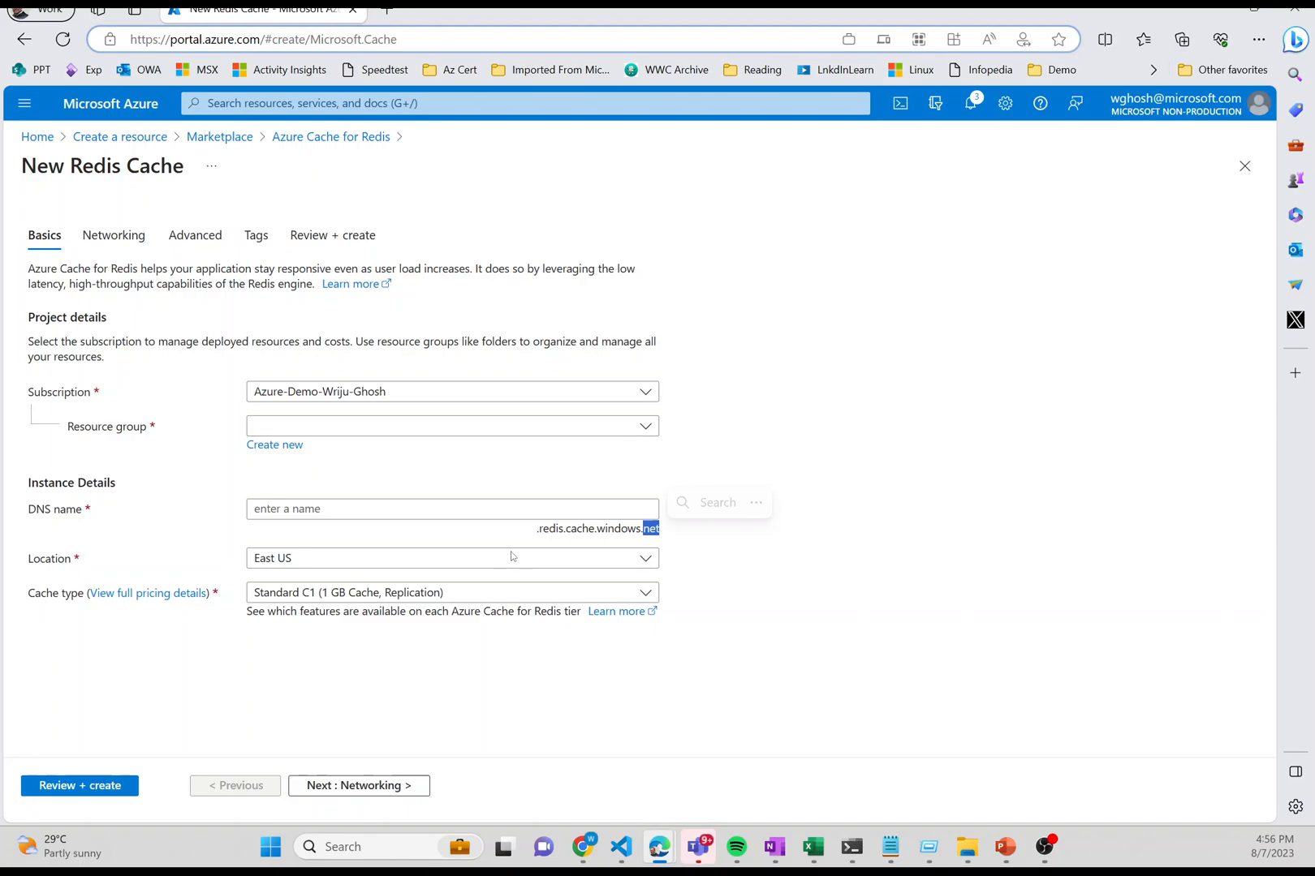
{"action": "left_click", "coordinate": [451, 592]}
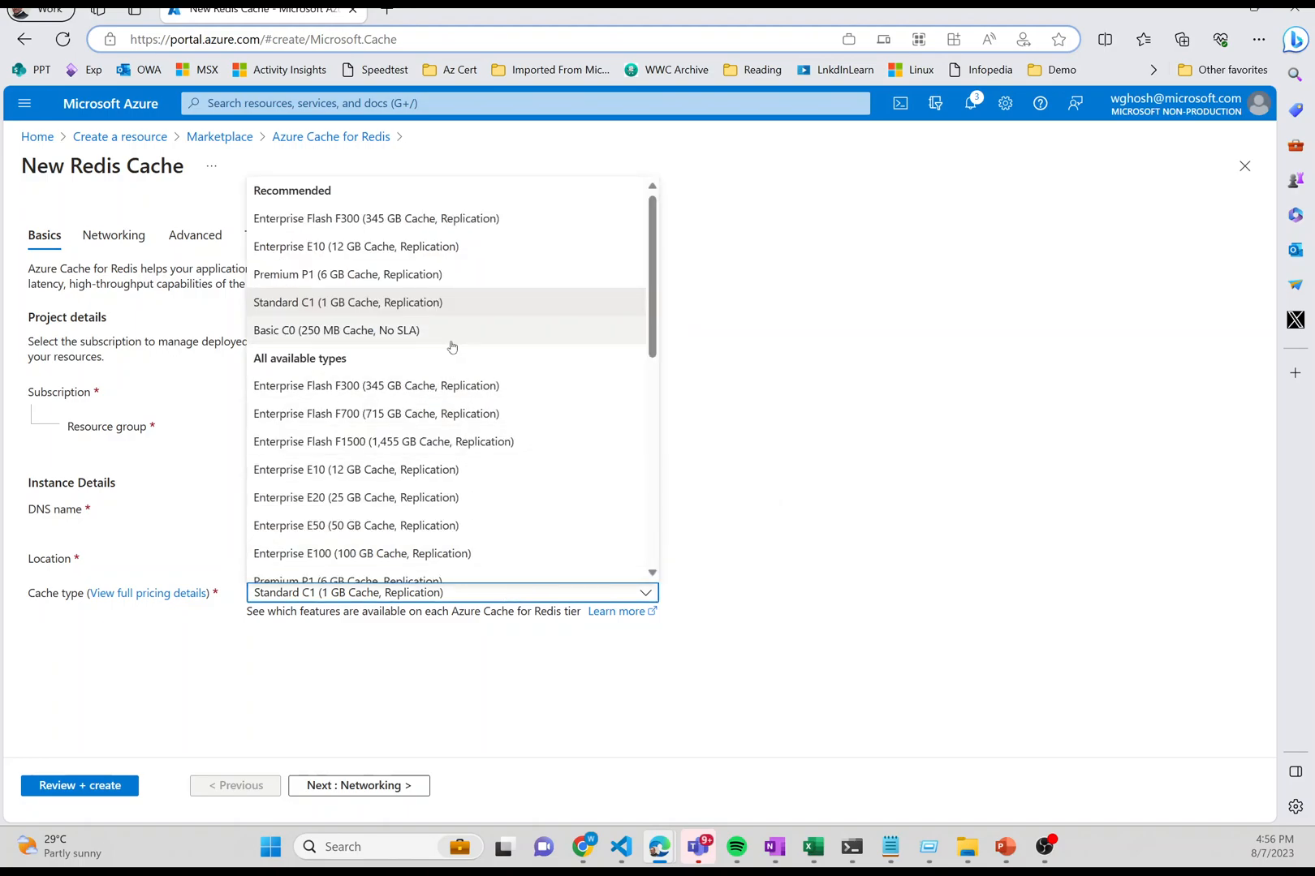
{"action": "left_click", "coordinate": [335, 329]}
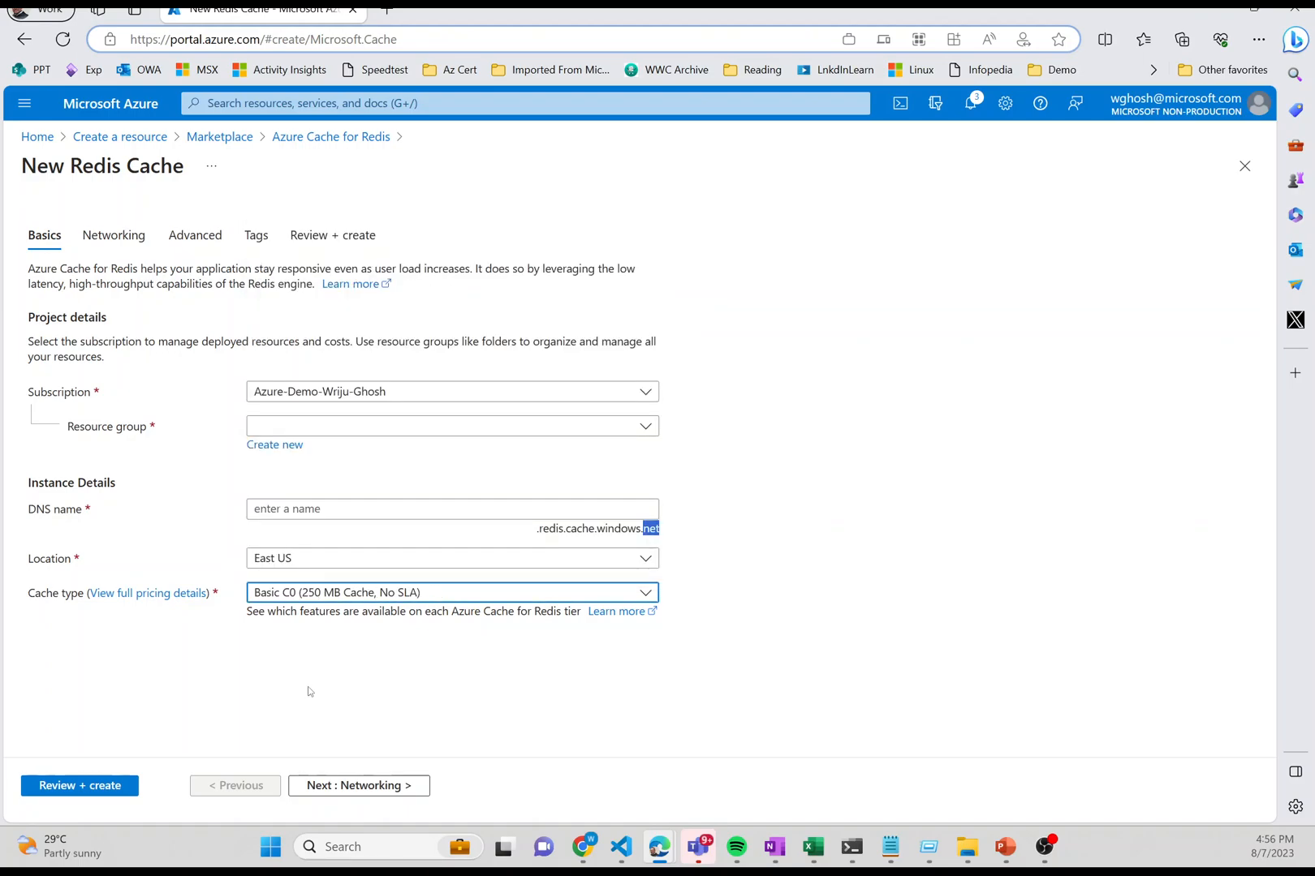
{"action": "left_click", "coordinate": [358, 786]}
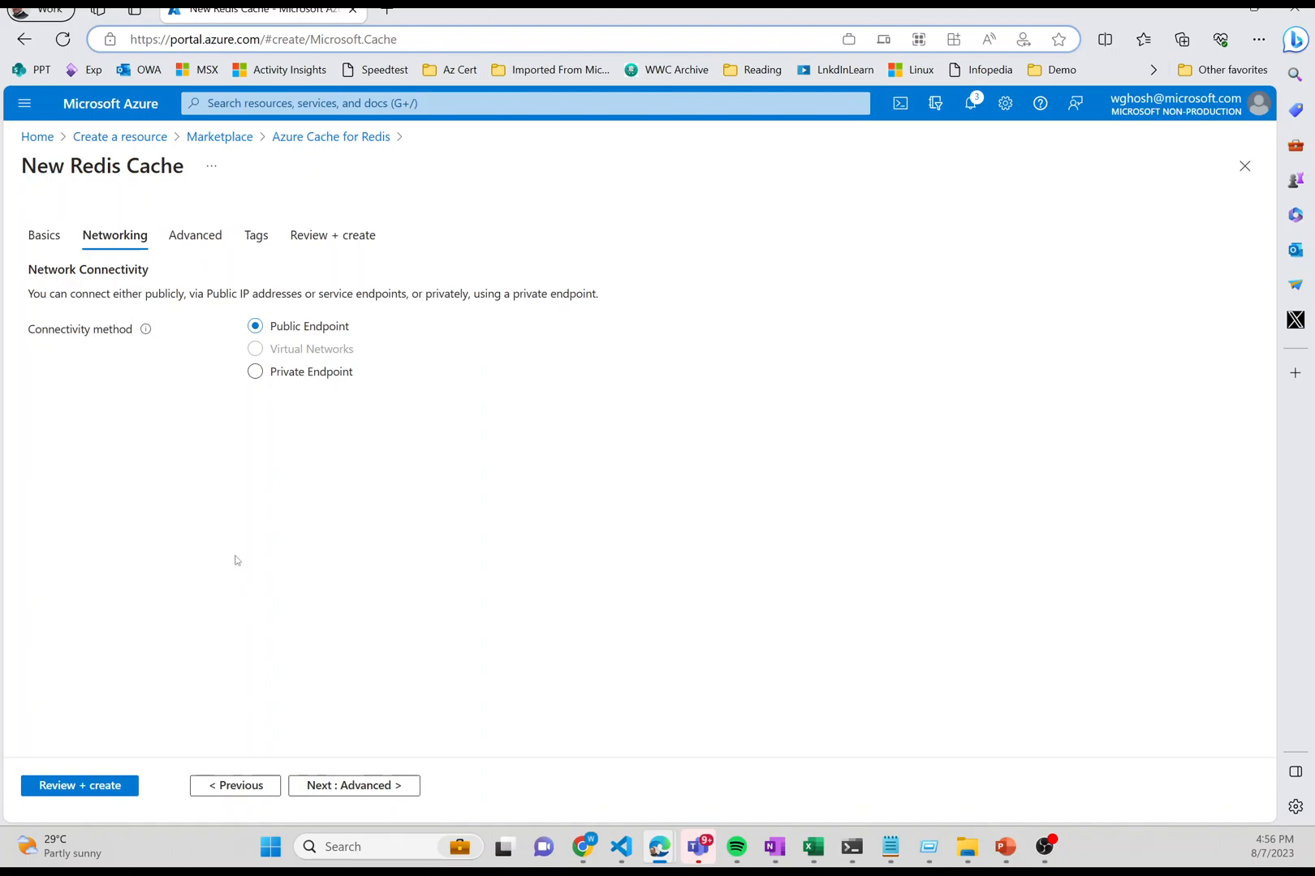
{"action": "mouse_move", "coordinate": [289, 356]}
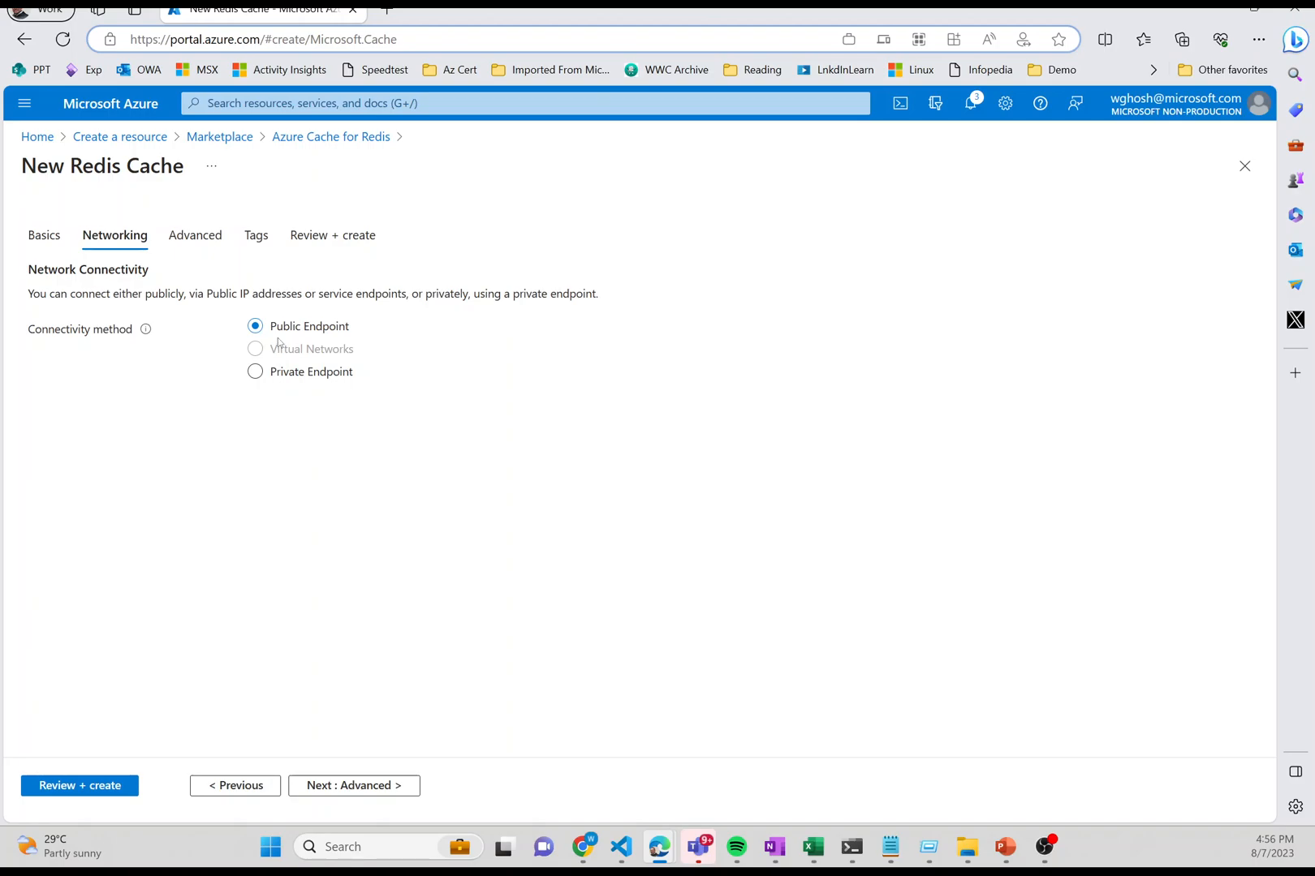
{"action": "mouse_move", "coordinate": [195, 234]}
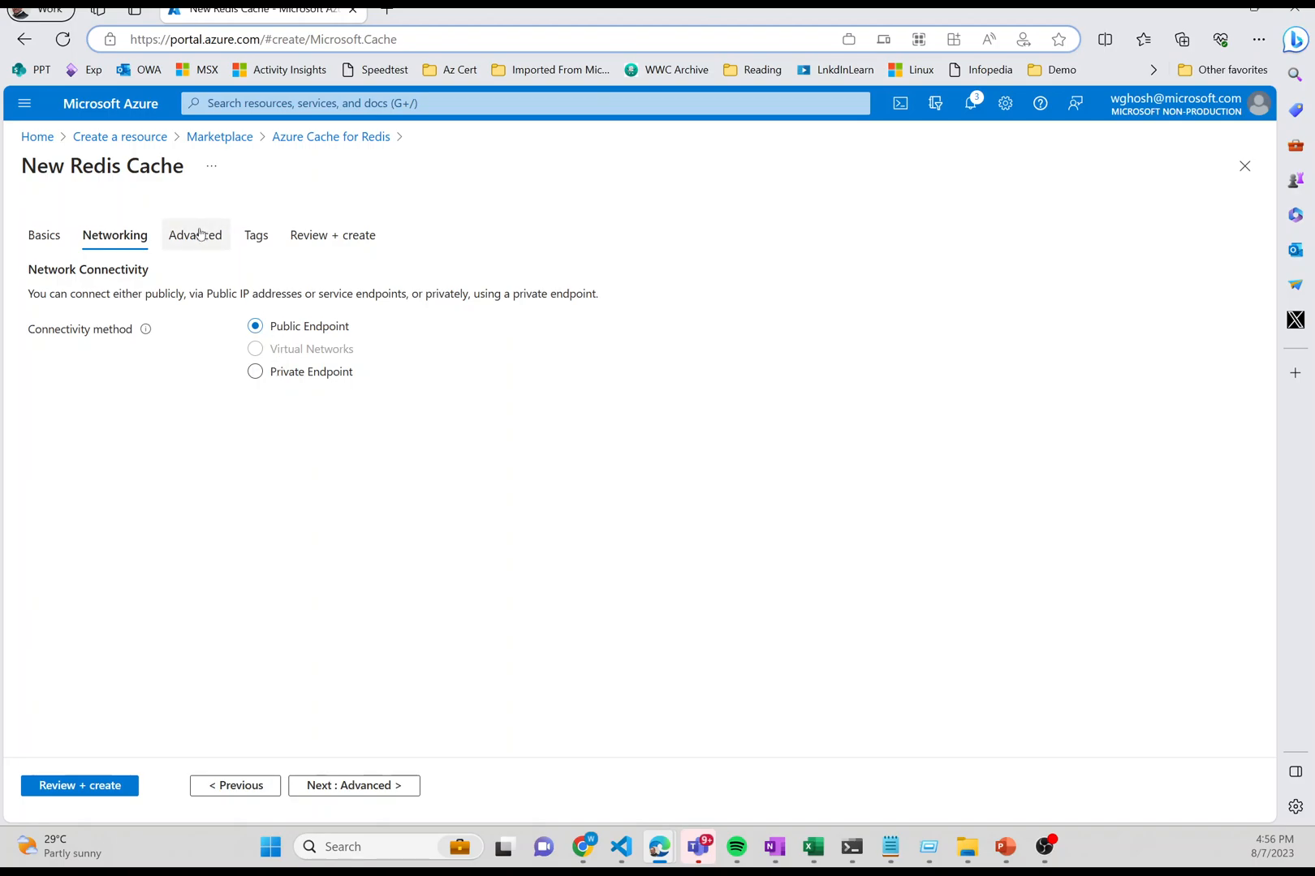
Step: Review the Advanced tab, toggling Non-TLS port on and off, then the Tags and Review + create tabs
{"action": "left_click", "coordinate": [195, 234]}
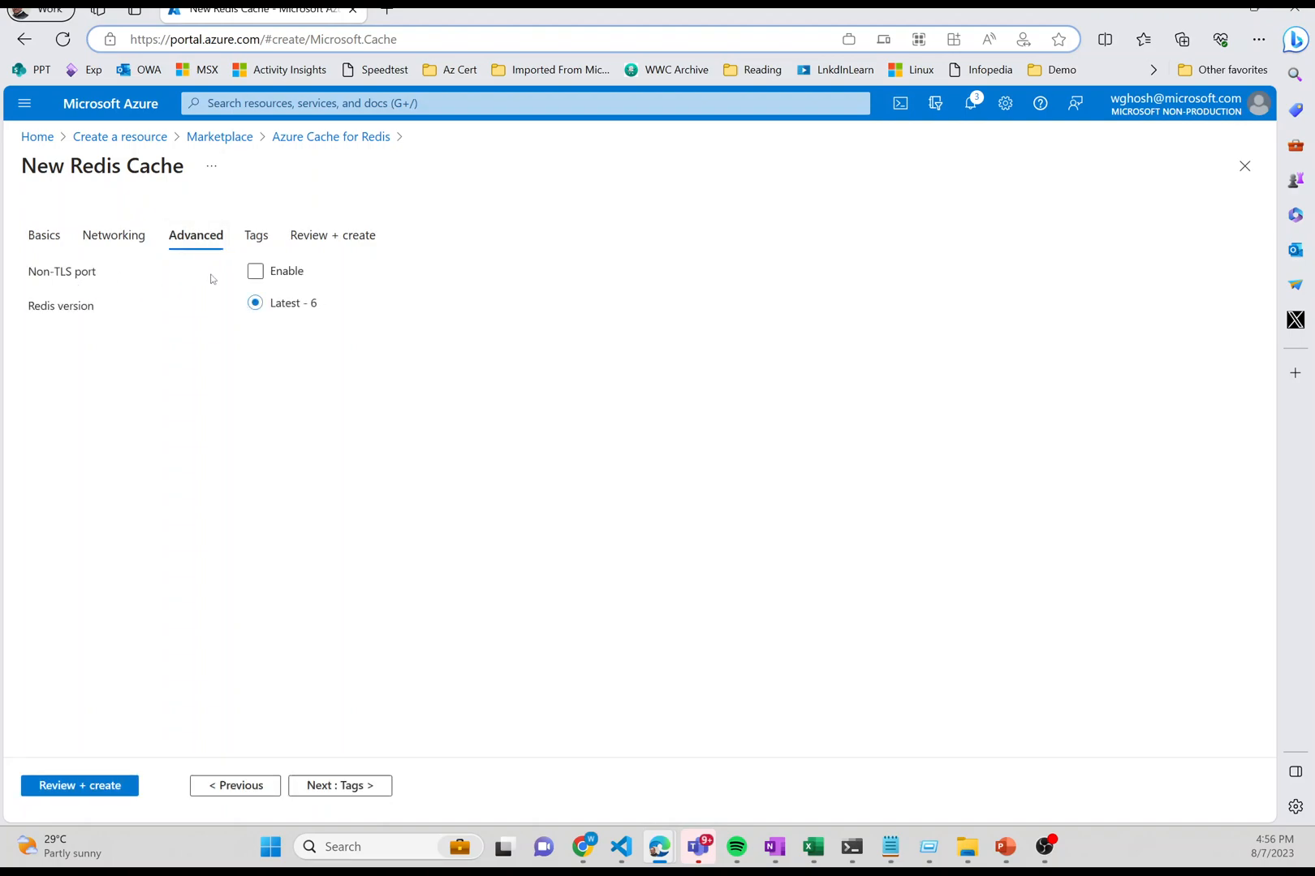
{"action": "left_click", "coordinate": [256, 271]}
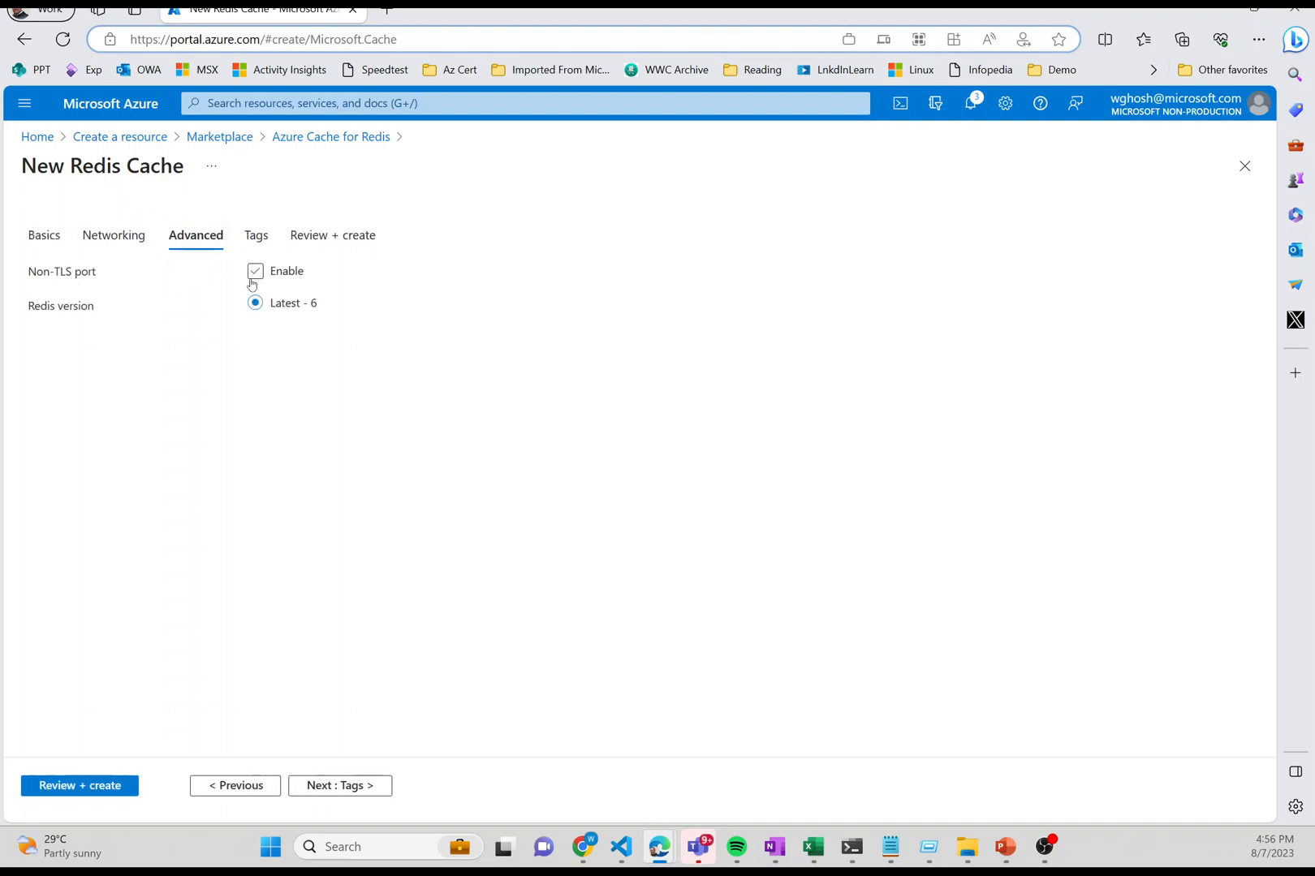
{"action": "left_click", "coordinate": [255, 271]}
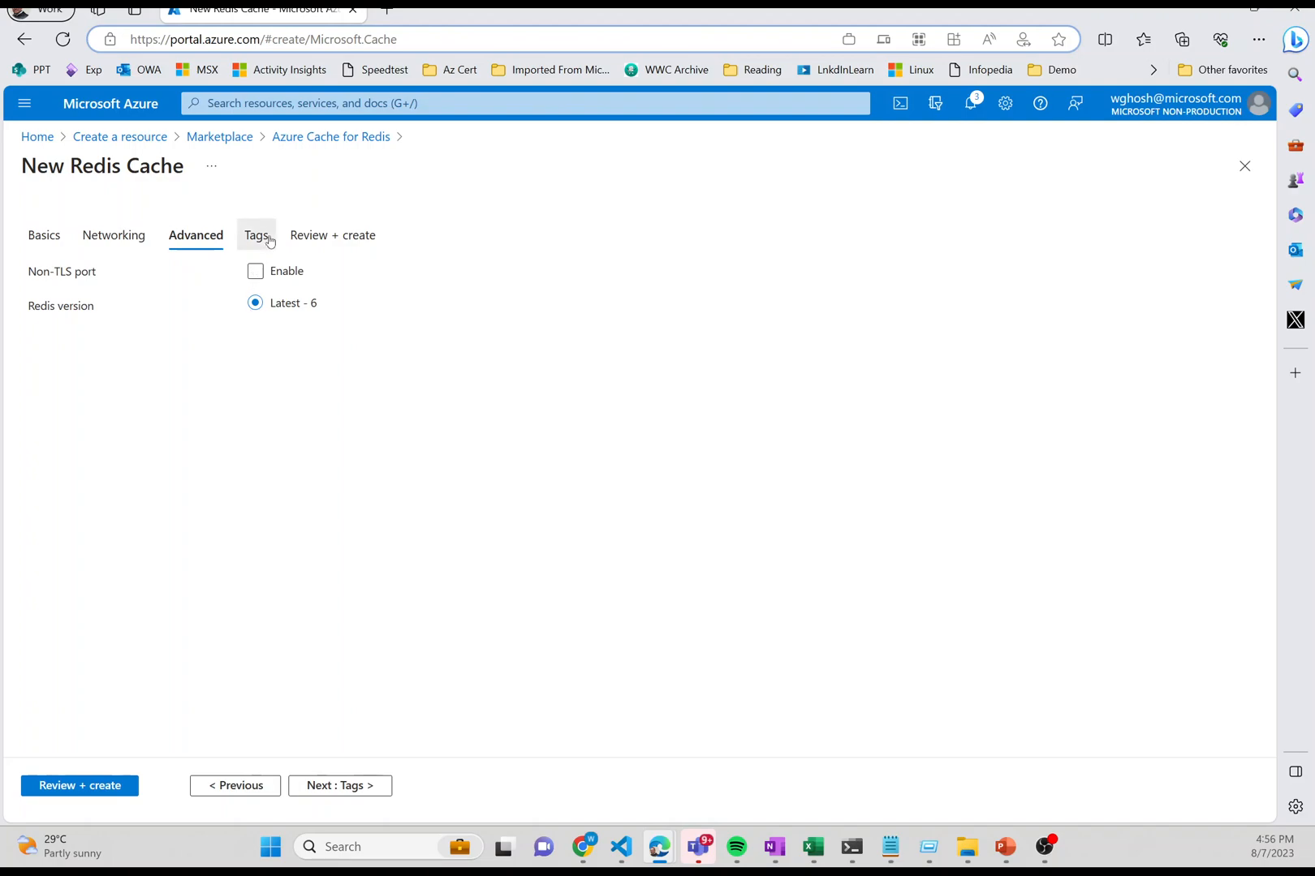
{"action": "left_click", "coordinate": [256, 235]}
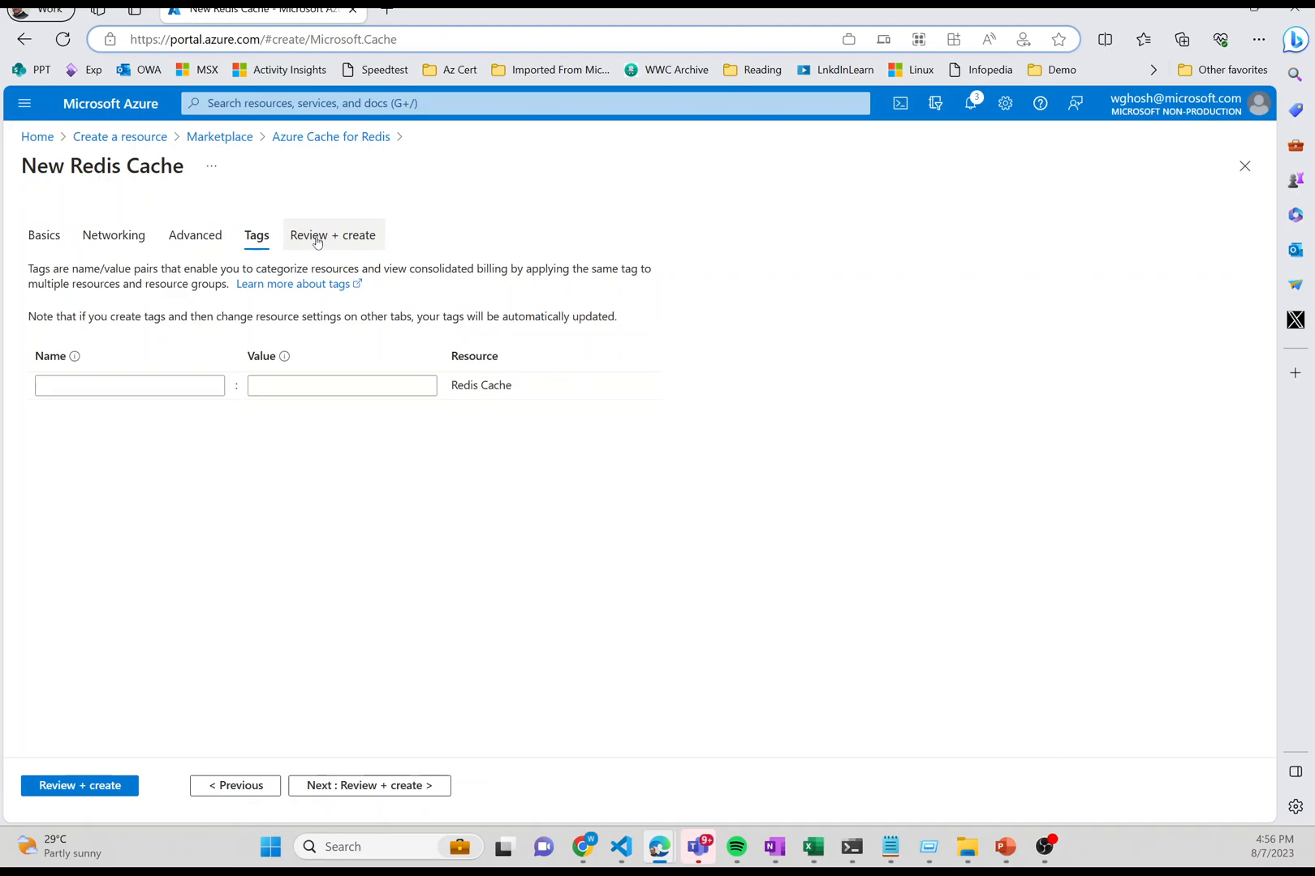
{"action": "left_click", "coordinate": [332, 235]}
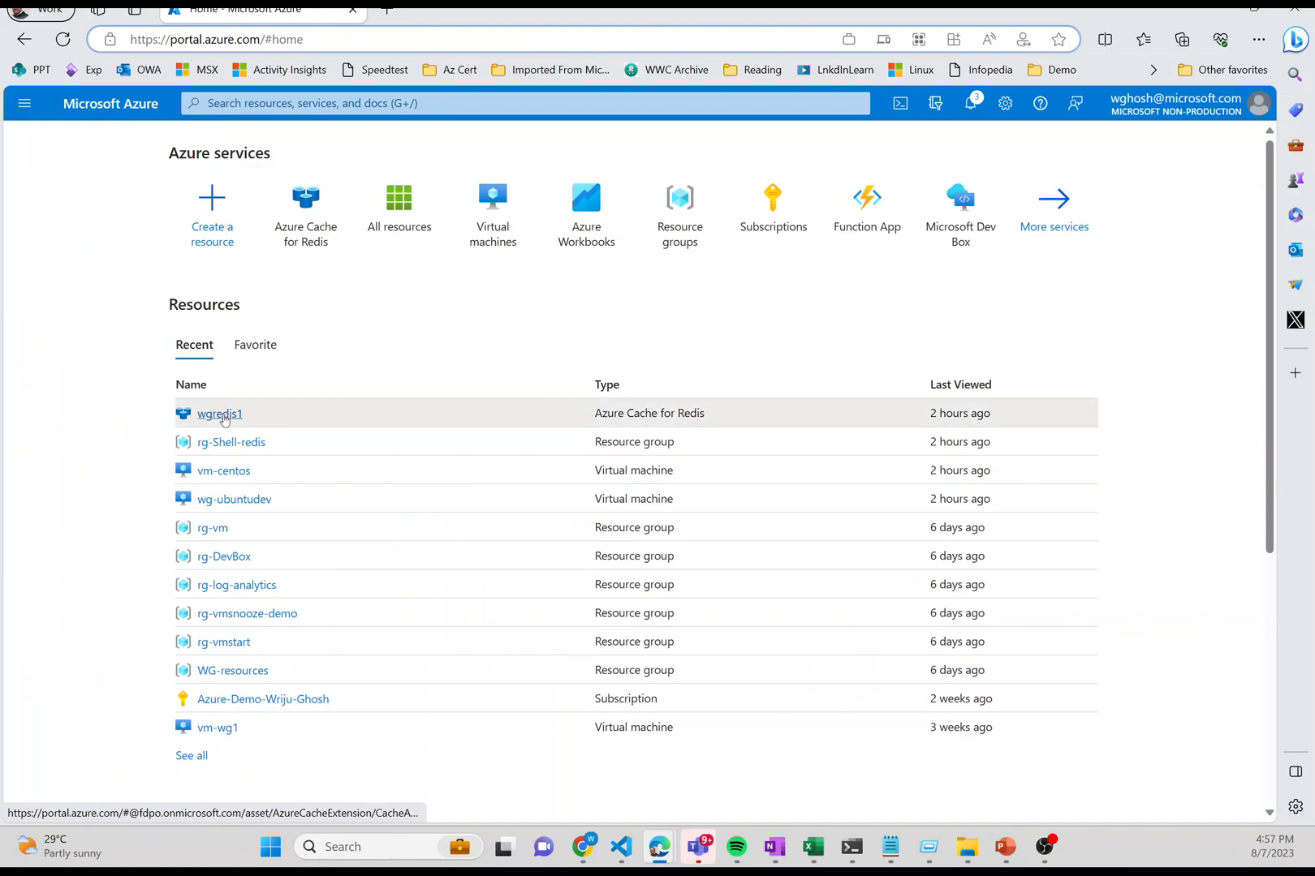
Step: Open the wgredis1 cache from the Recent resources list
{"action": "left_click", "coordinate": [219, 414]}
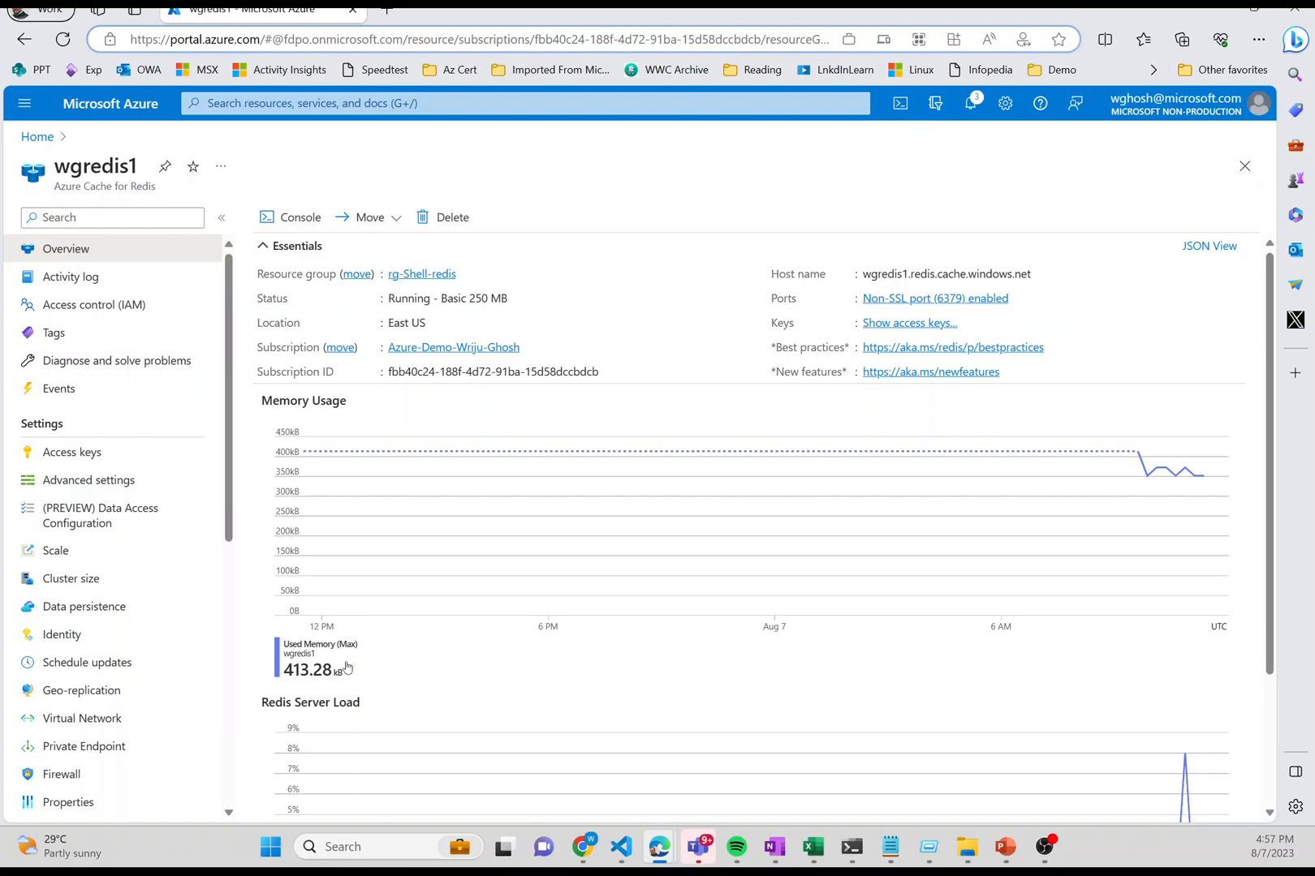
{"action": "mouse_move", "coordinate": [88, 480]}
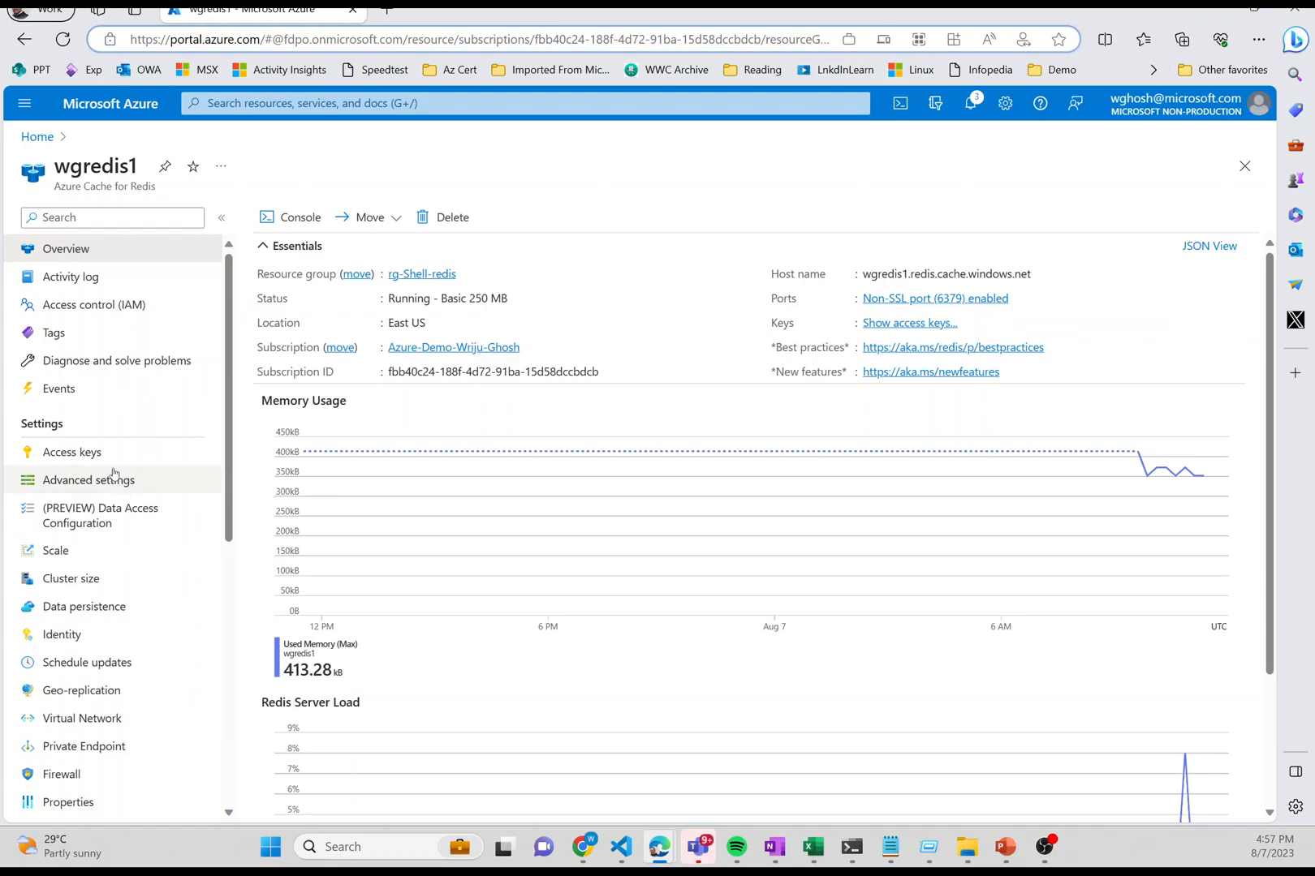
{"action": "mouse_move", "coordinate": [104, 479]}
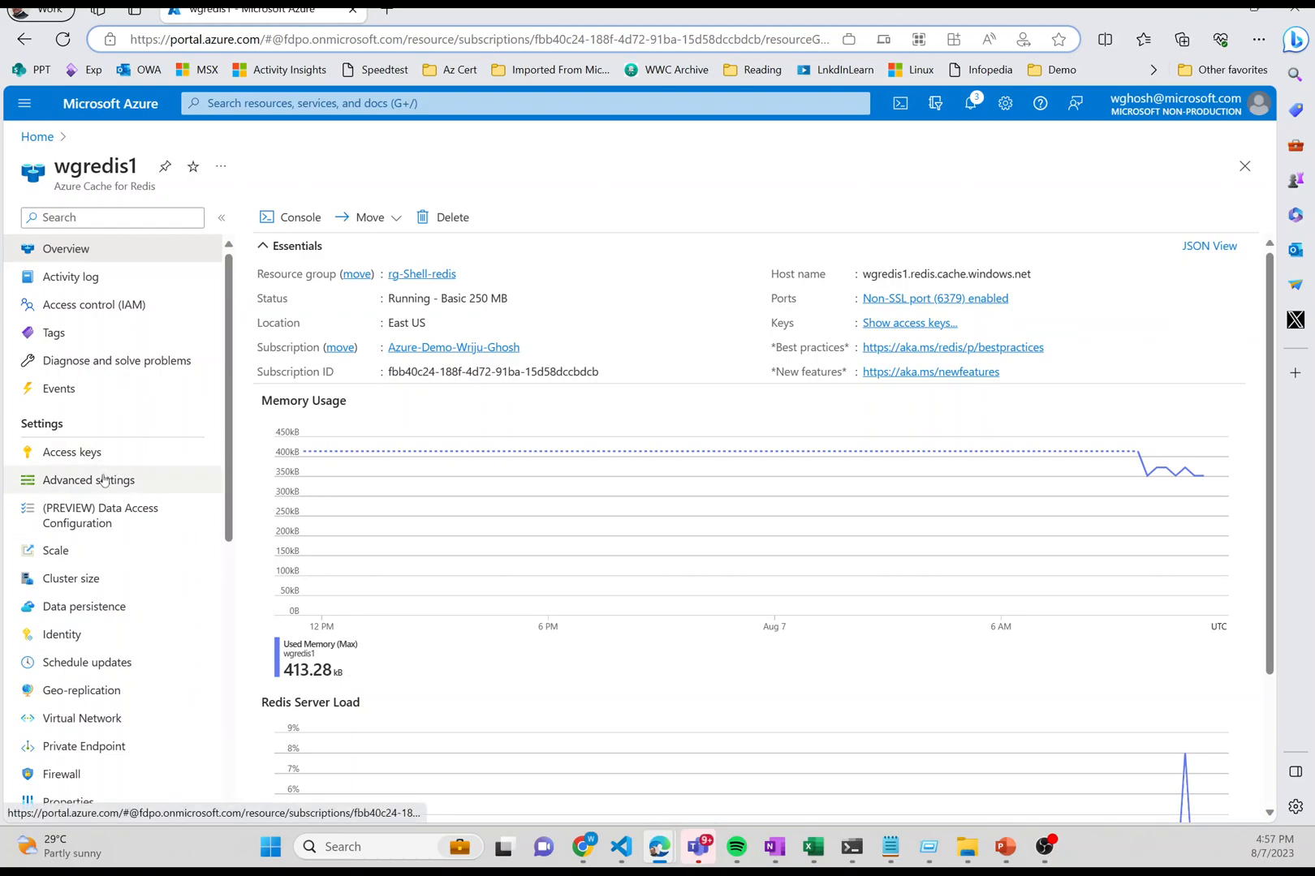
Step: In wgredis1 Advanced settings, toggle SSL-only access and AAD authorization, leaving both off
{"action": "left_click", "coordinate": [88, 480]}
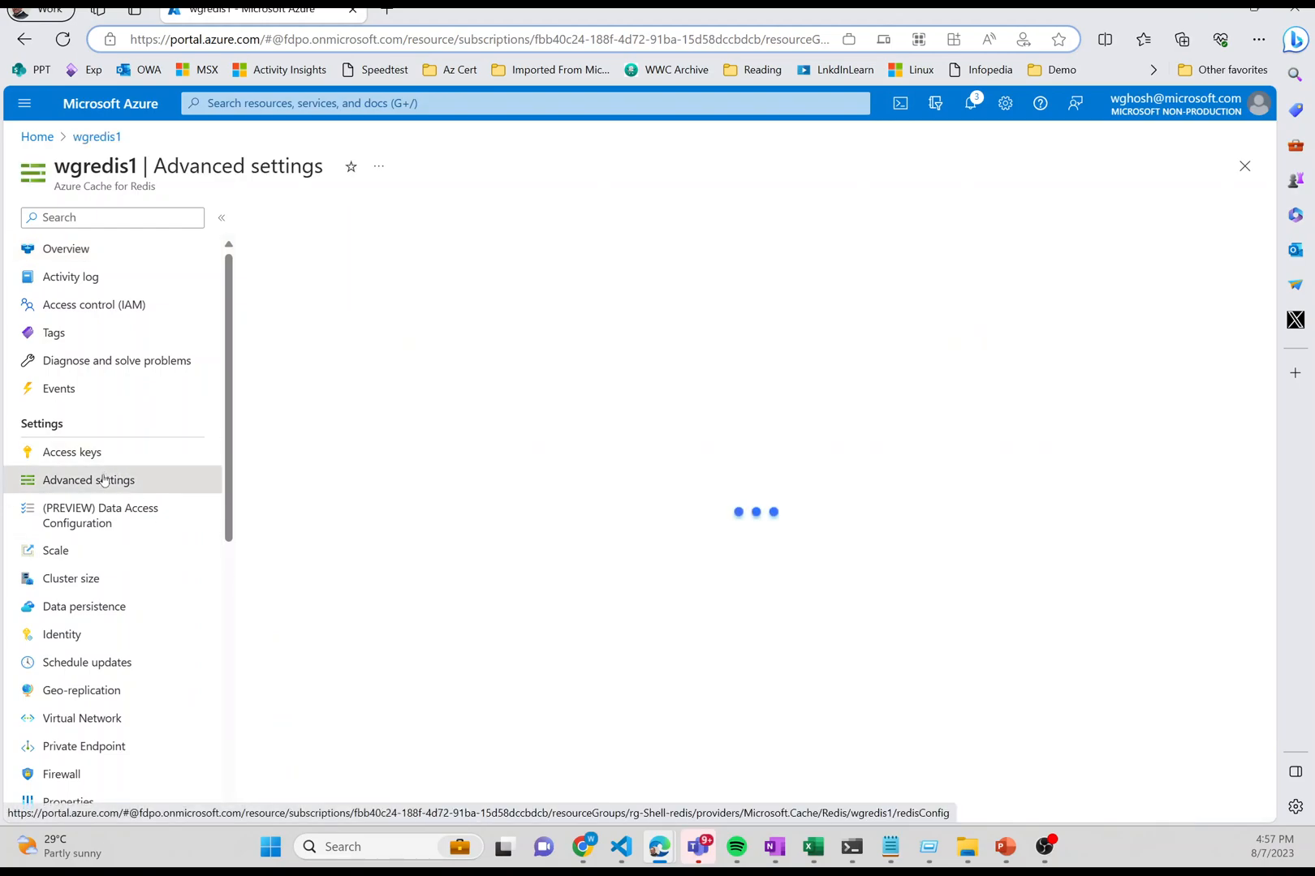
{"action": "left_click", "coordinate": [88, 479]}
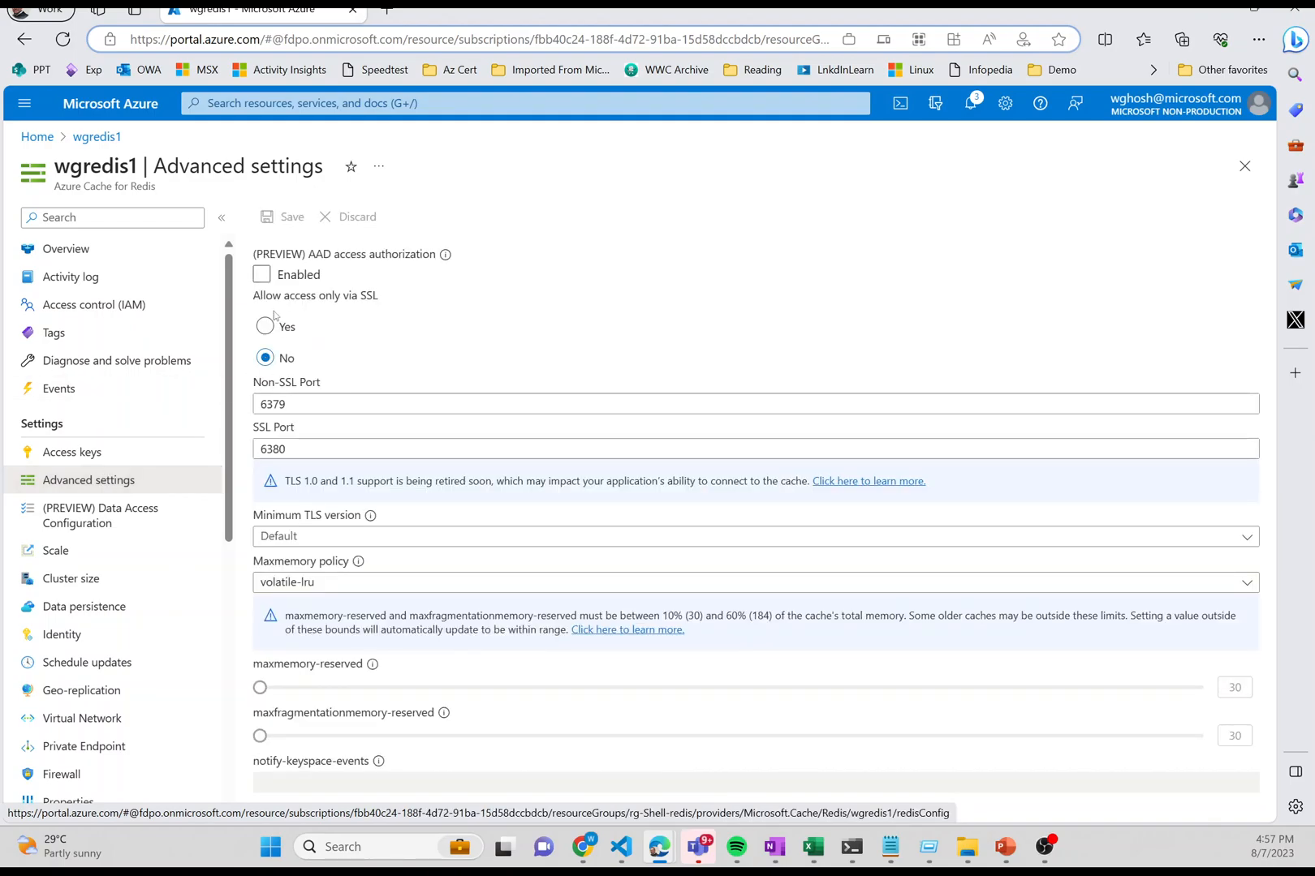
{"action": "mouse_move", "coordinate": [378, 304]}
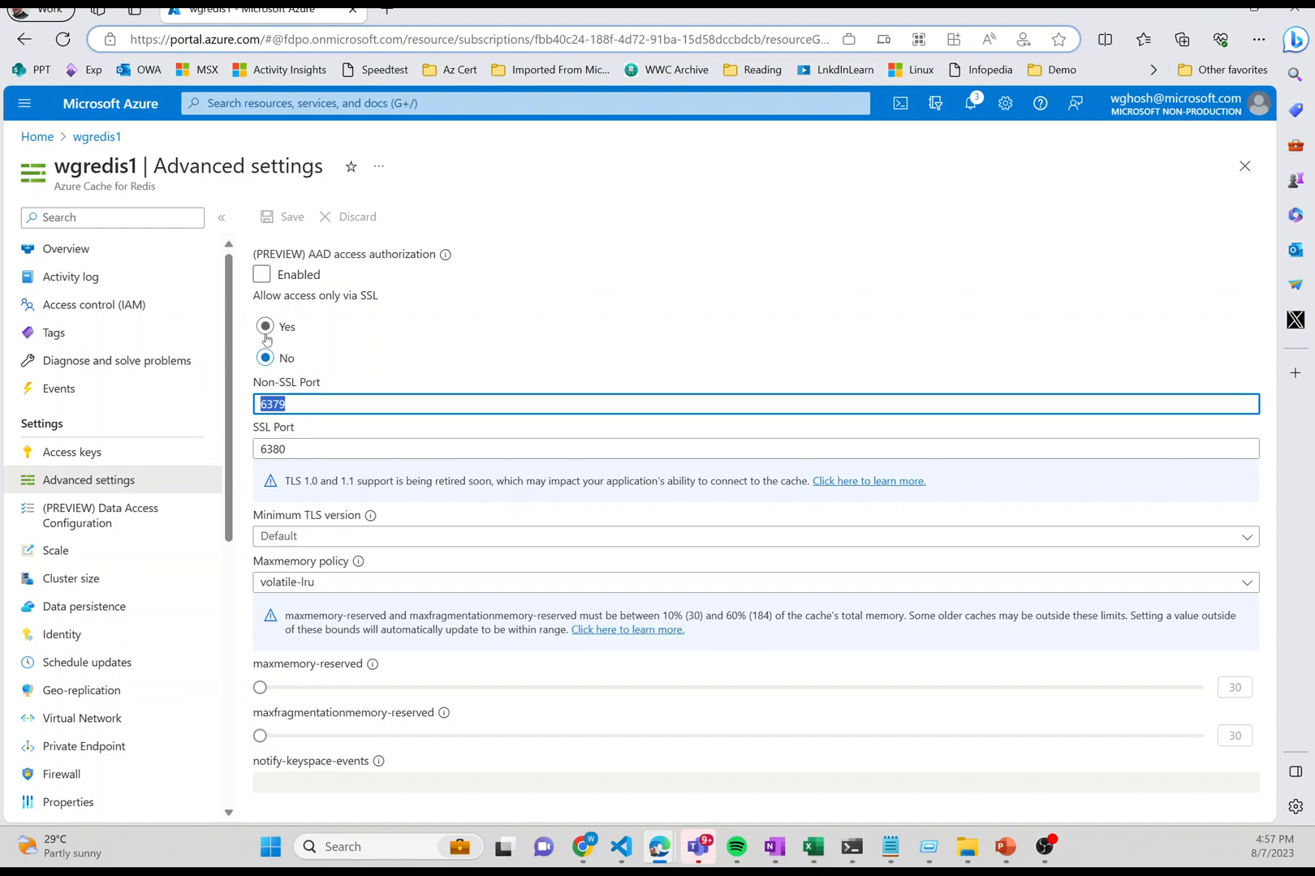
{"action": "left_click", "coordinate": [265, 327]}
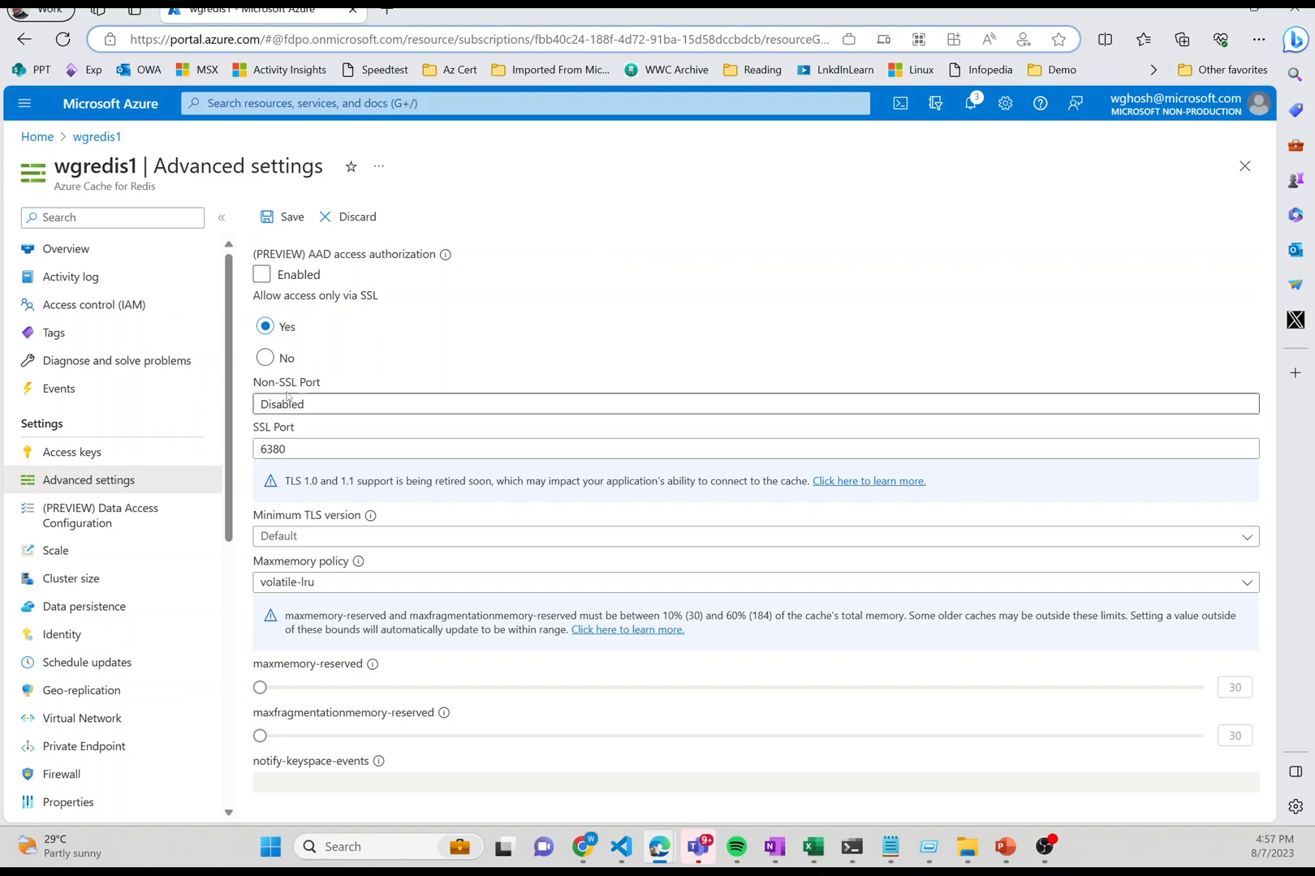
{"action": "left_click", "coordinate": [265, 357]}
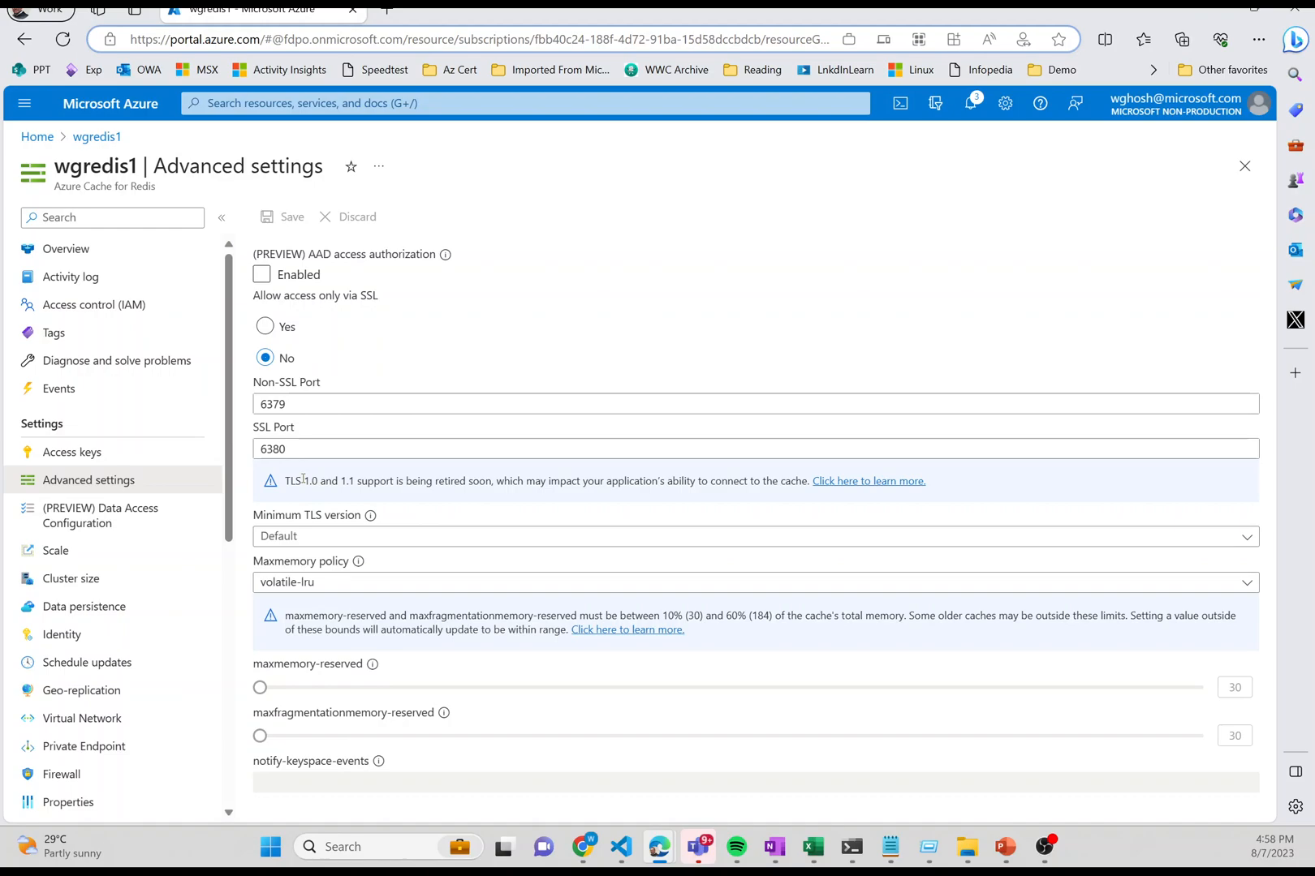
{"action": "mouse_move", "coordinate": [348, 644]}
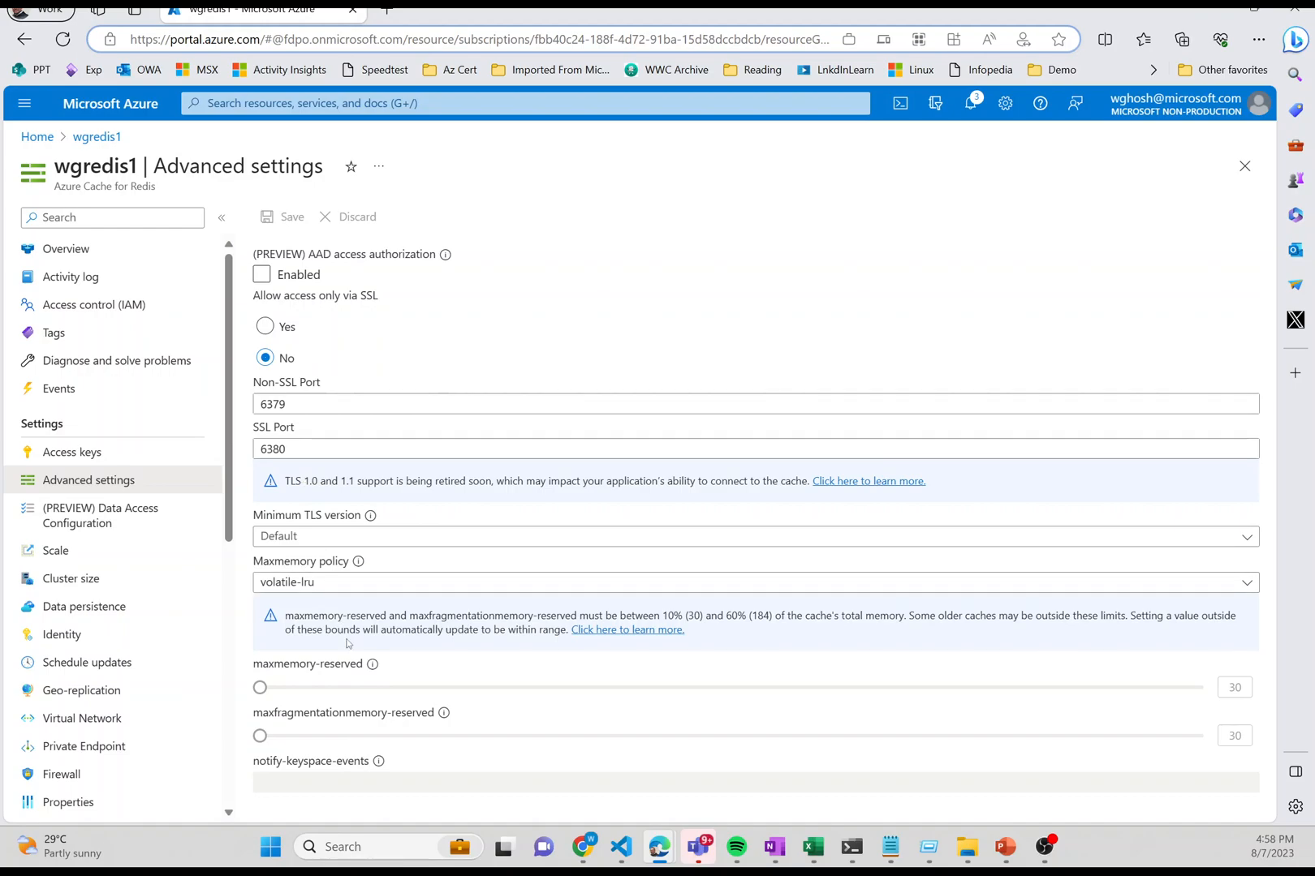
{"action": "left_click", "coordinate": [260, 274]}
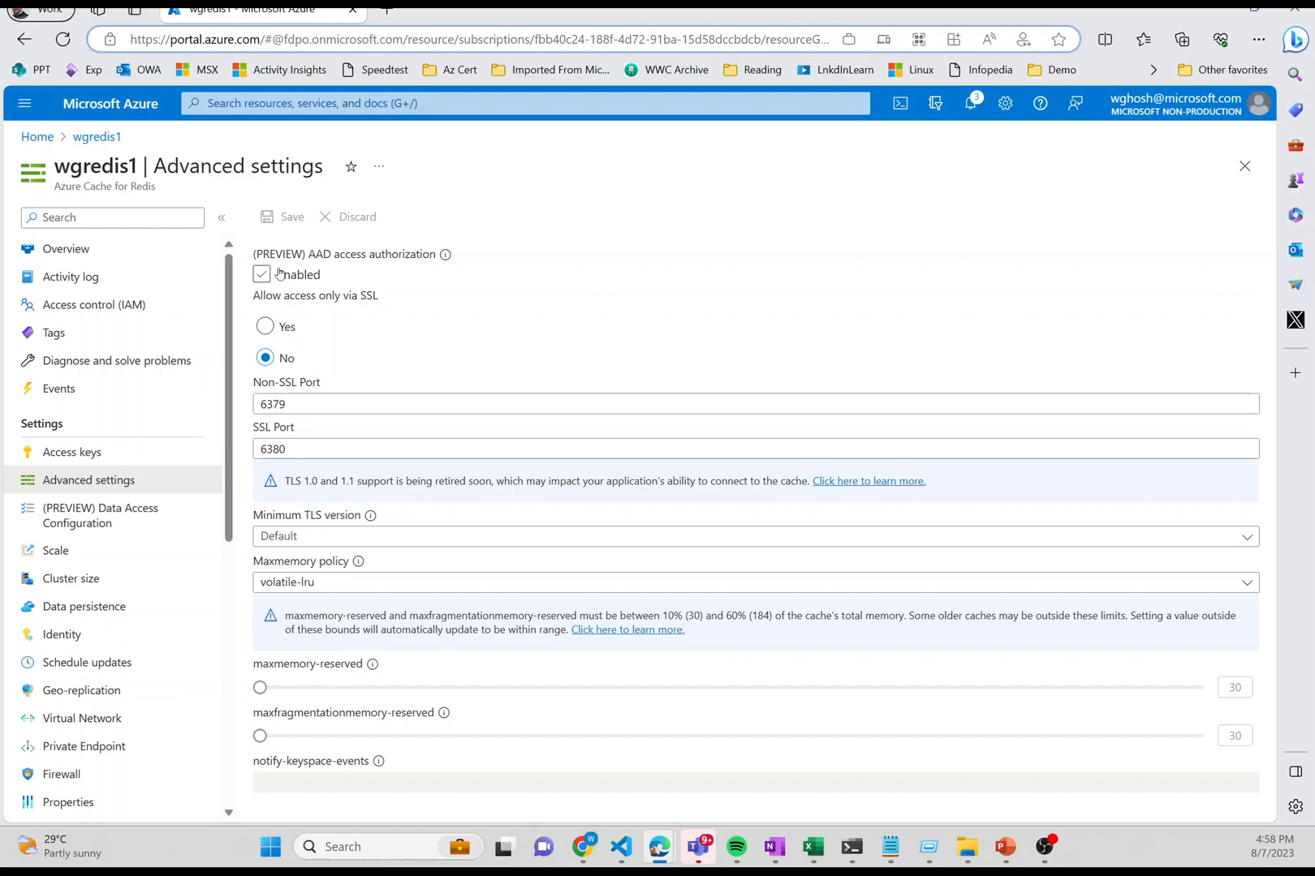
{"action": "left_click", "coordinate": [261, 275]}
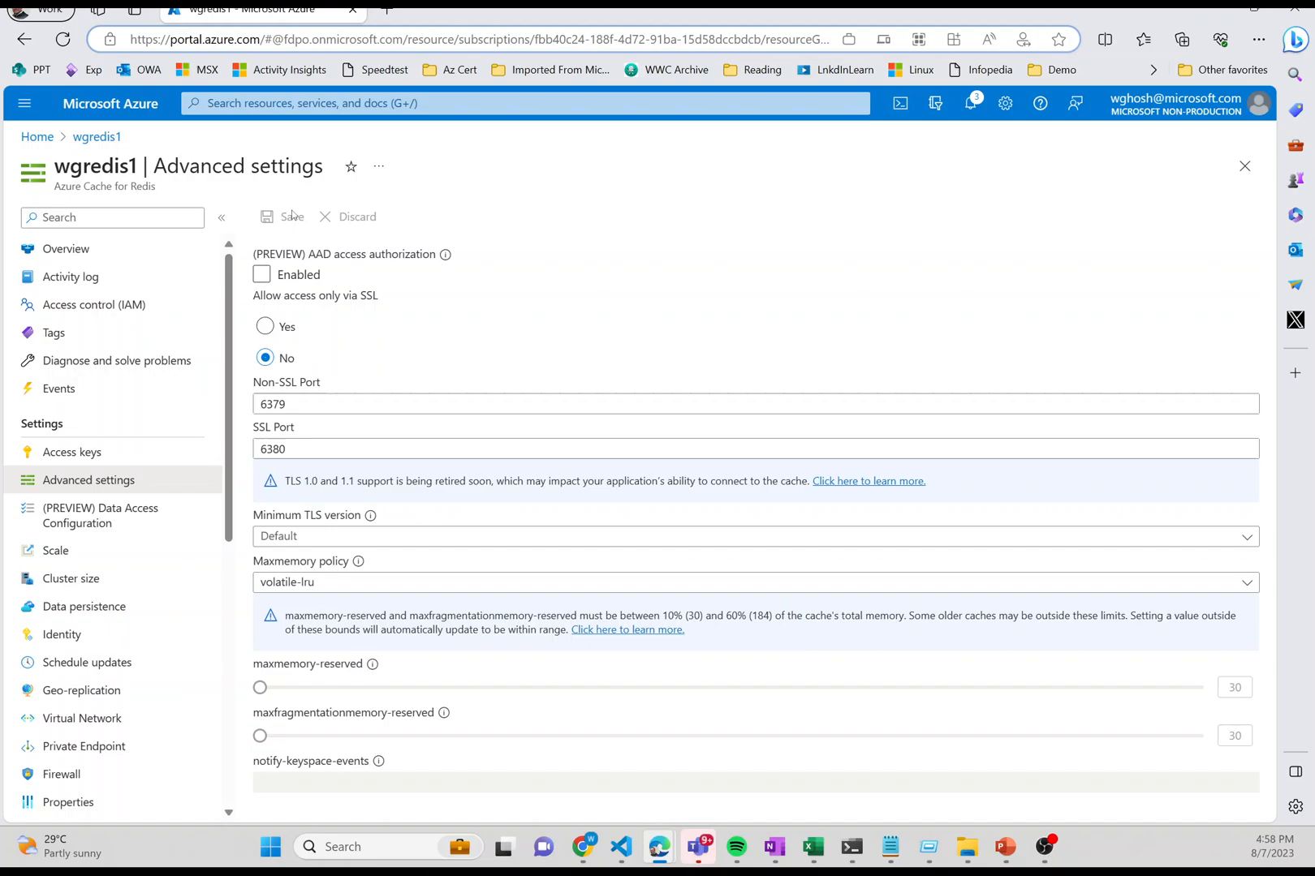
{"action": "mouse_move", "coordinate": [66, 249]}
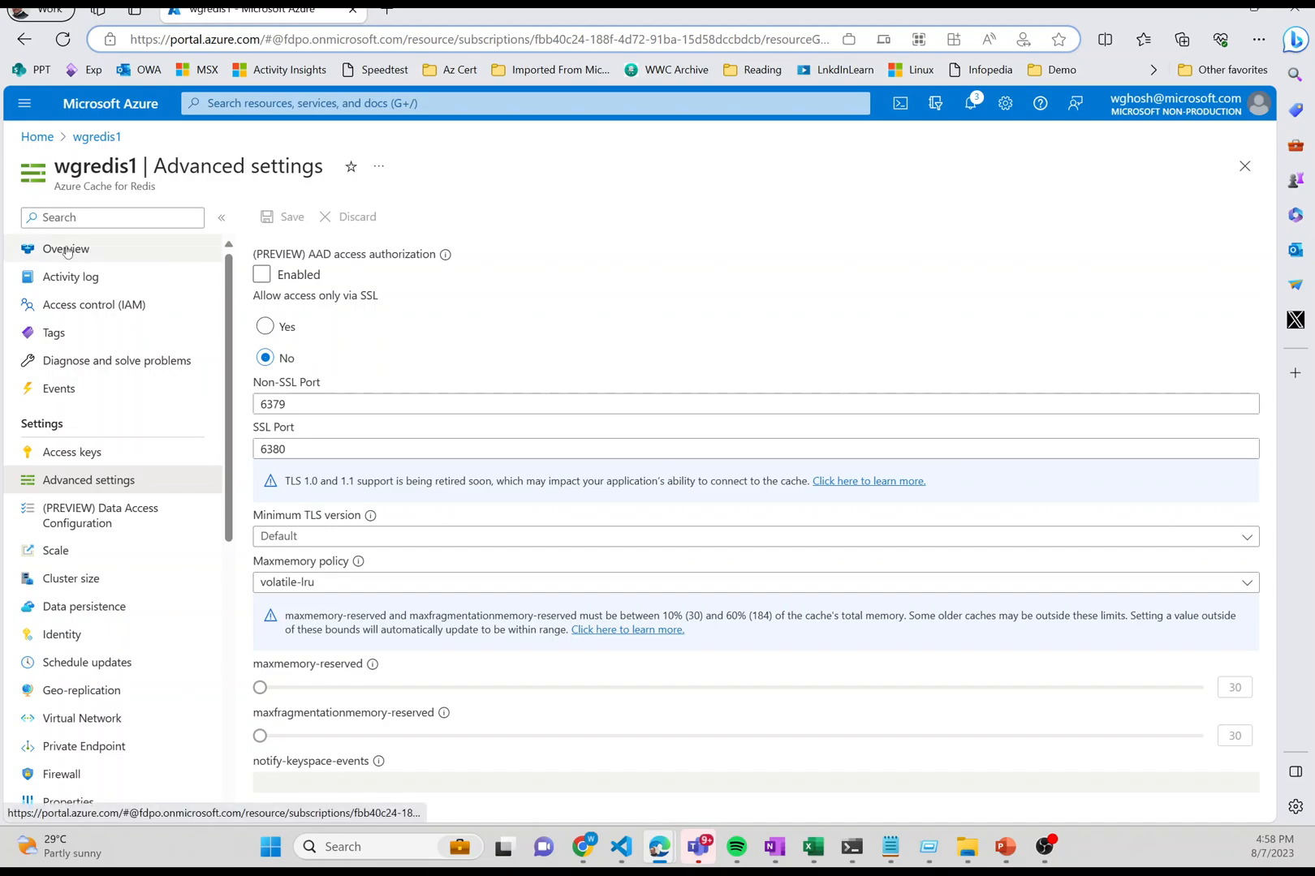
Step: View wgredis1's Overview and Access keys, then copy the Host name from Overview
{"action": "left_click", "coordinate": [66, 248]}
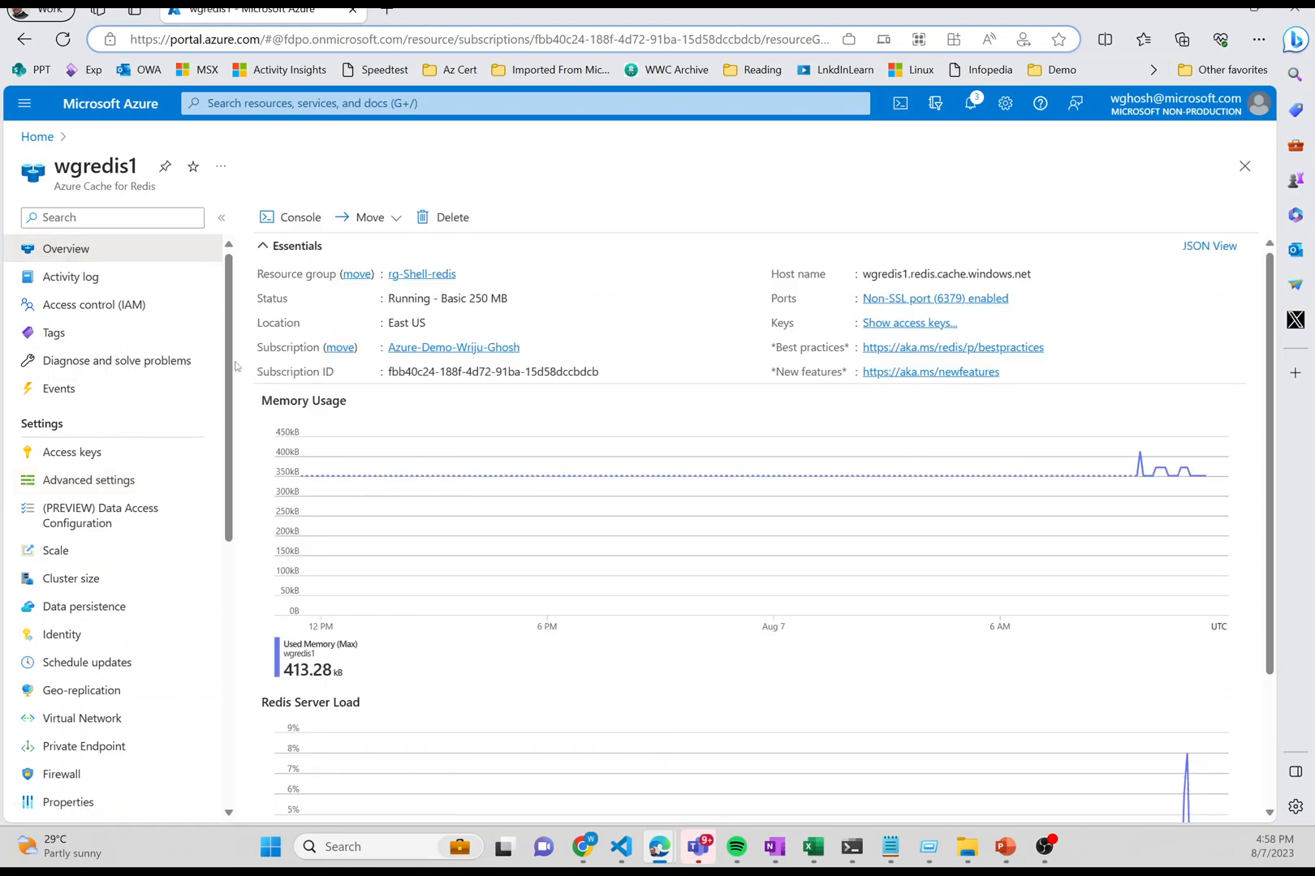
{"action": "mouse_move", "coordinate": [71, 452]}
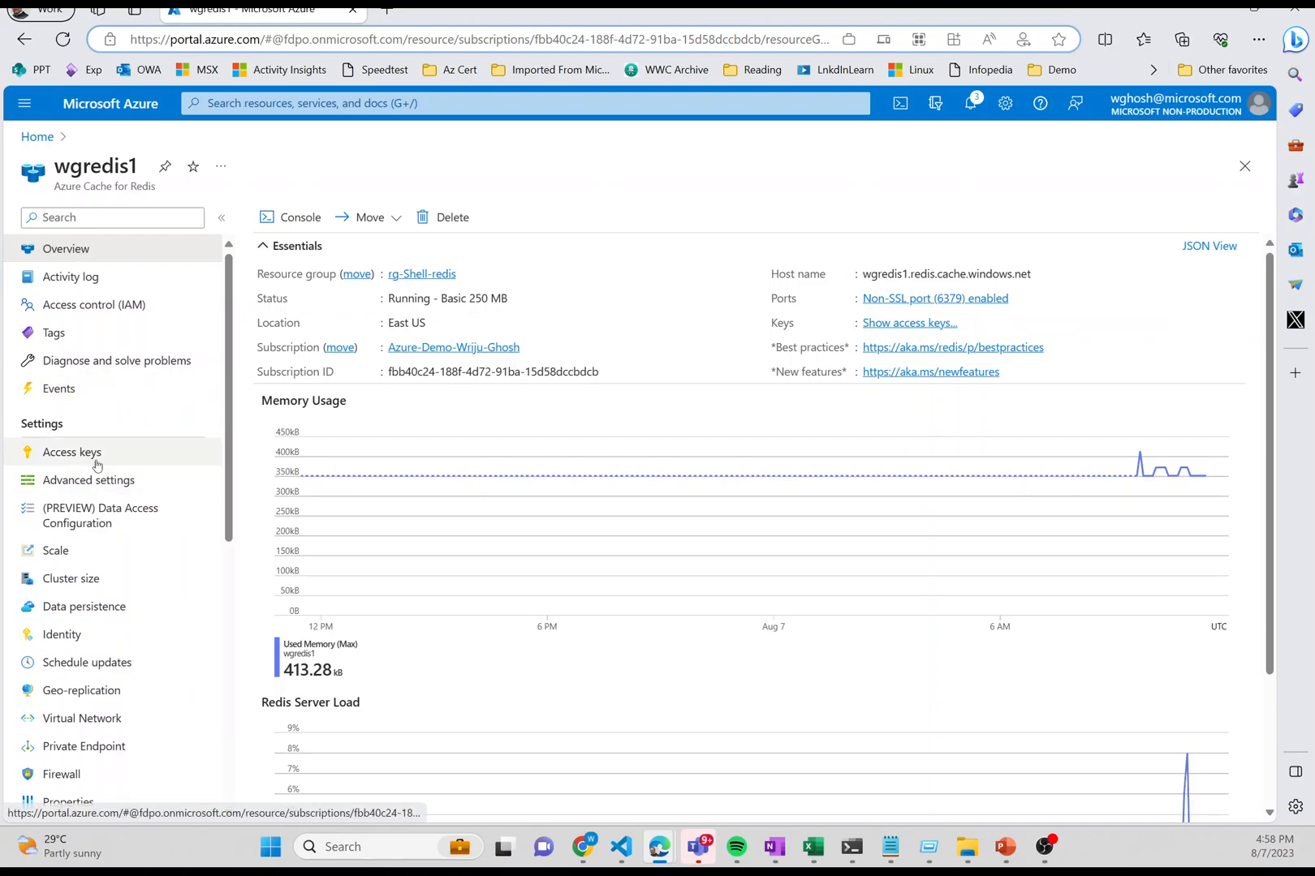
{"action": "left_click", "coordinate": [71, 452]}
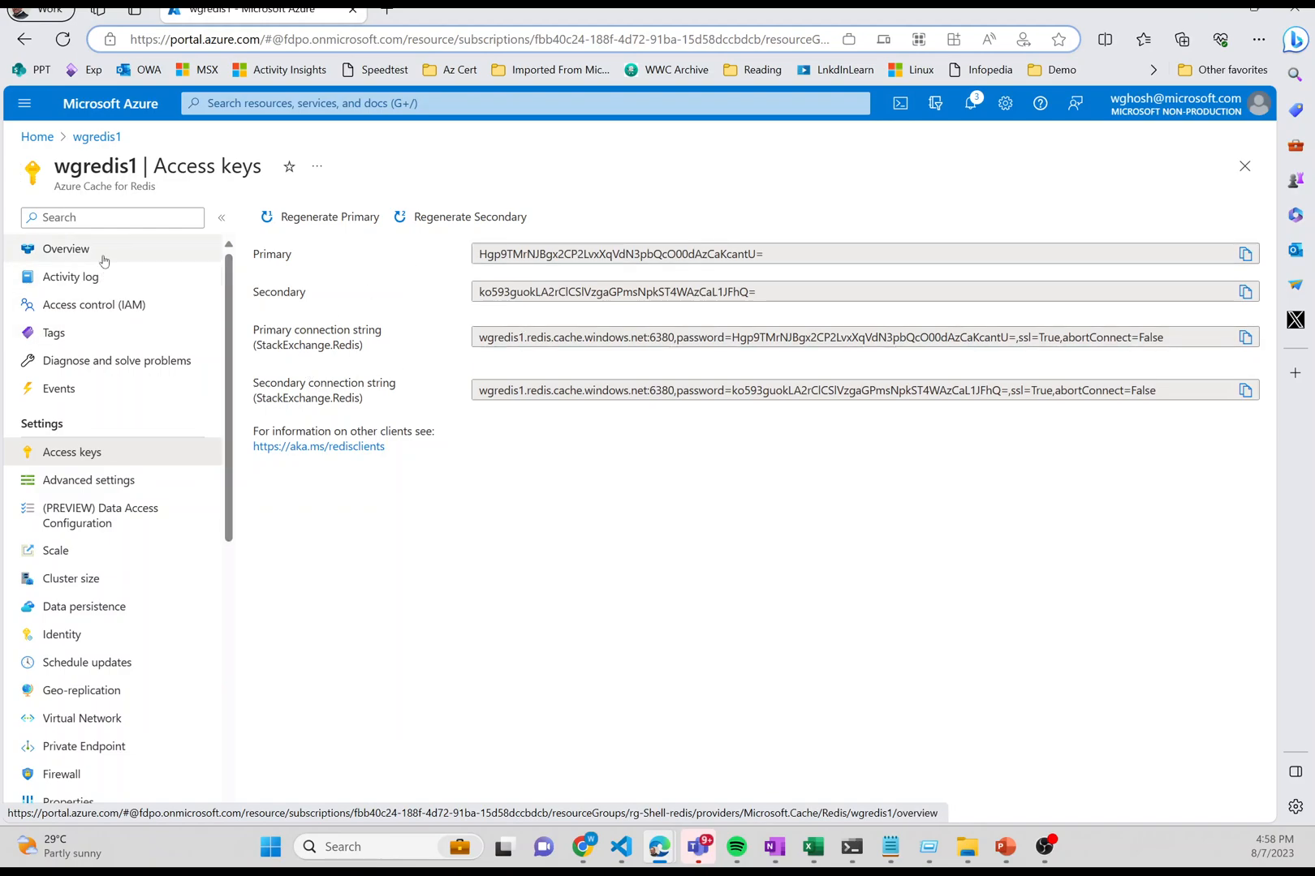
{"action": "left_click", "coordinate": [66, 249]}
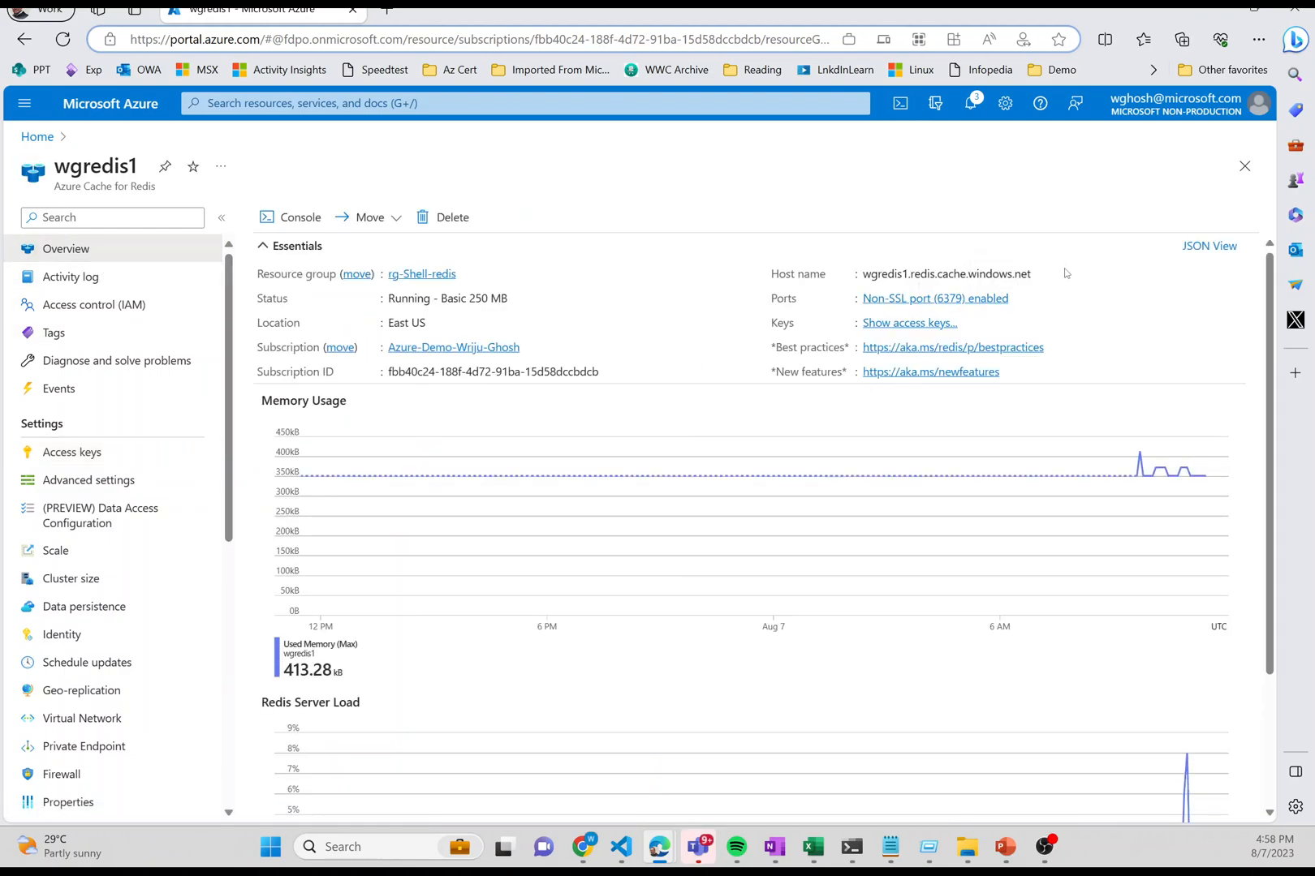
{"action": "left_click", "coordinate": [1042, 274]}
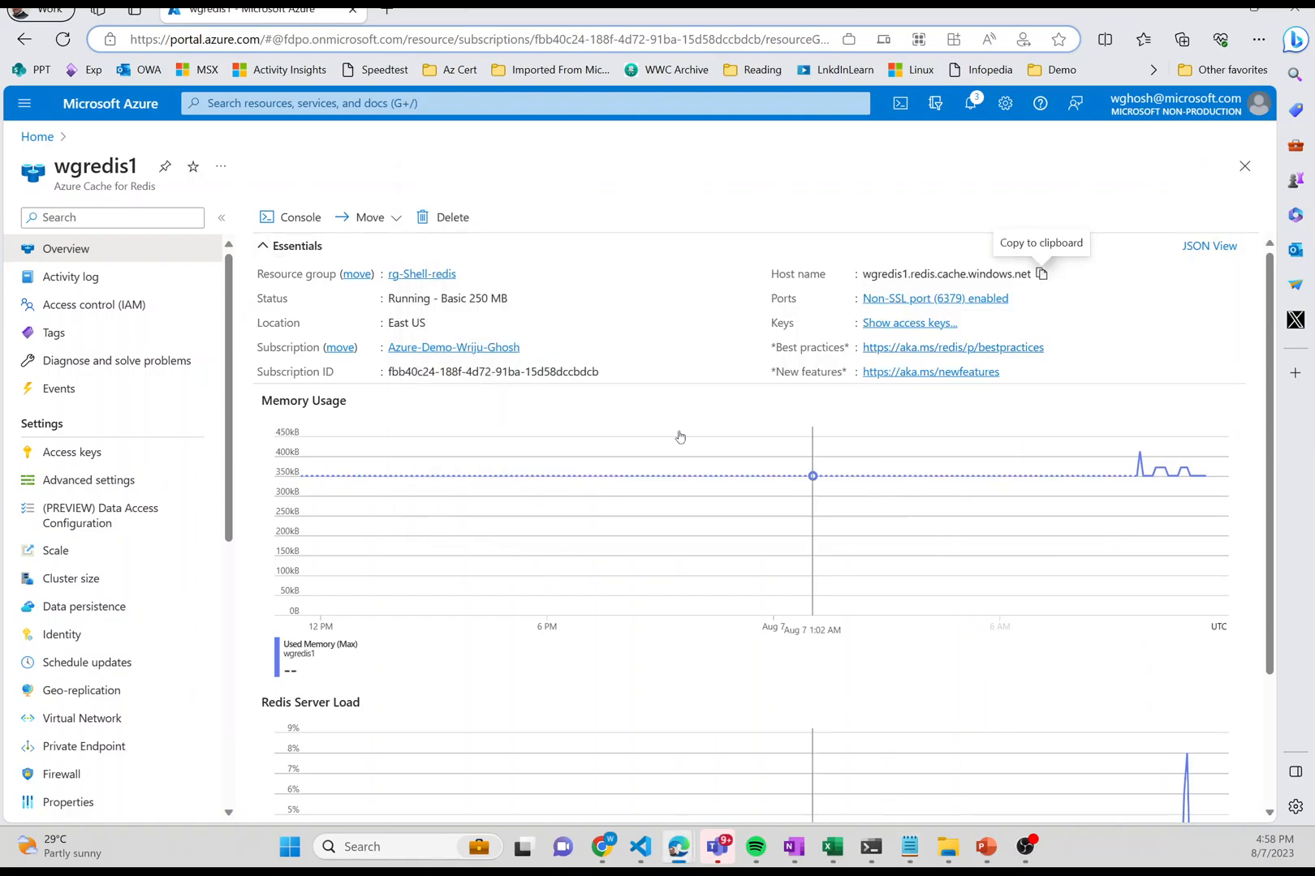
{"action": "left_click", "coordinate": [72, 452]}
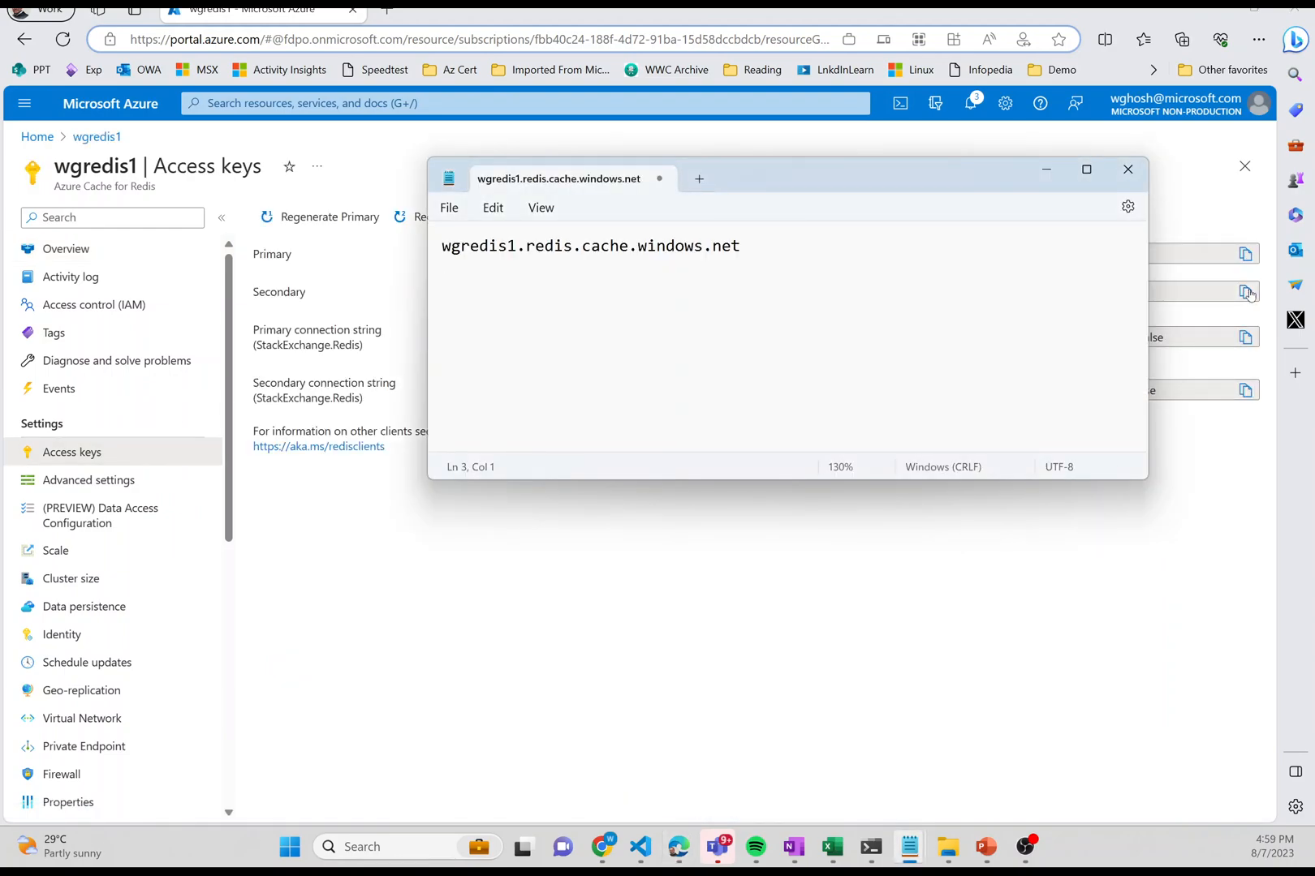
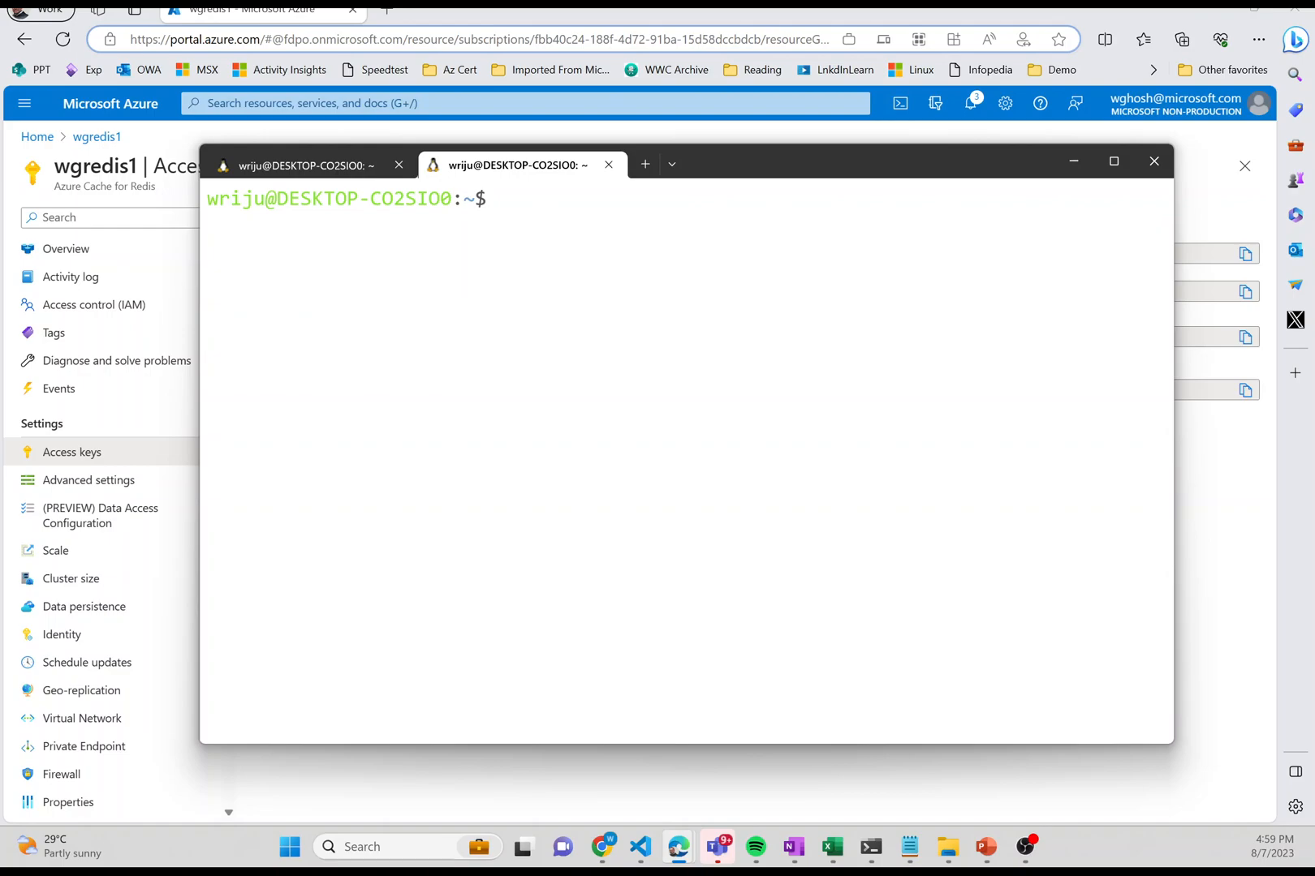
{"action": "mouse_move", "coordinate": [944, 447]}
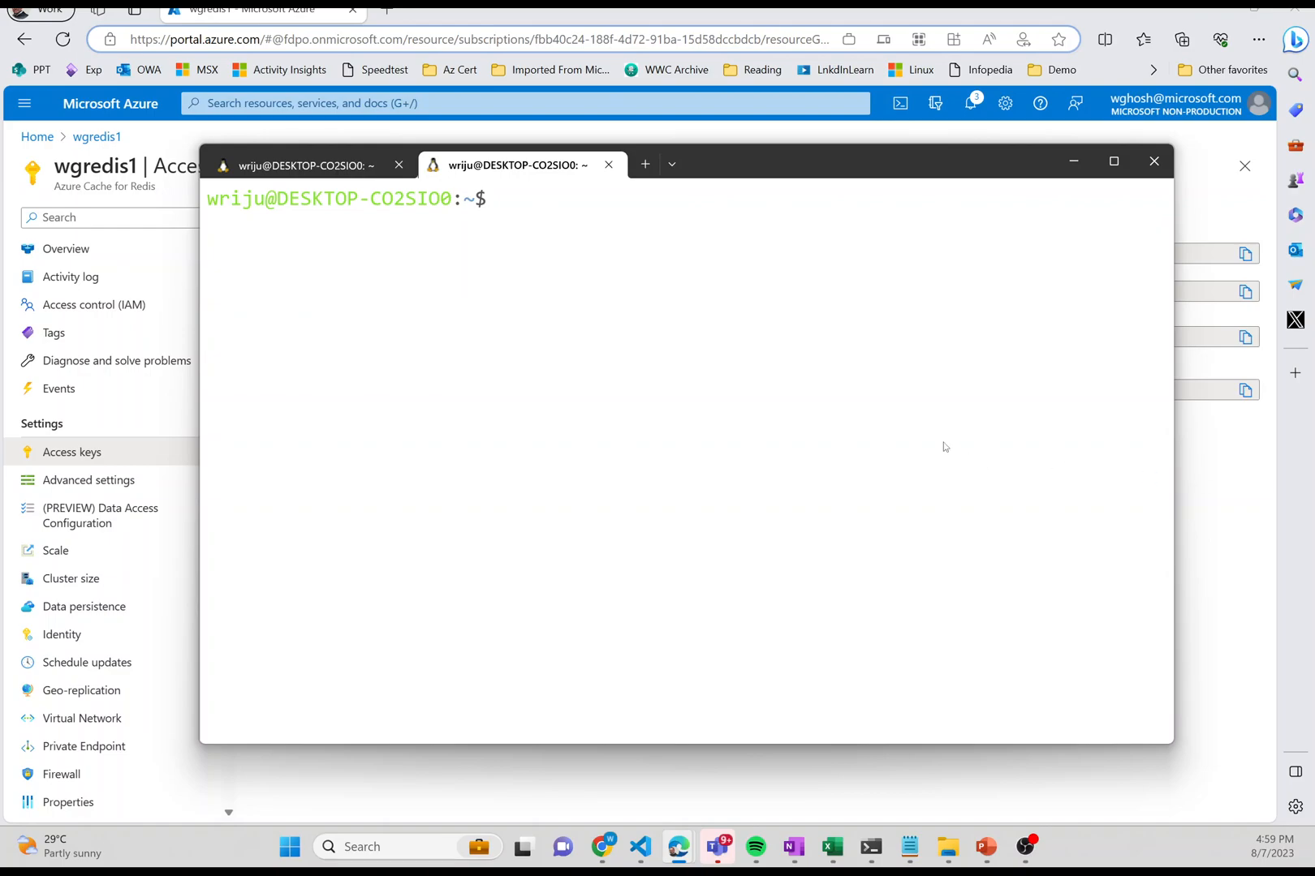
Step: Run sudo apt-get install redis-tools to confirm it is already the newest version
{"action": "type", "text": "sudo apt-get install redis-tools"}
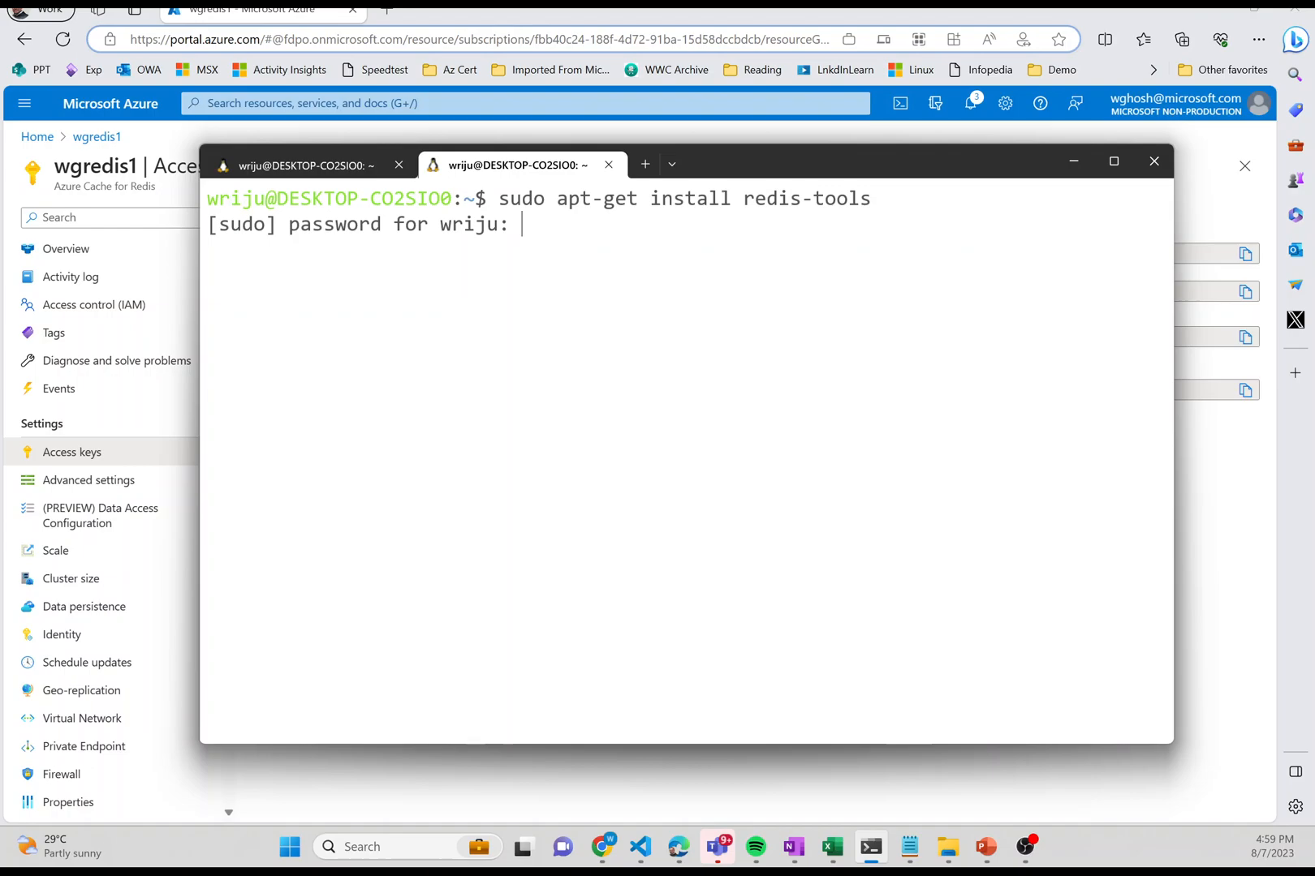
{"action": "key", "text": "Enter"}
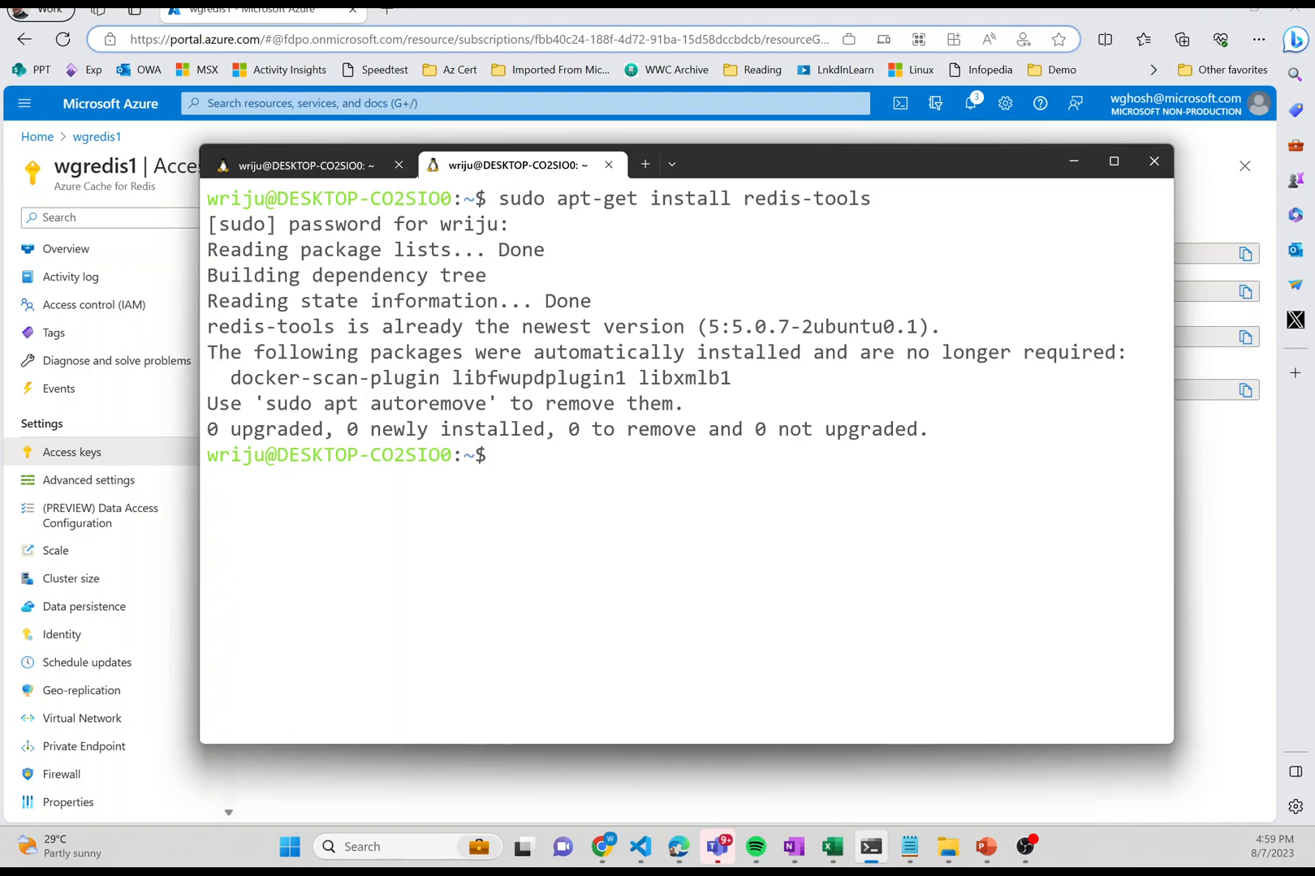
{"action": "mouse_move", "coordinate": [929, 405]}
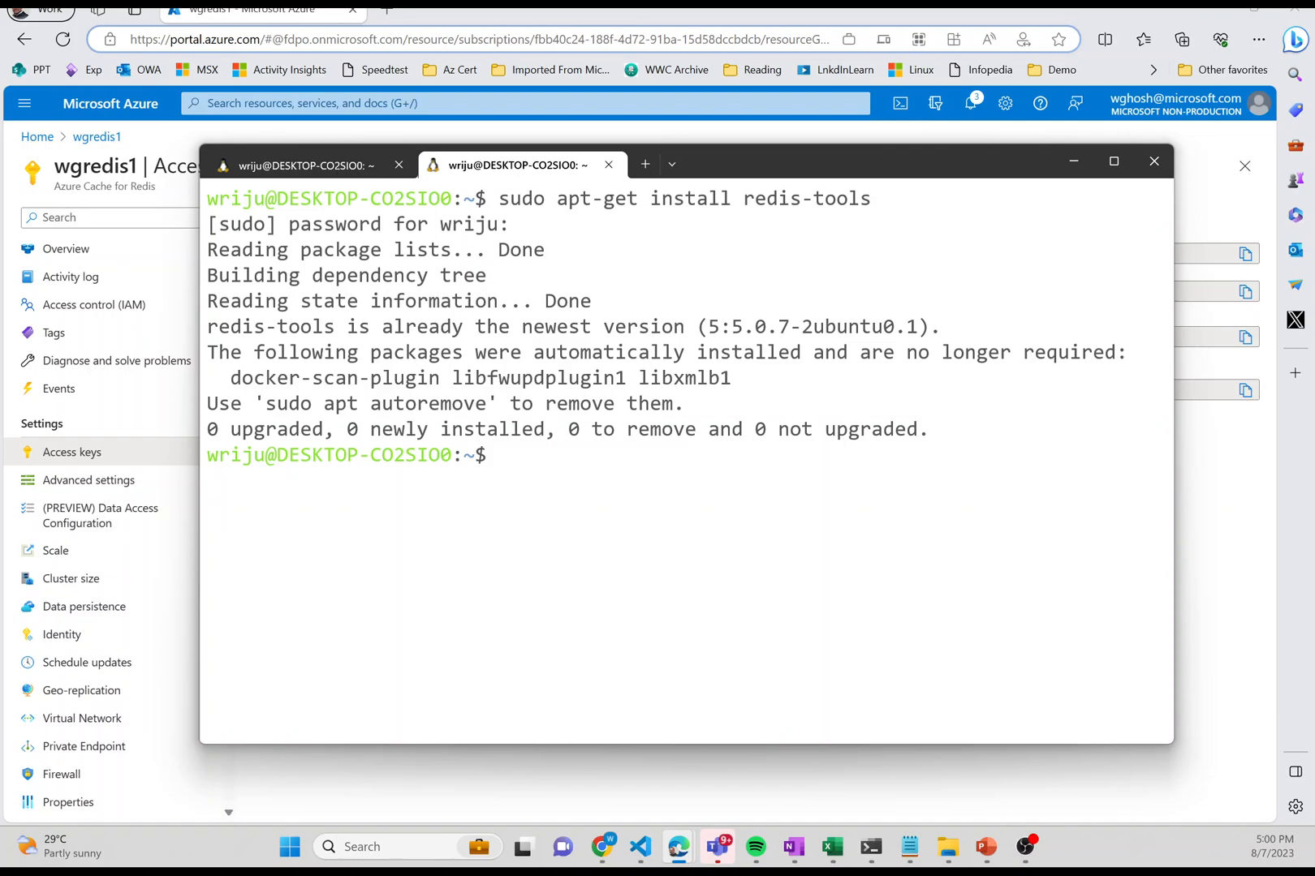
{"action": "type", "text": "sudo apt install redis-tools"}
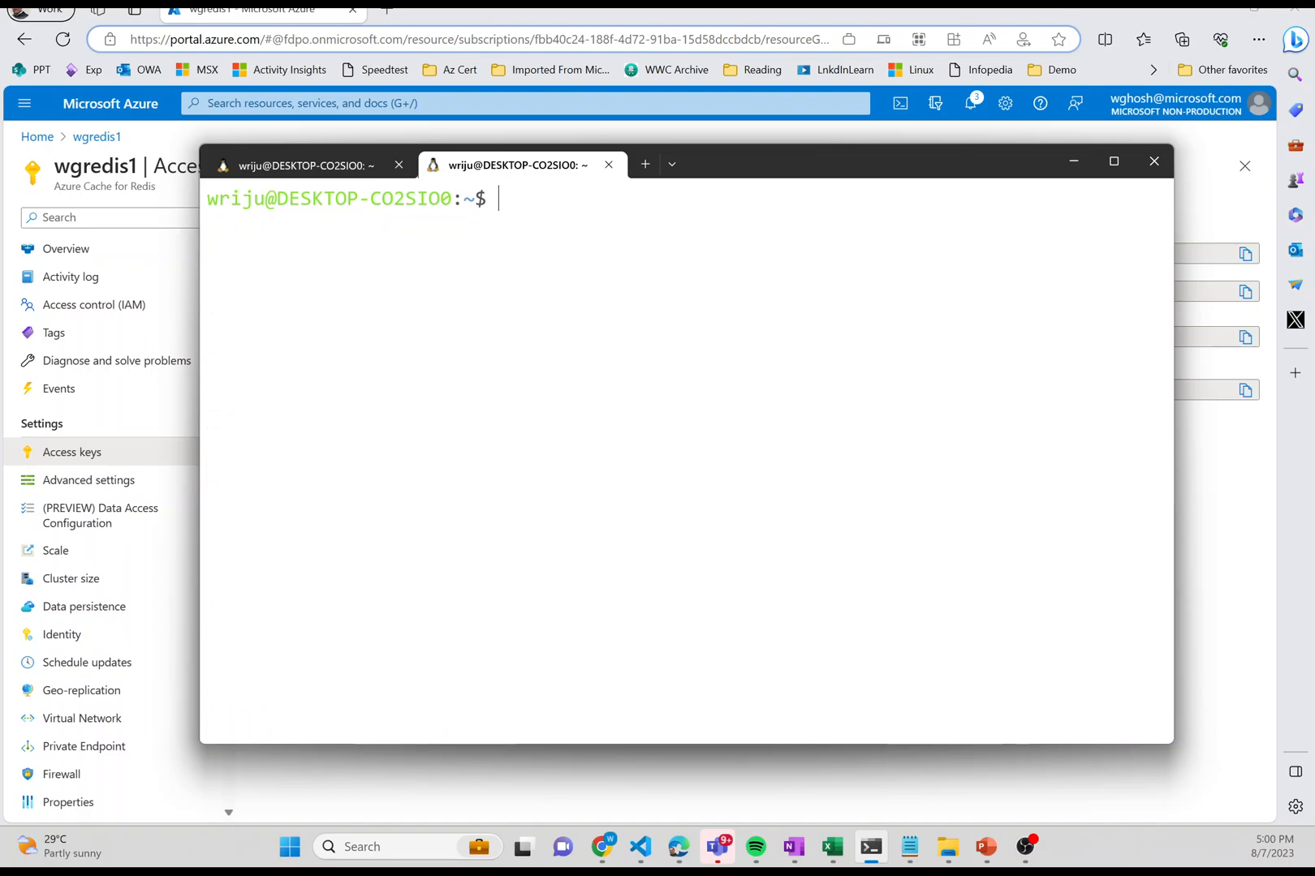
Step: Run redis-cli with no host, see the localhost 6379 refusal, and exit the client
{"action": "type", "text": "resi"}
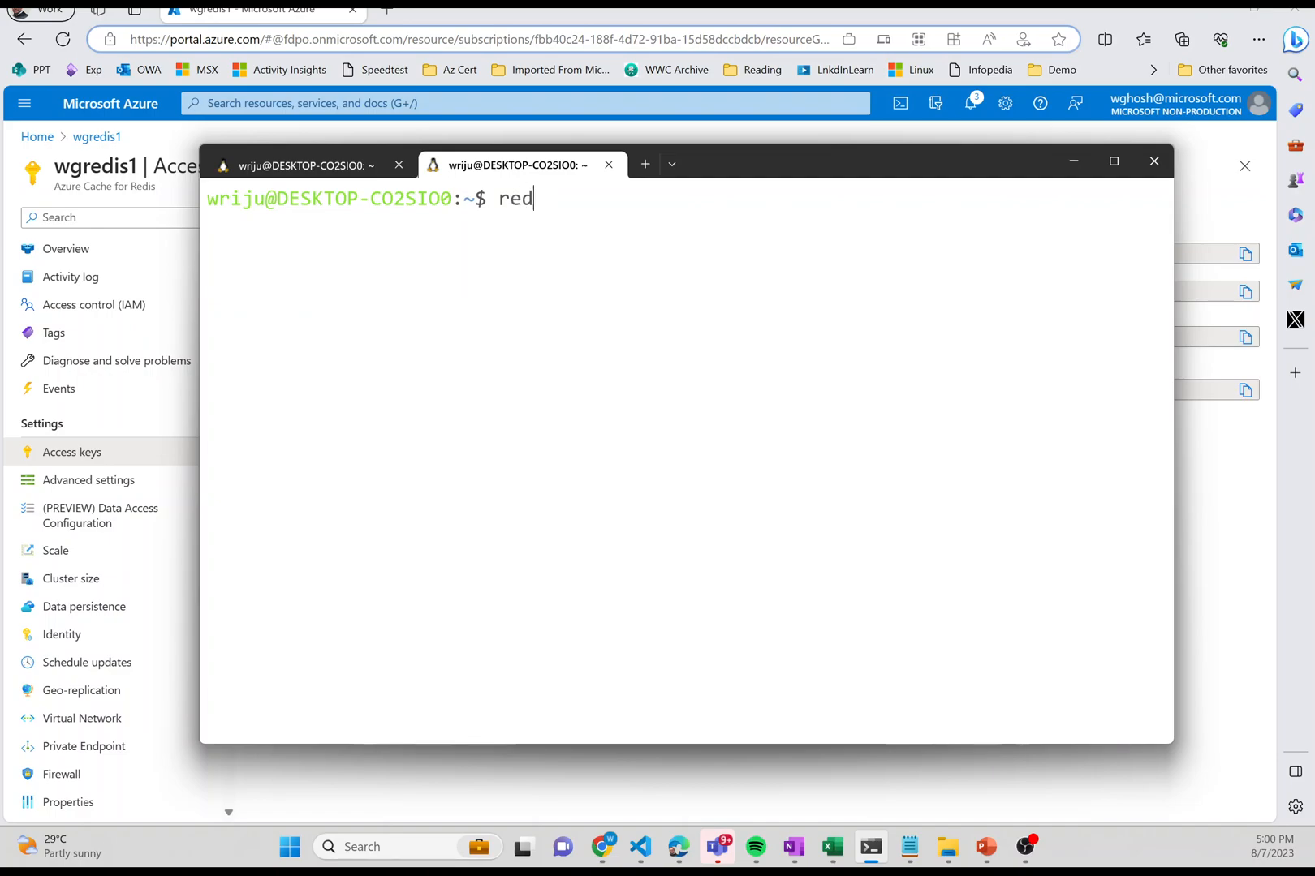
{"action": "type", "text": "is-cli"}
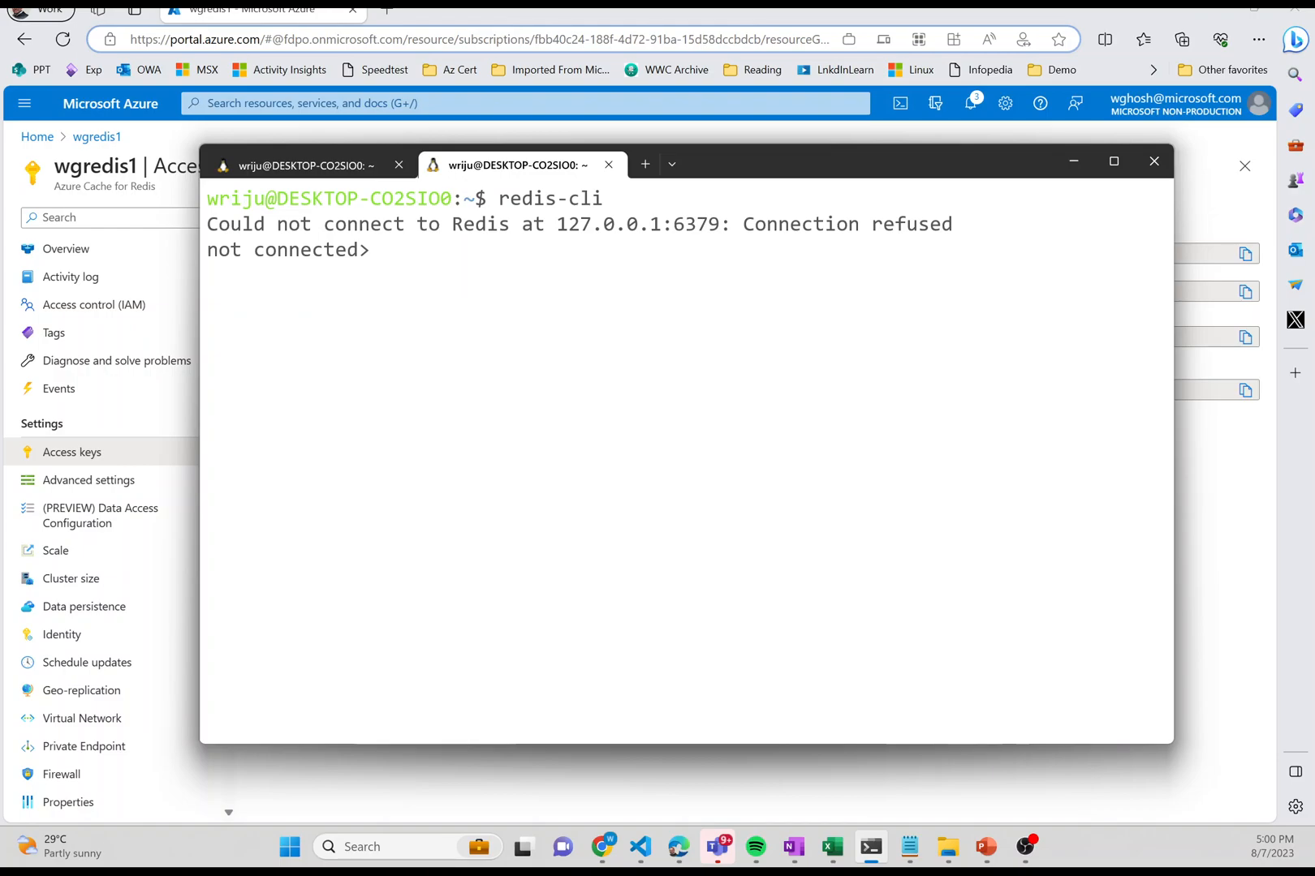
{"action": "type", "text": "exit"}
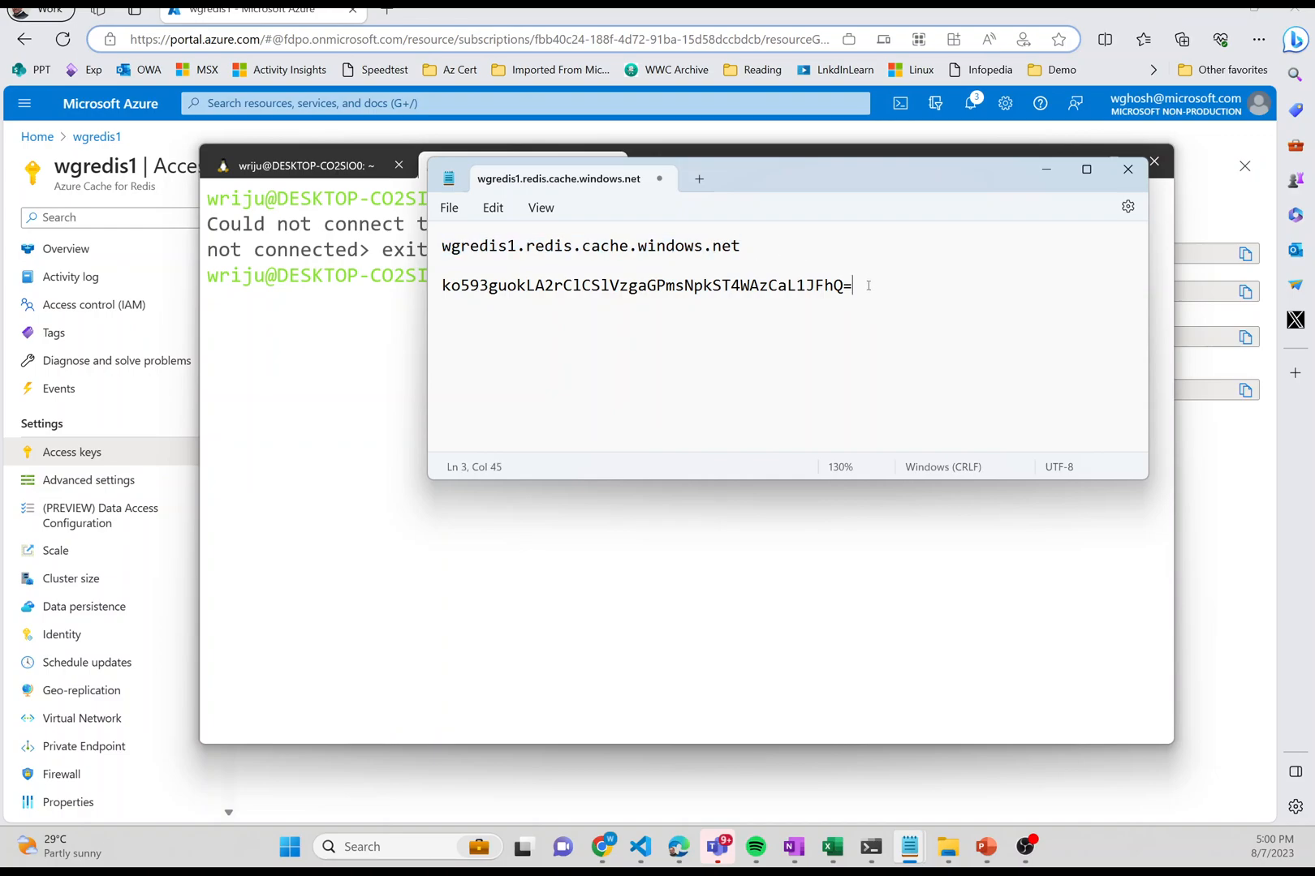
Step: Write redis-cli -h "wgredis1.redis.cache.windows.net" with port 6380 in Notepad
{"action": "type", "text": "r"}
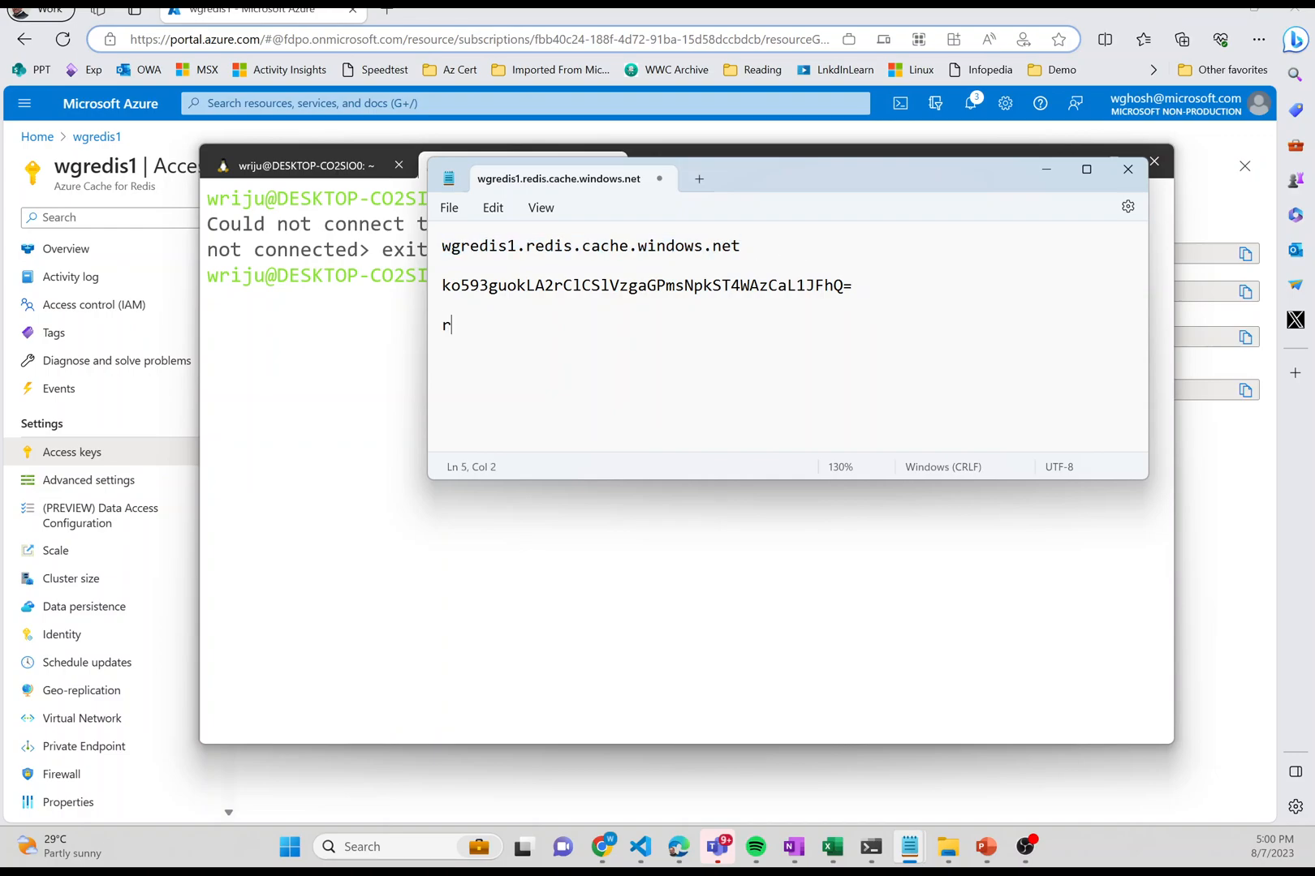
{"action": "type", "text": "edis"}
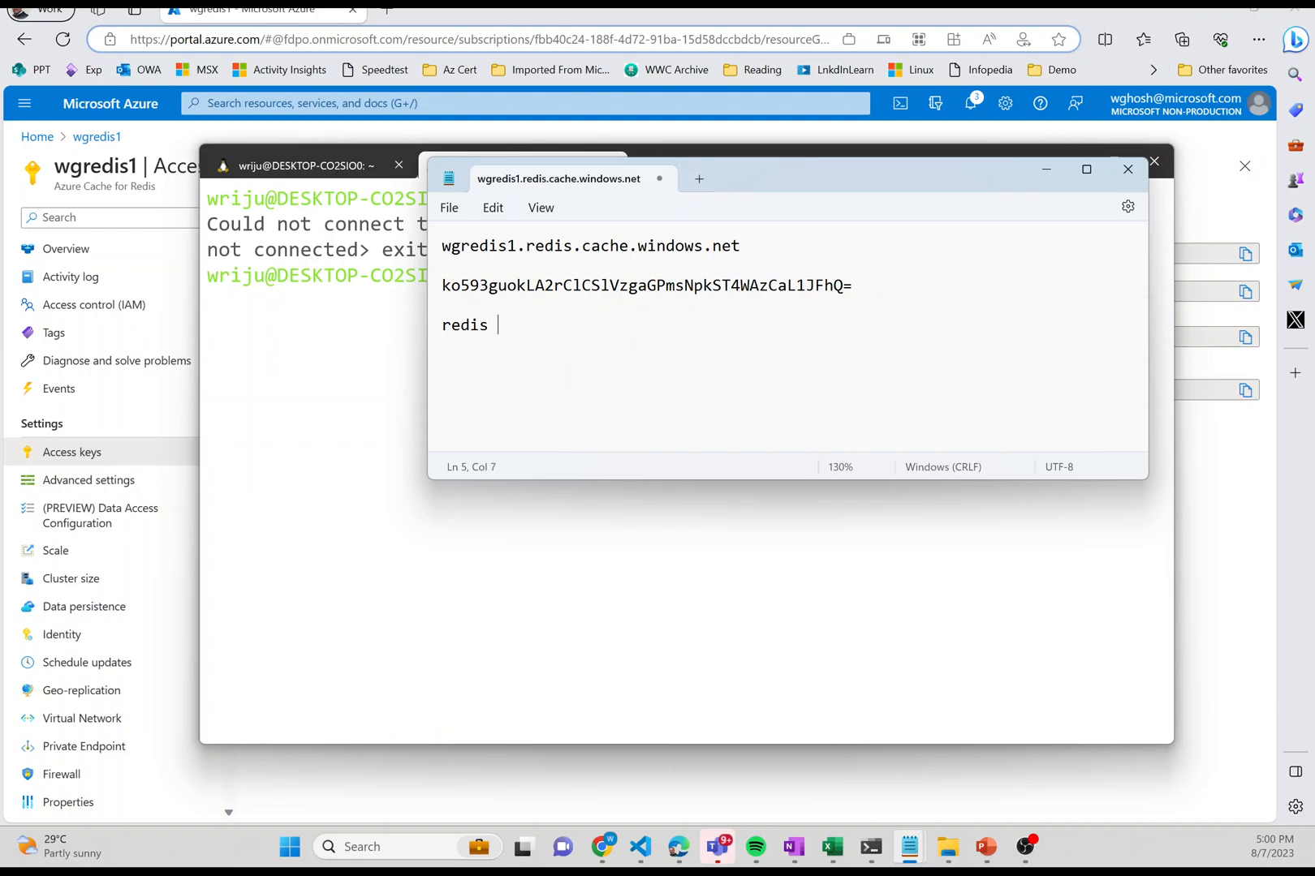
{"action": "type", "text": "-cli"}
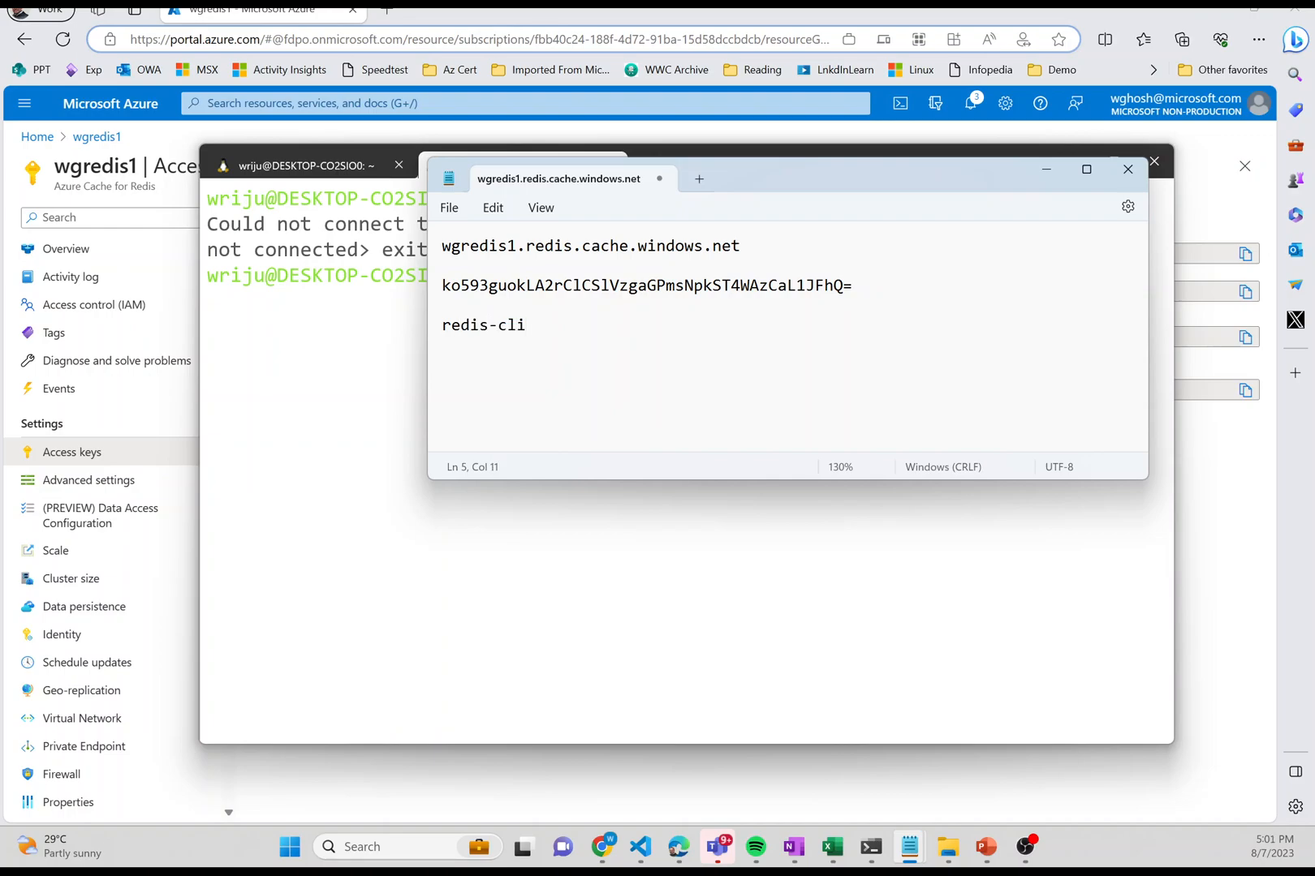
{"action": "type", "text": "-h \""}
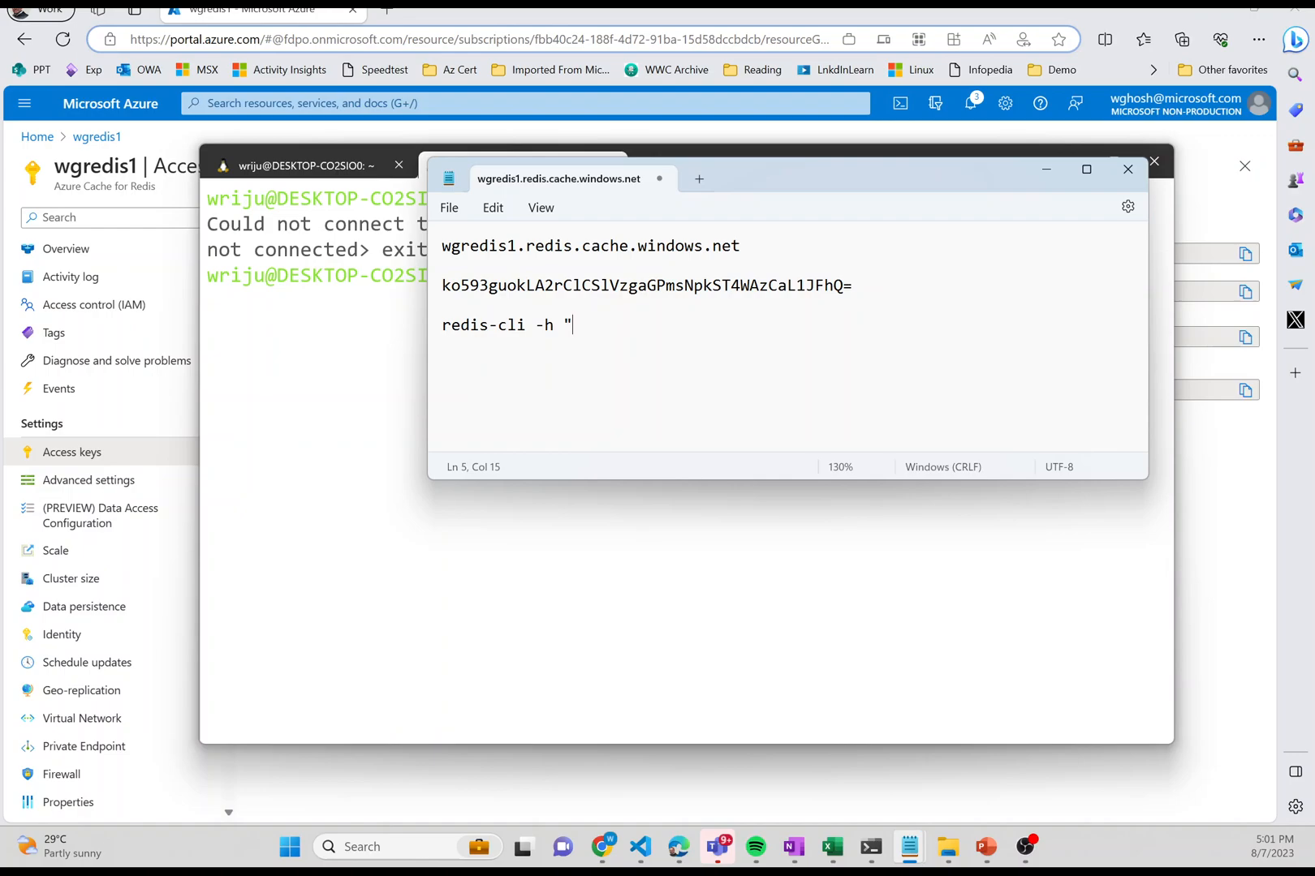
{"action": "type", "text": "wgredis1.redis.cache.windows.net\" -p"}
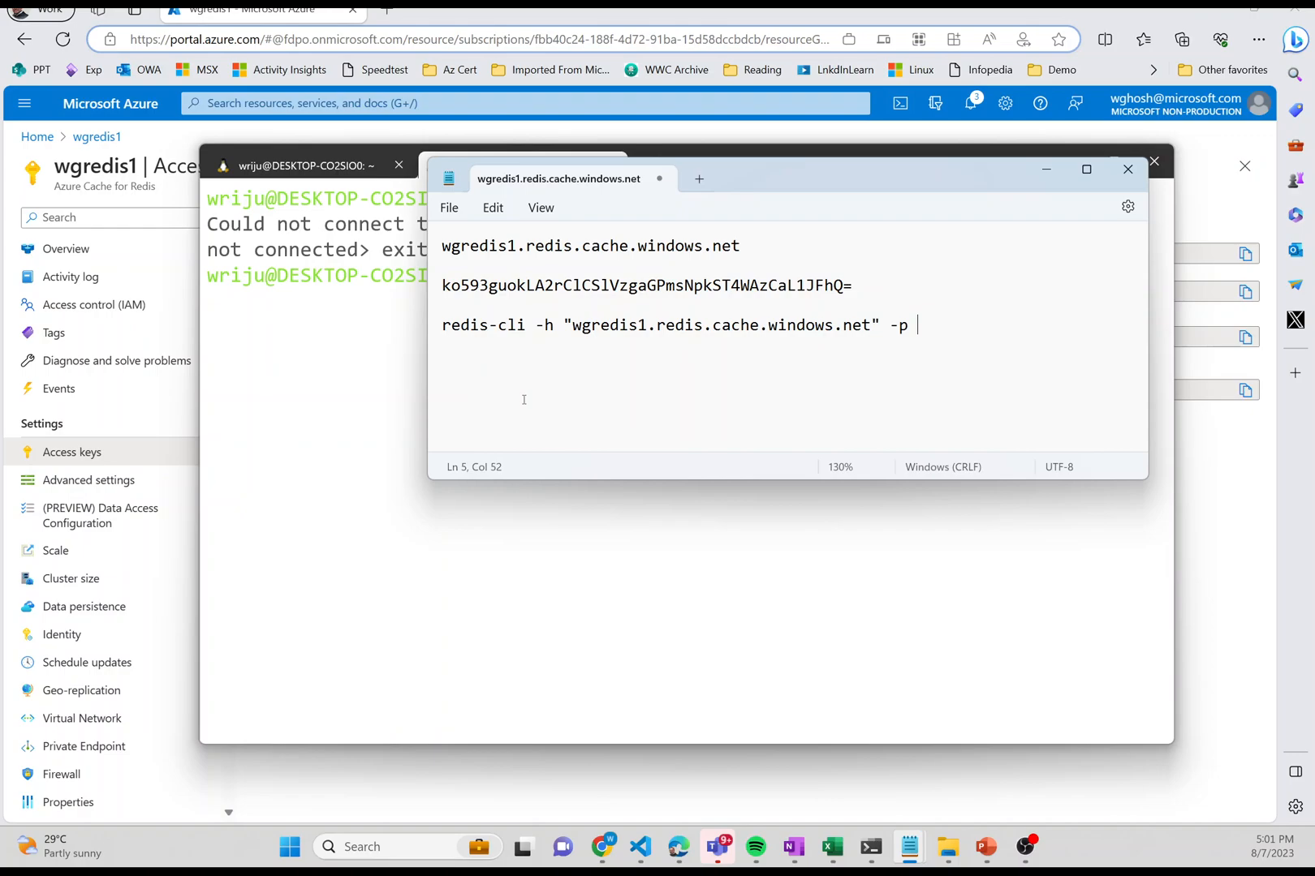
{"action": "type", "text": "6380"}
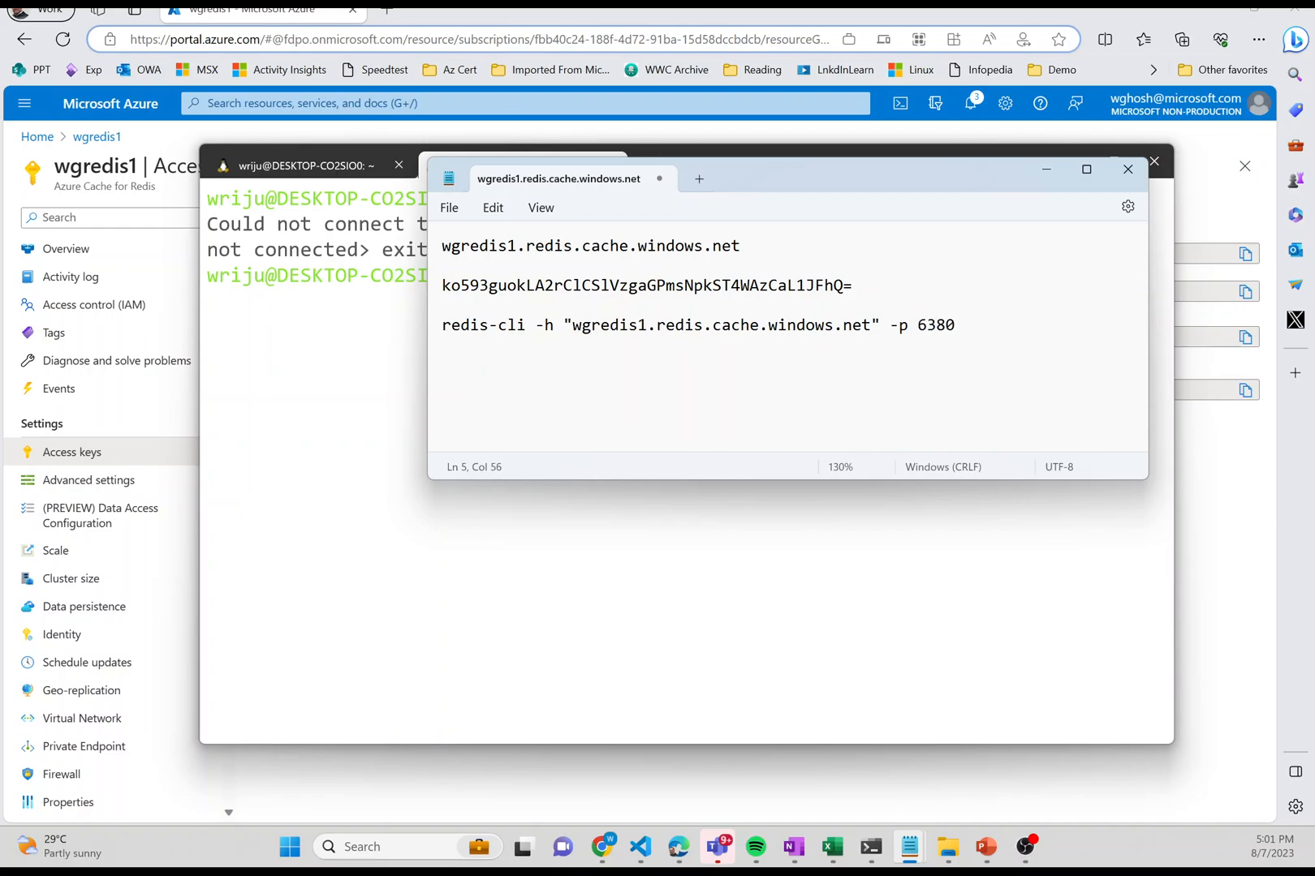
{"action": "type", "text": "-"}
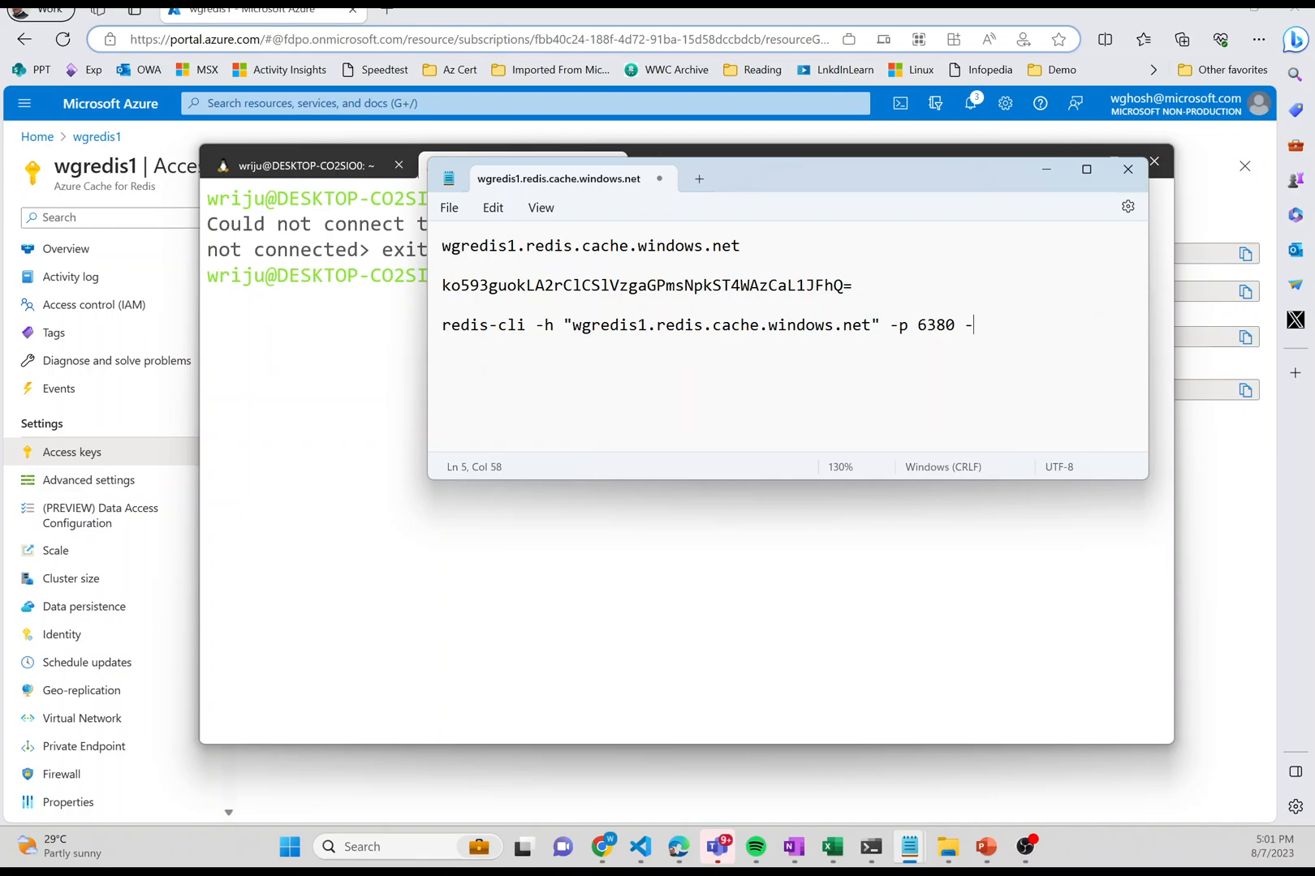
{"action": "type", "text": "u"}
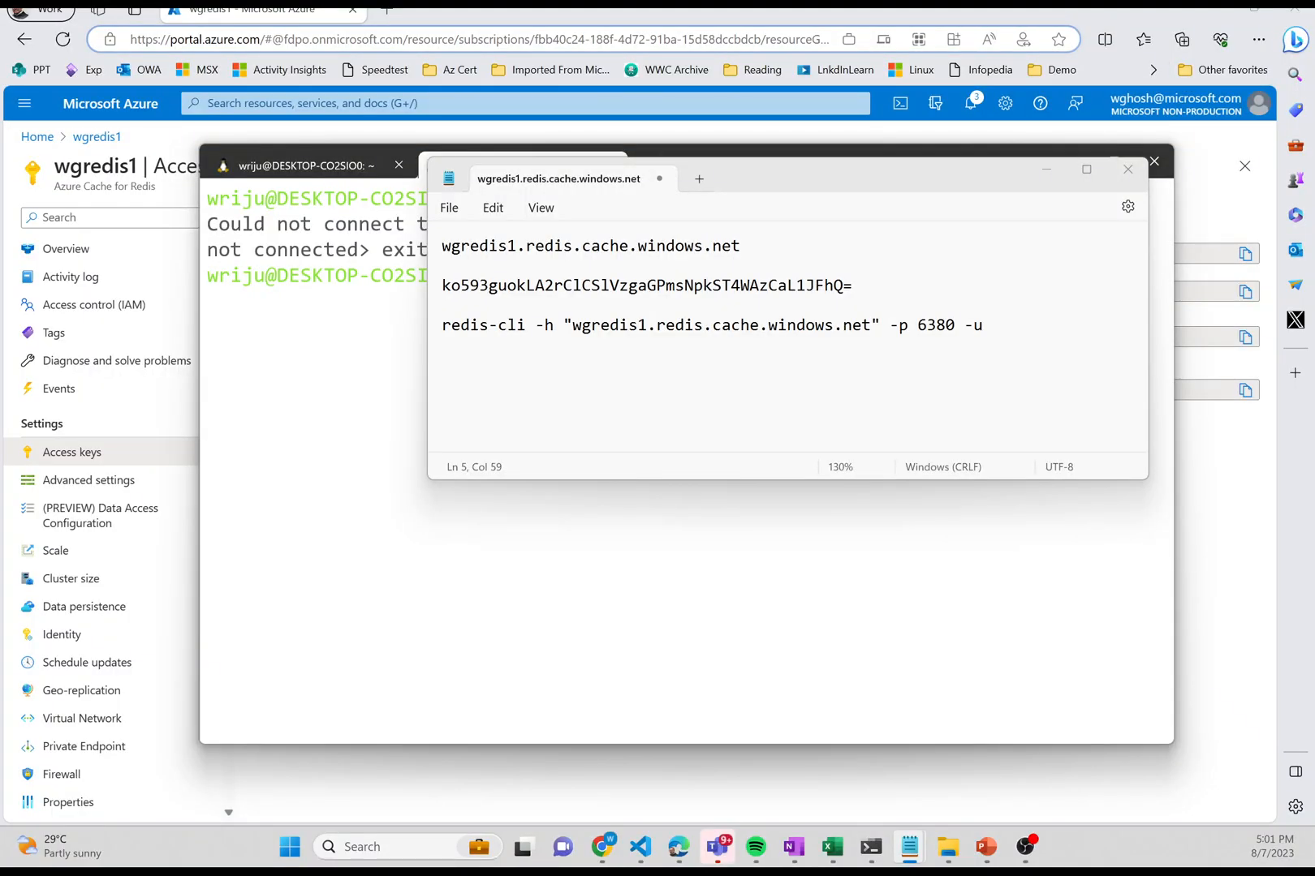
{"action": "mouse_move", "coordinate": [986, 332]}
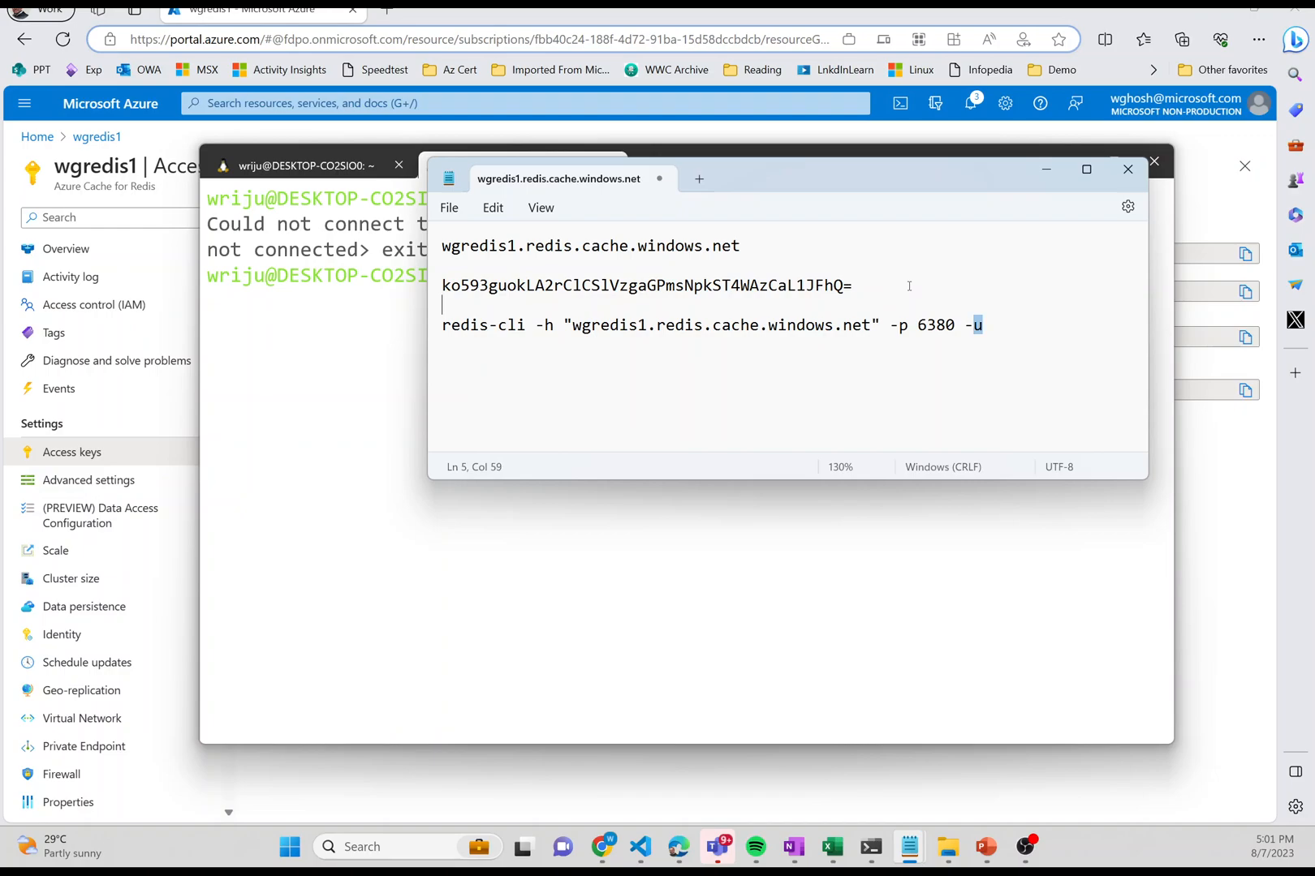
Step: Add -a with the quoted access key as password and select the finished command for copying
{"action": "type", "text": "a"}
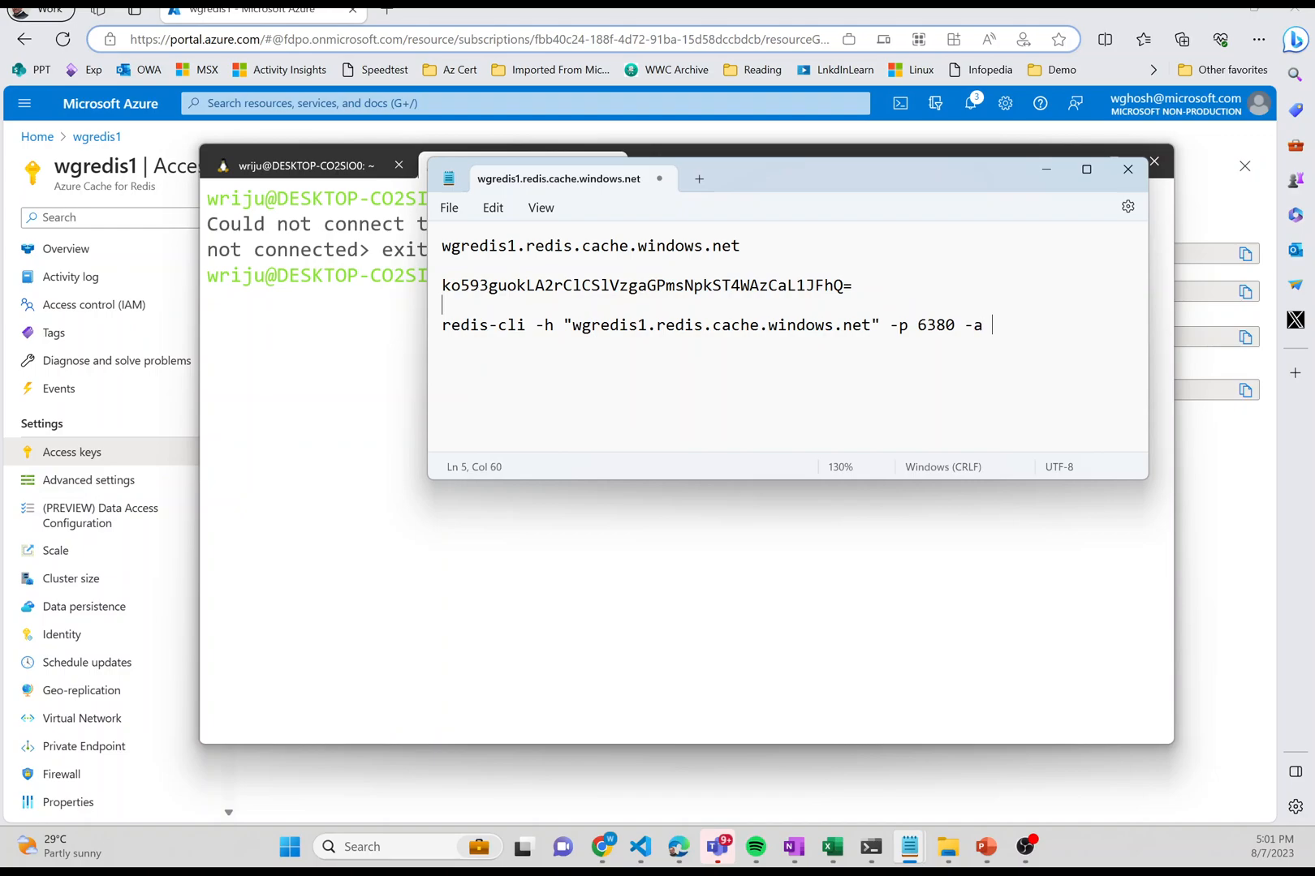
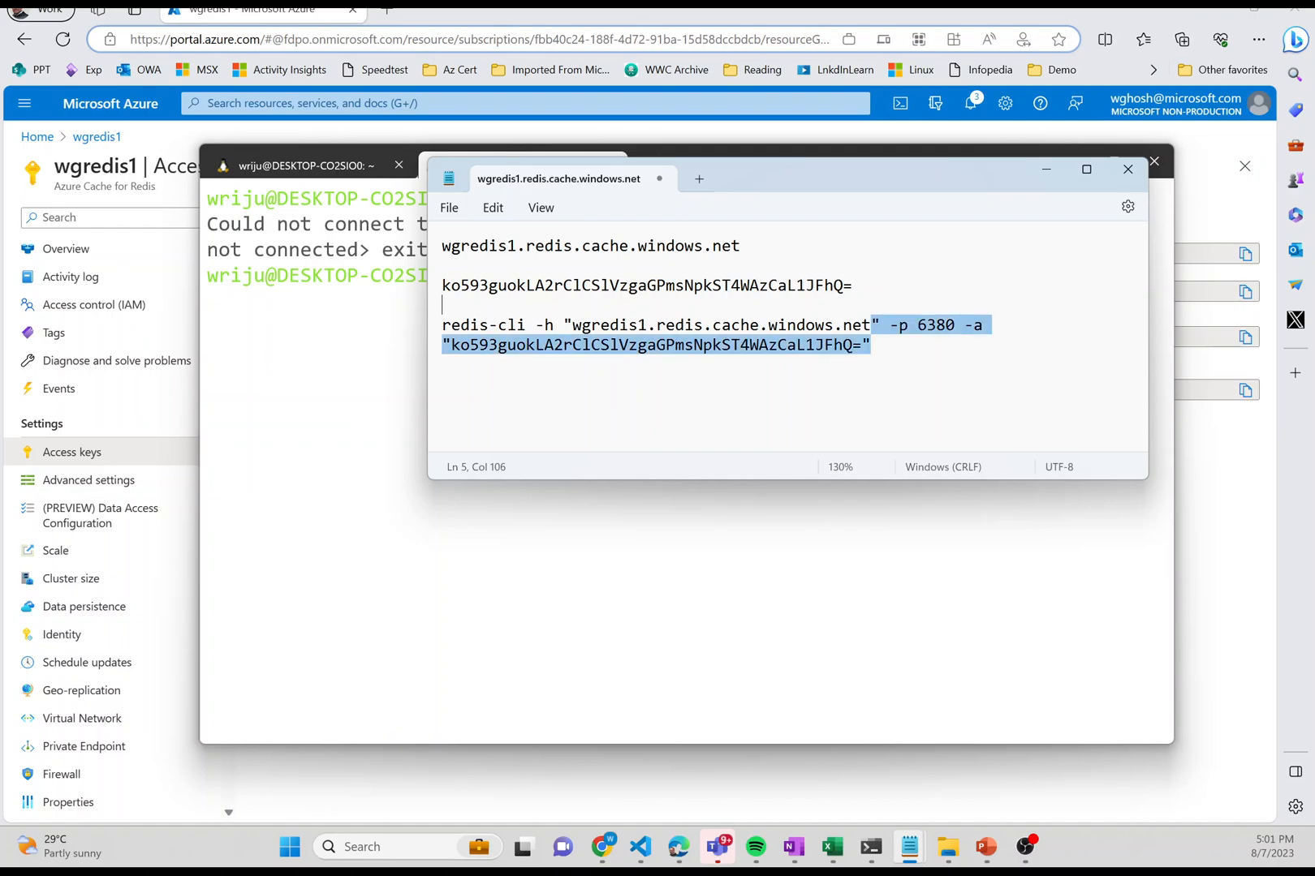
{"action": "double_click", "coordinate": [719, 325]}
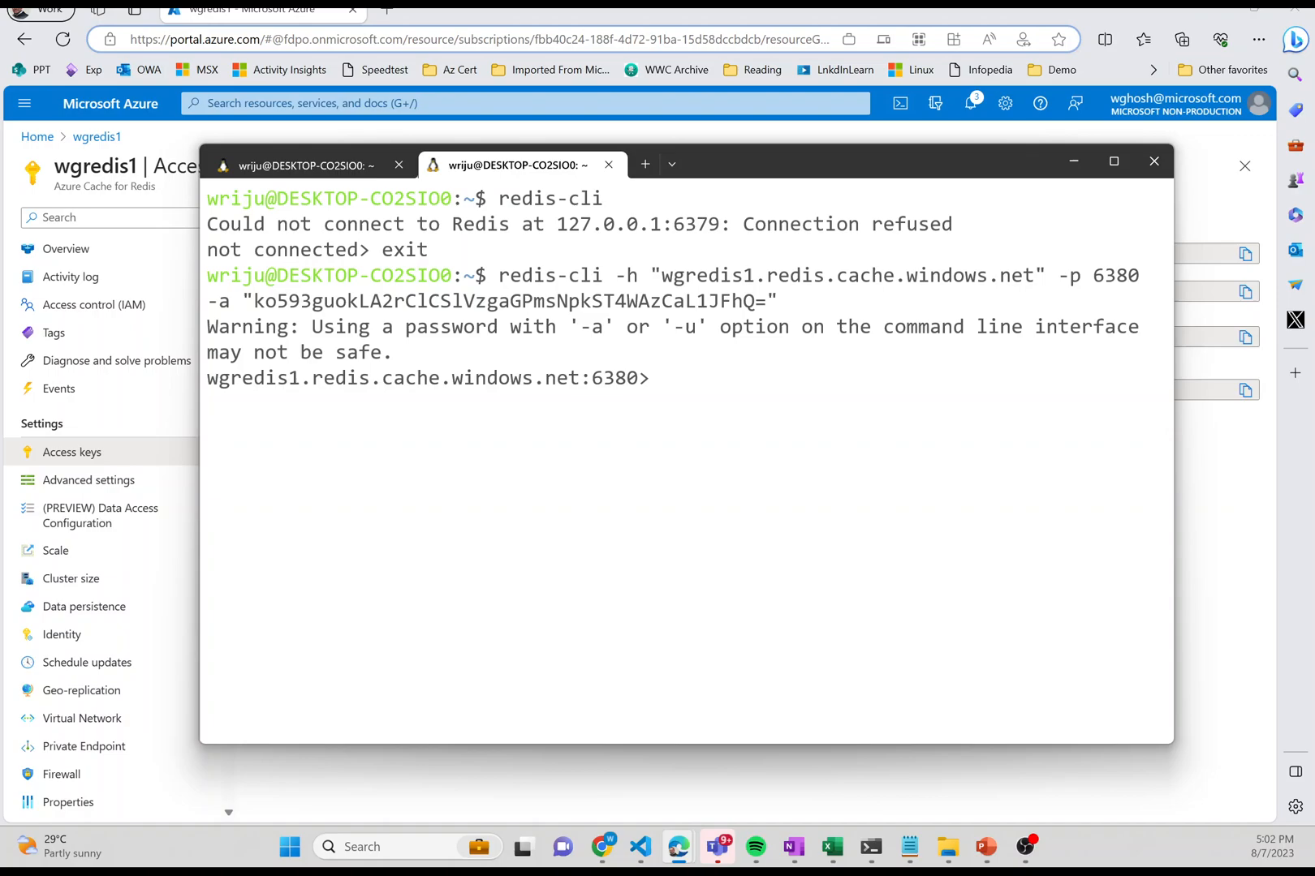
{"action": "mouse_move", "coordinate": [729, 486]}
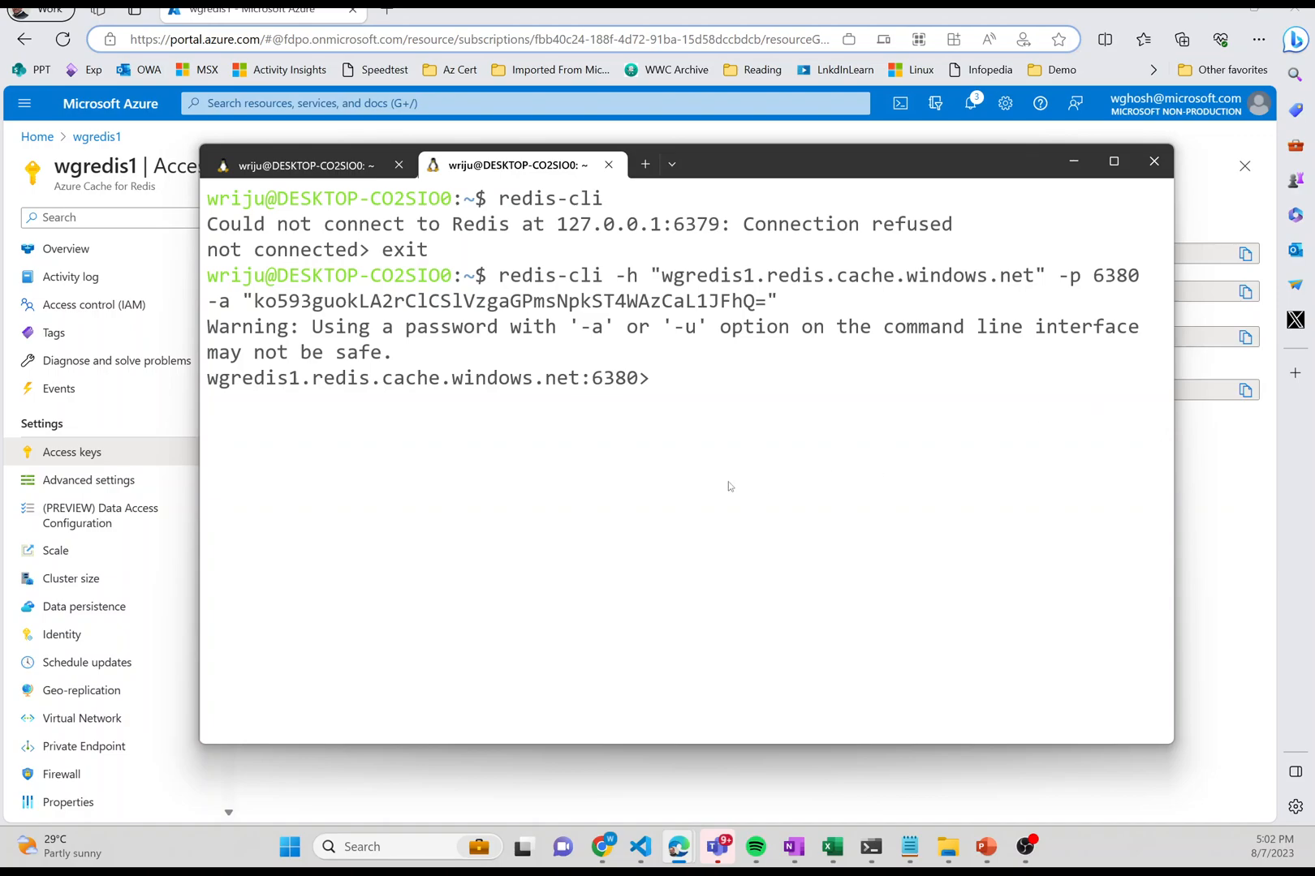
Step: Attempt set azuredemo "redis1" on port 6380, hit connection reset, and rerun the redis-cli connection
{"action": "type", "text": "set"}
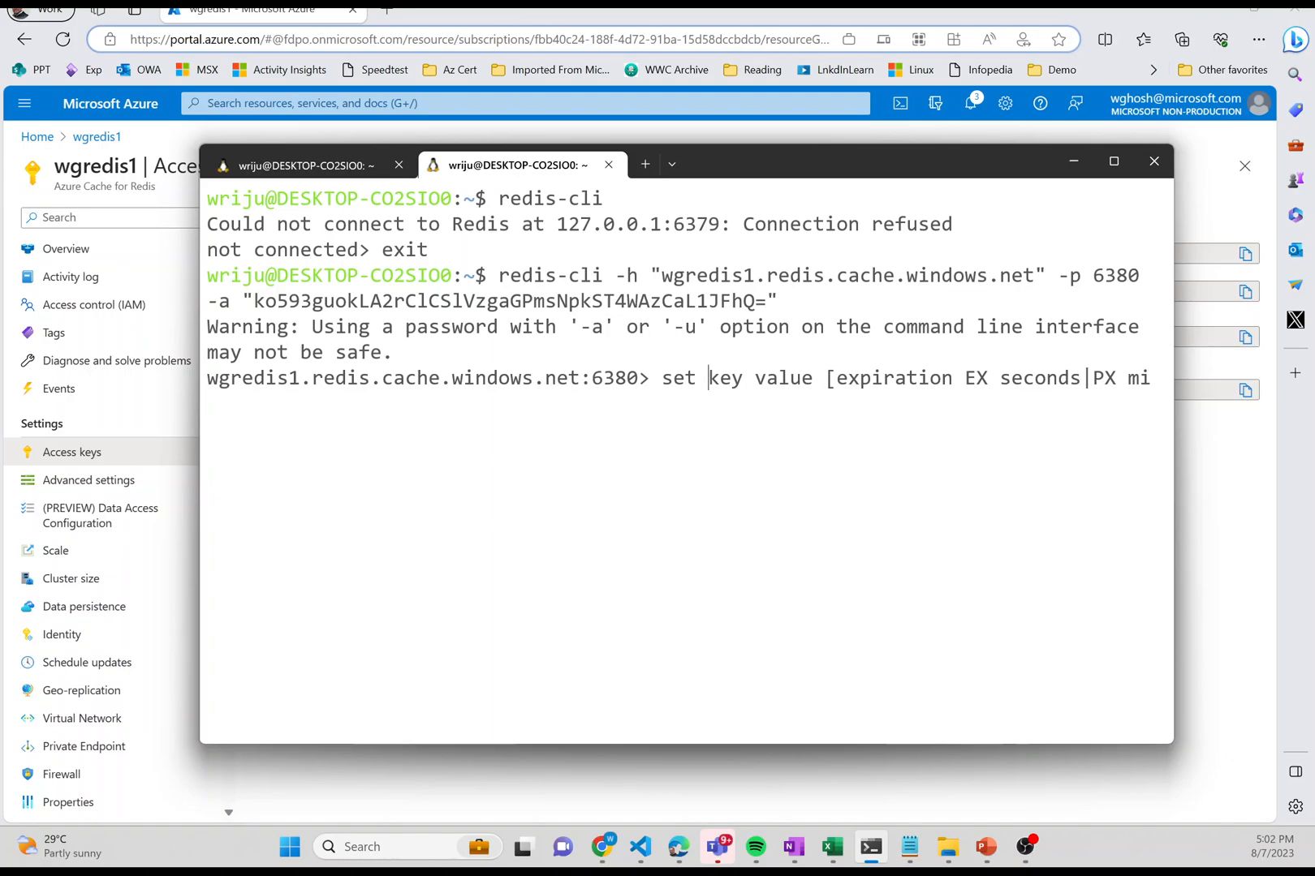
{"action": "type", "text": "azuredemo \""}
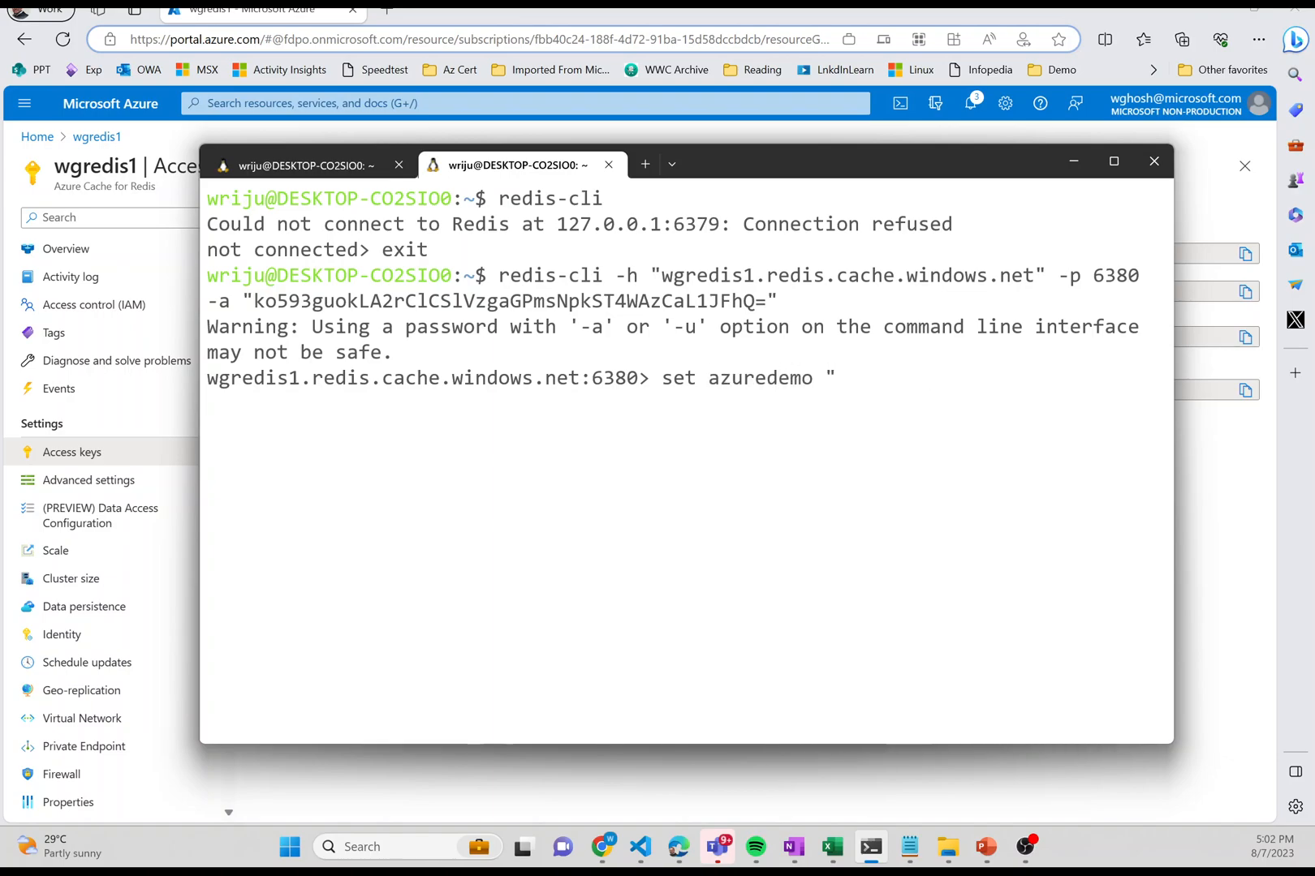
{"action": "type", "text": "redis1\"5D"}
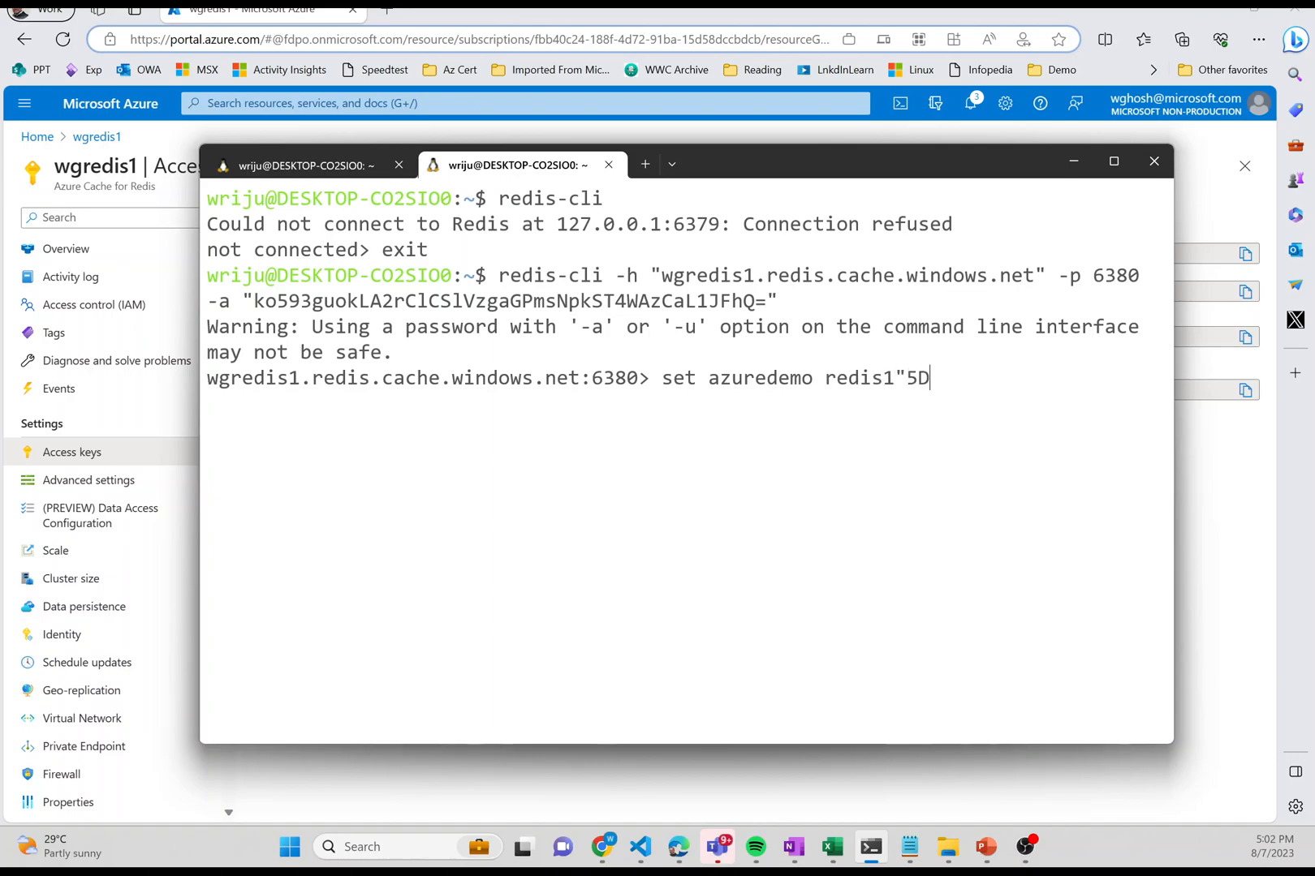
{"action": "key", "text": "Backspace"}
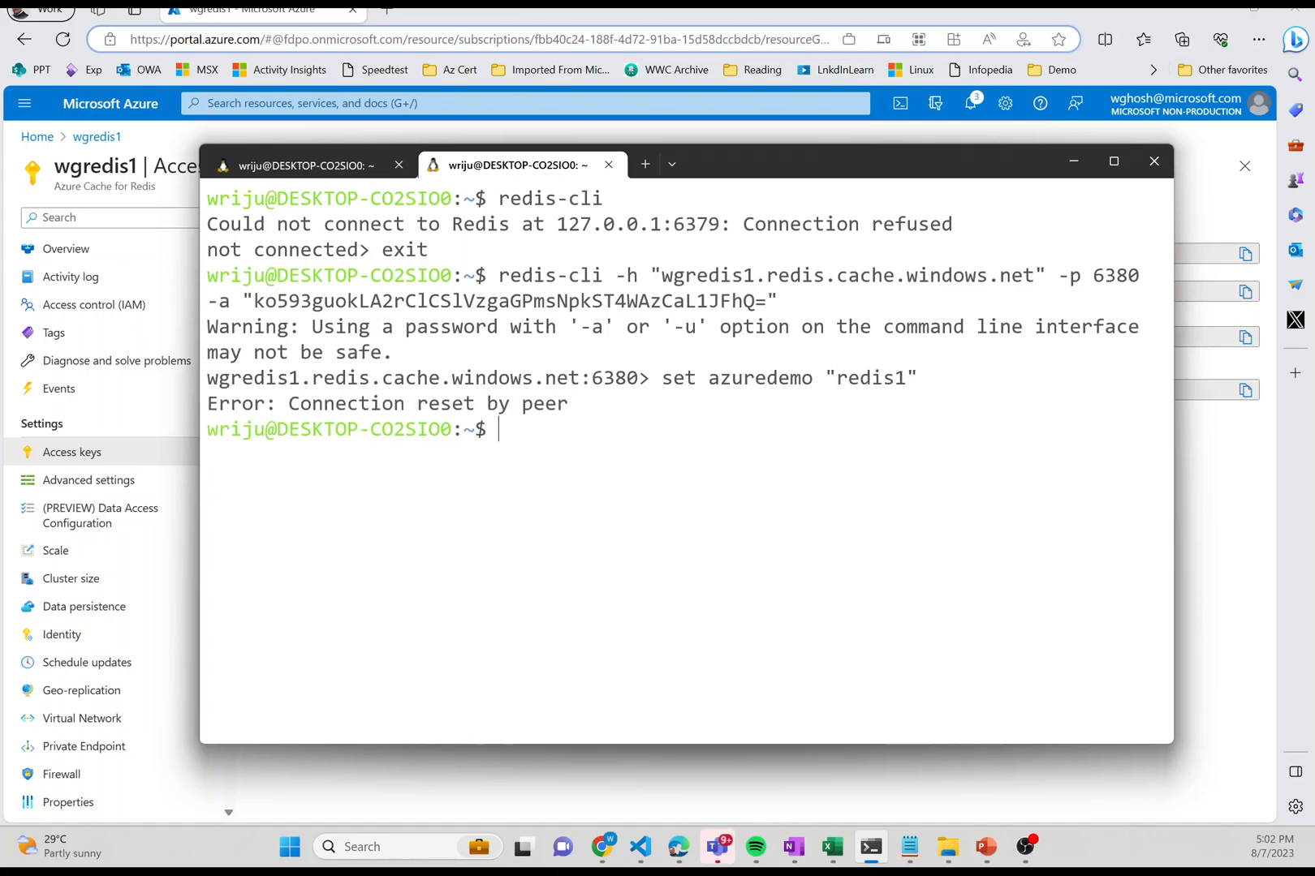
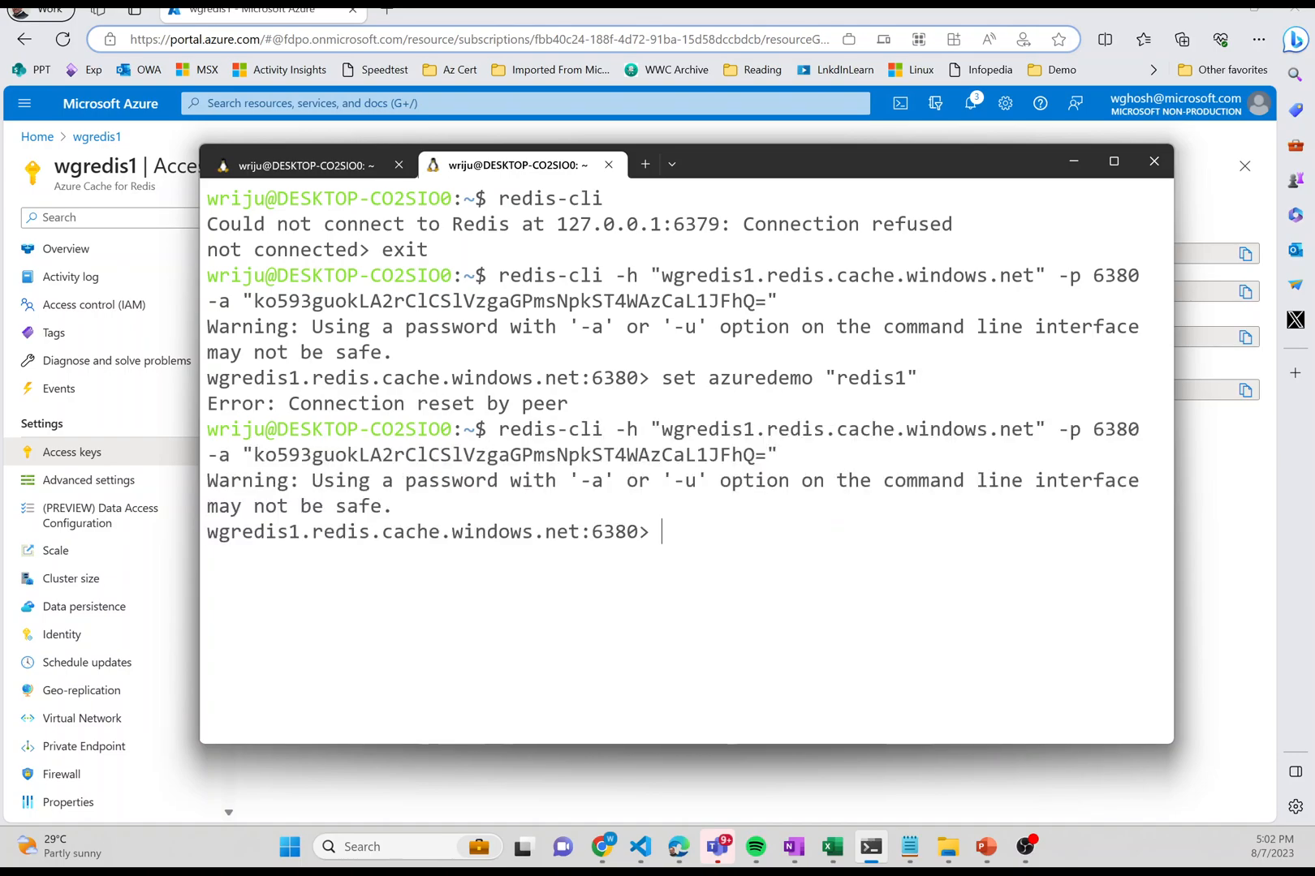
Step: Retry set azuredemo "redis1", reconnect redis-cli on port 6380, and recall the apt-get redis-tools command
{"action": "type", "text": "set azuredemo \"redis1\" [expiration EX seco"}
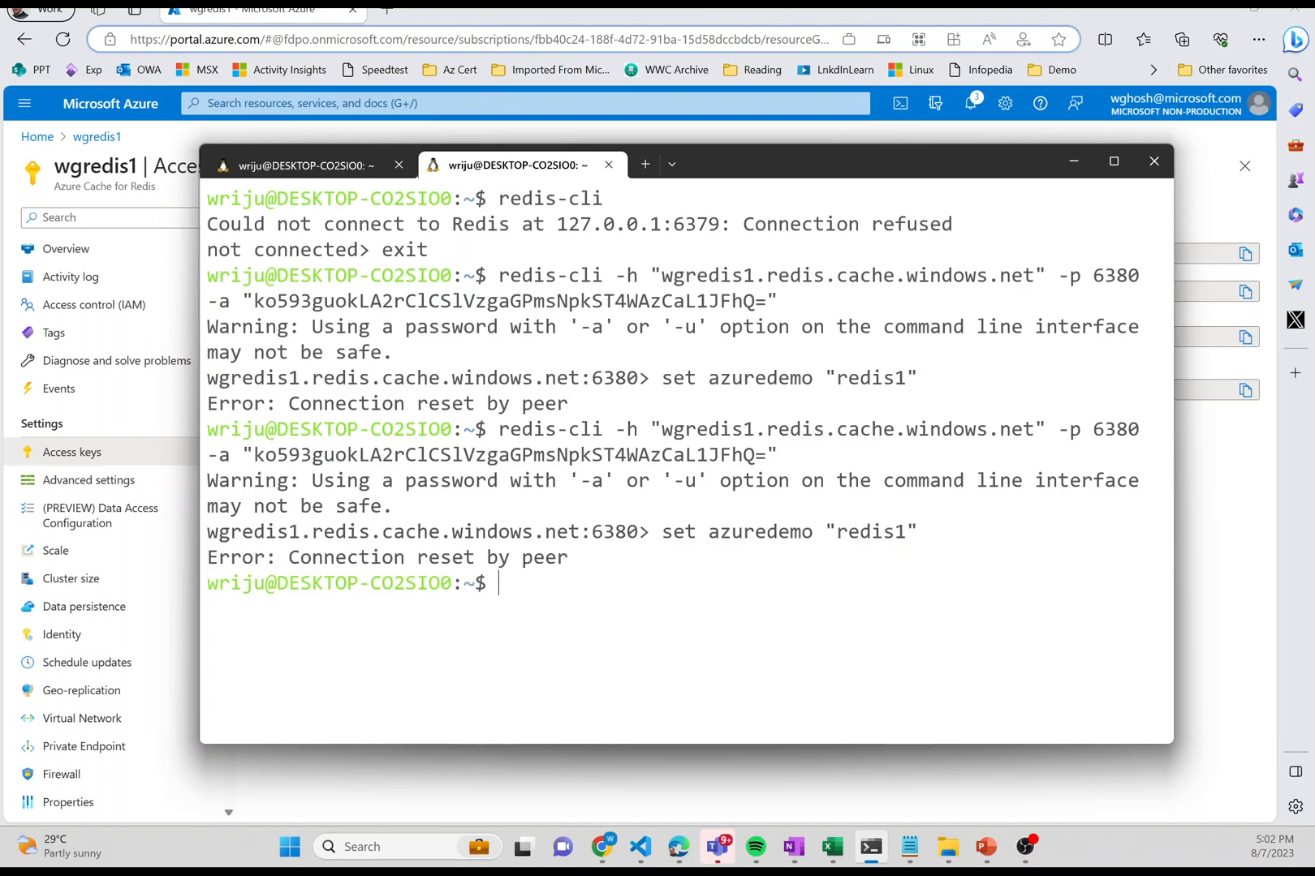
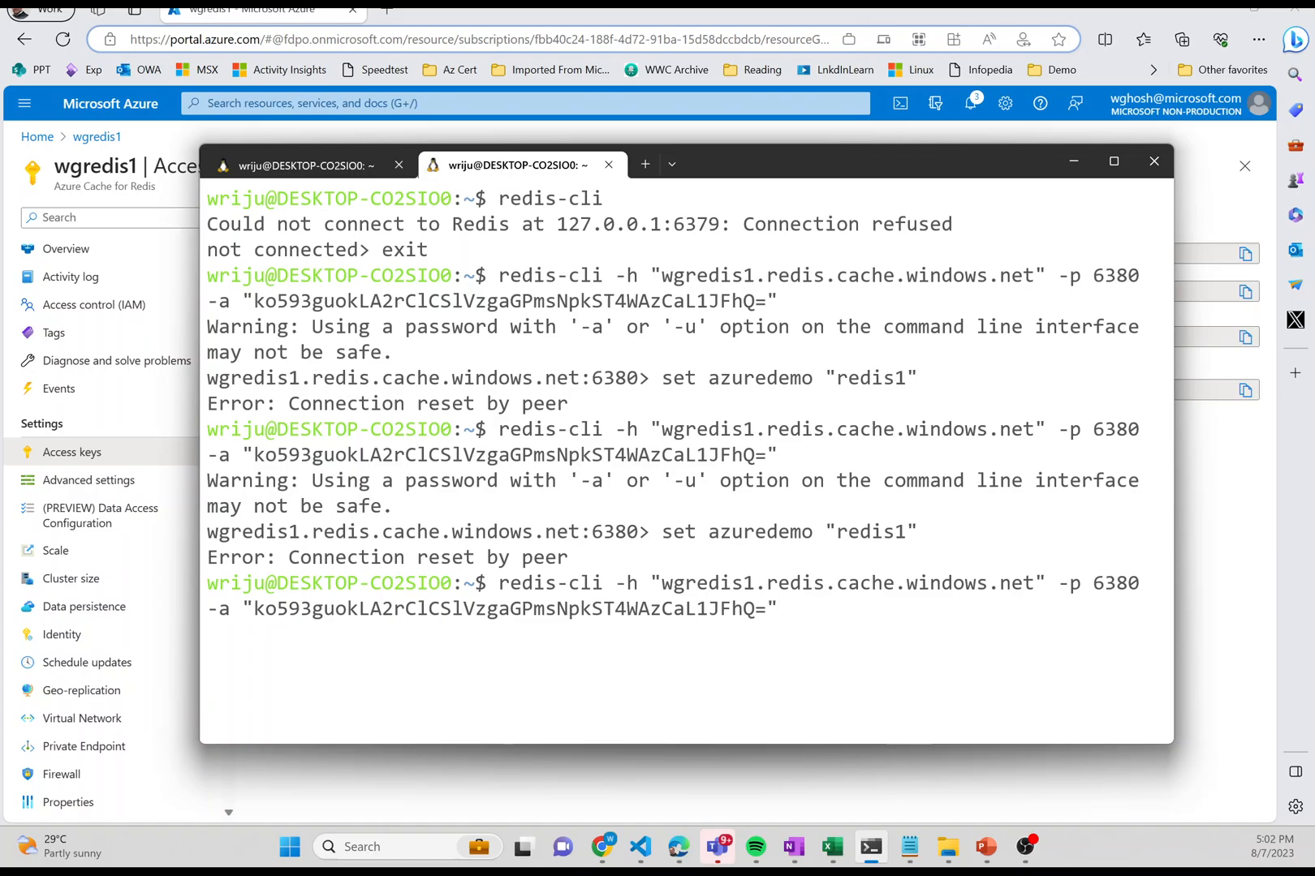
{"action": "type", "text": "sudo apt-get install redis-tools"}
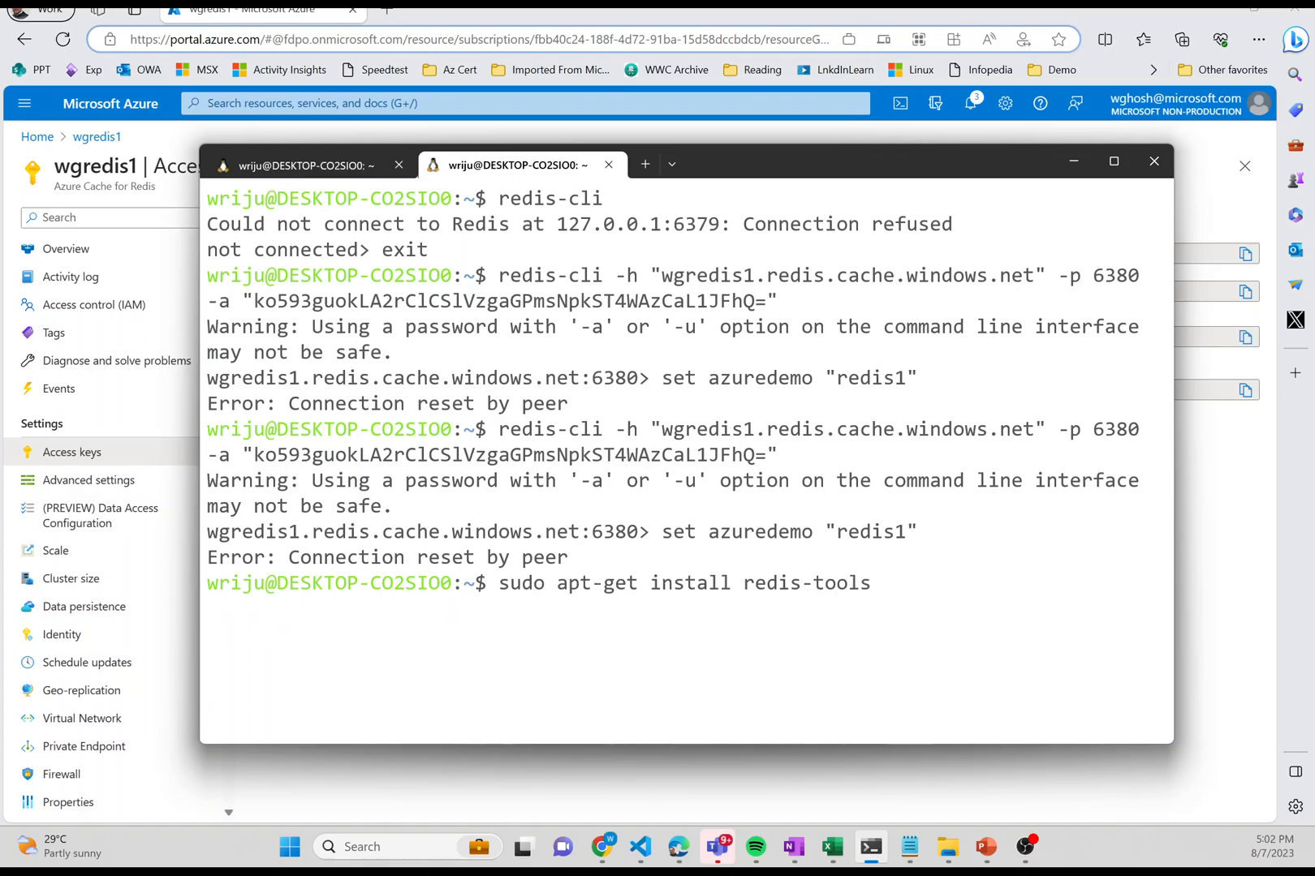
Step: Recall the nvm curl install command, close the extra terminal tab, and rerun the redis-tools install
{"action": "type", "text": "curl -o- https://raw.githubusercontent.com/nvm-sh/nvm/master/install.sh | bash"}
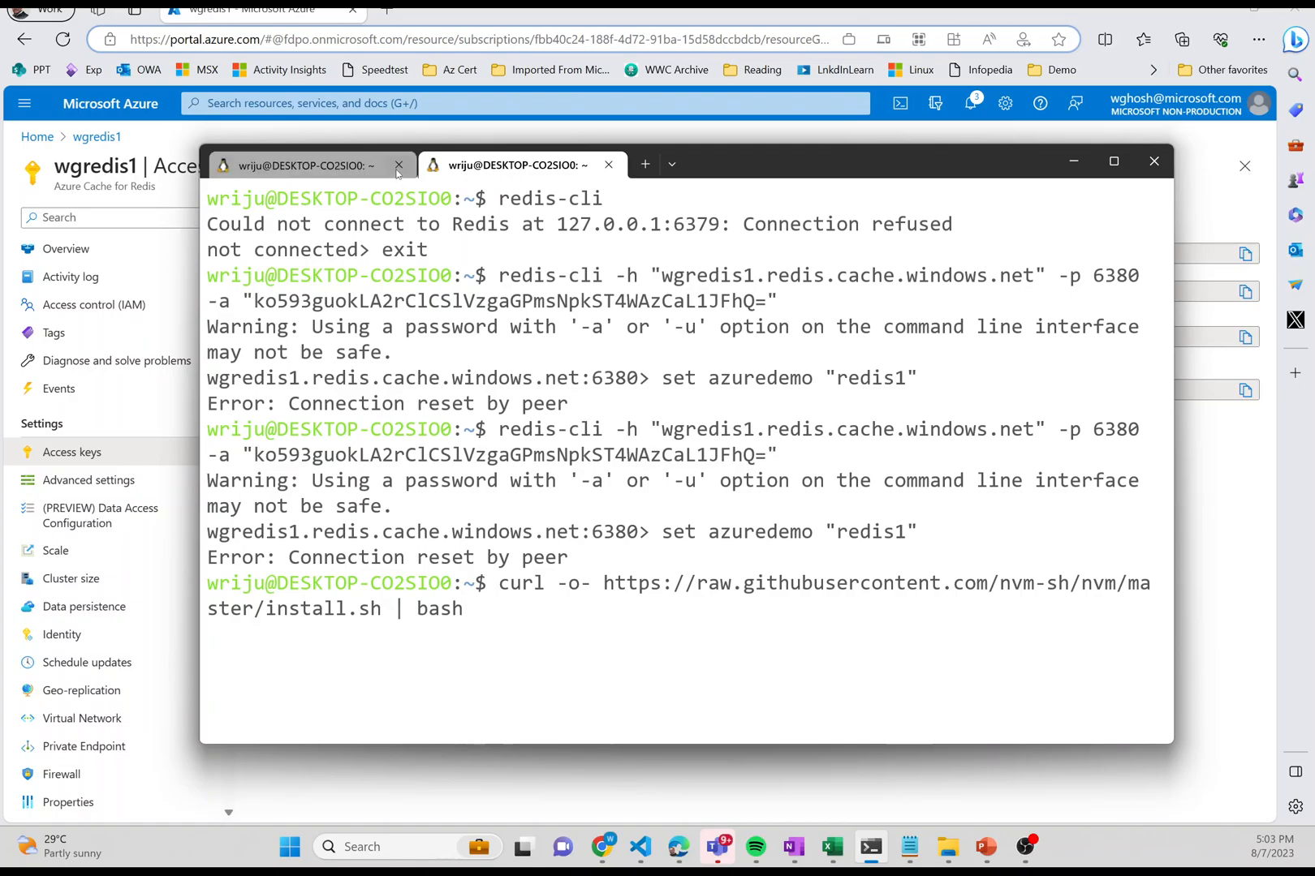
{"action": "left_click", "coordinate": [399, 165]}
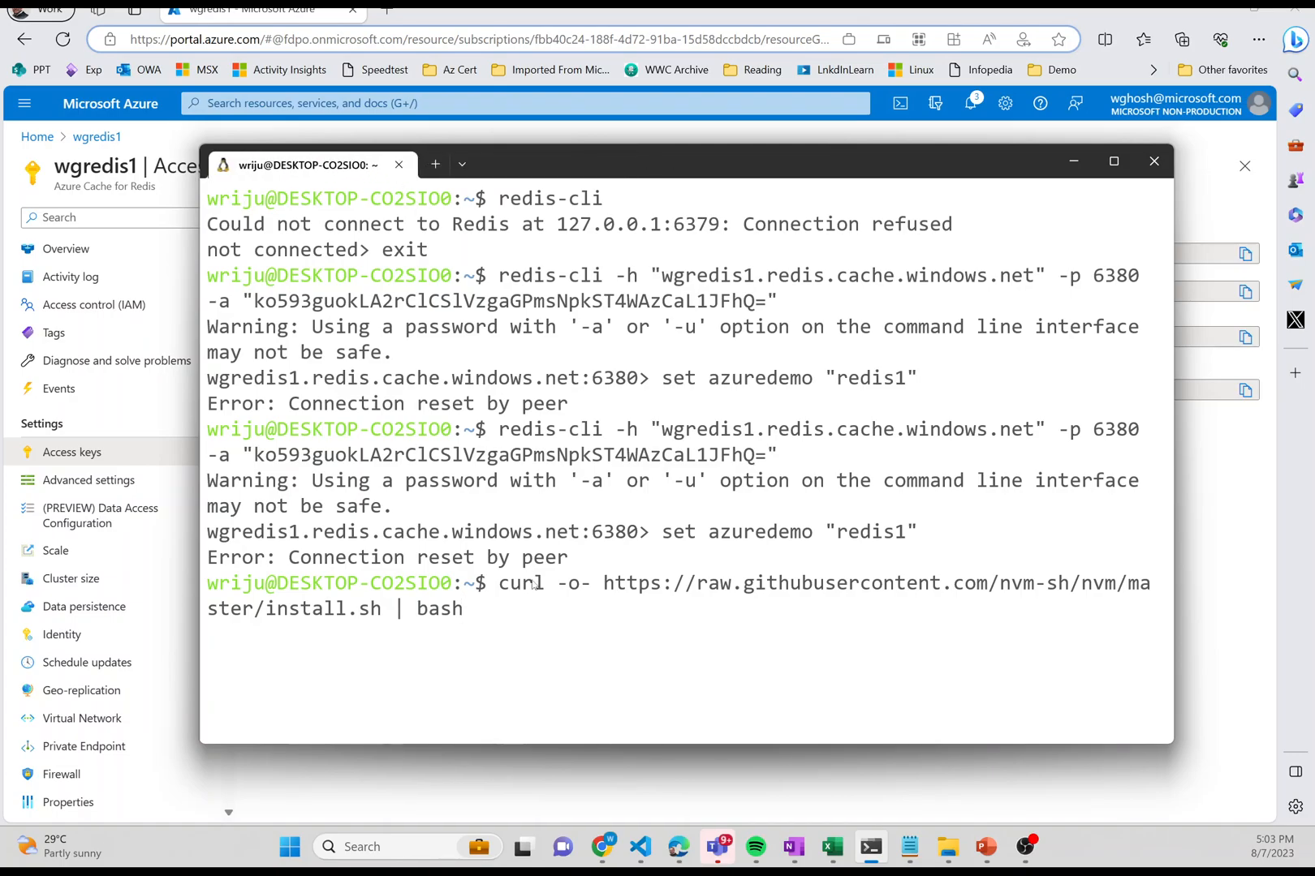
{"action": "type", "text": "sudo apt-get install redis-tools"}
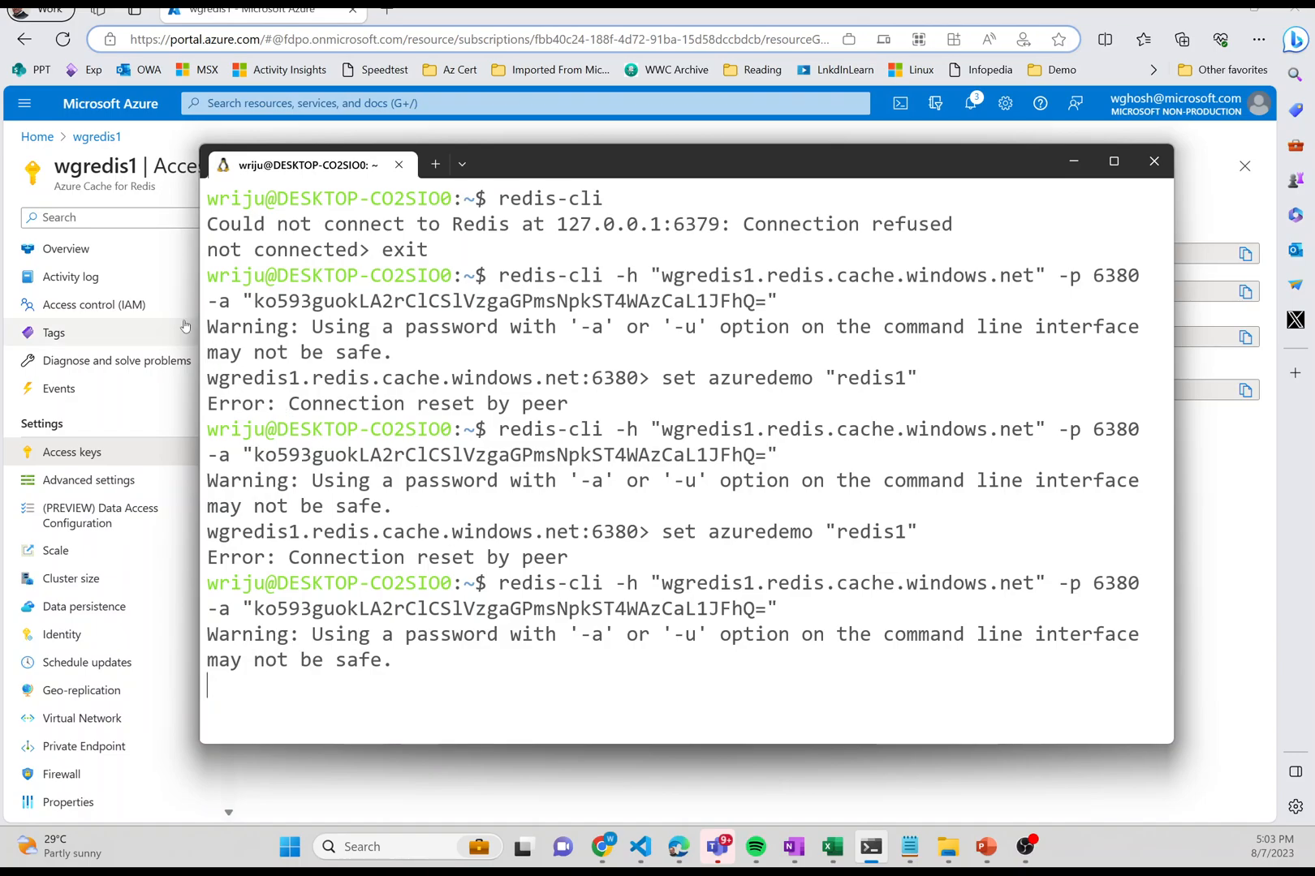
Step: Check the cache's advanced settings, then attempt SET "mykey4" "key4" on port 6380
{"action": "left_click", "coordinate": [87, 480]}
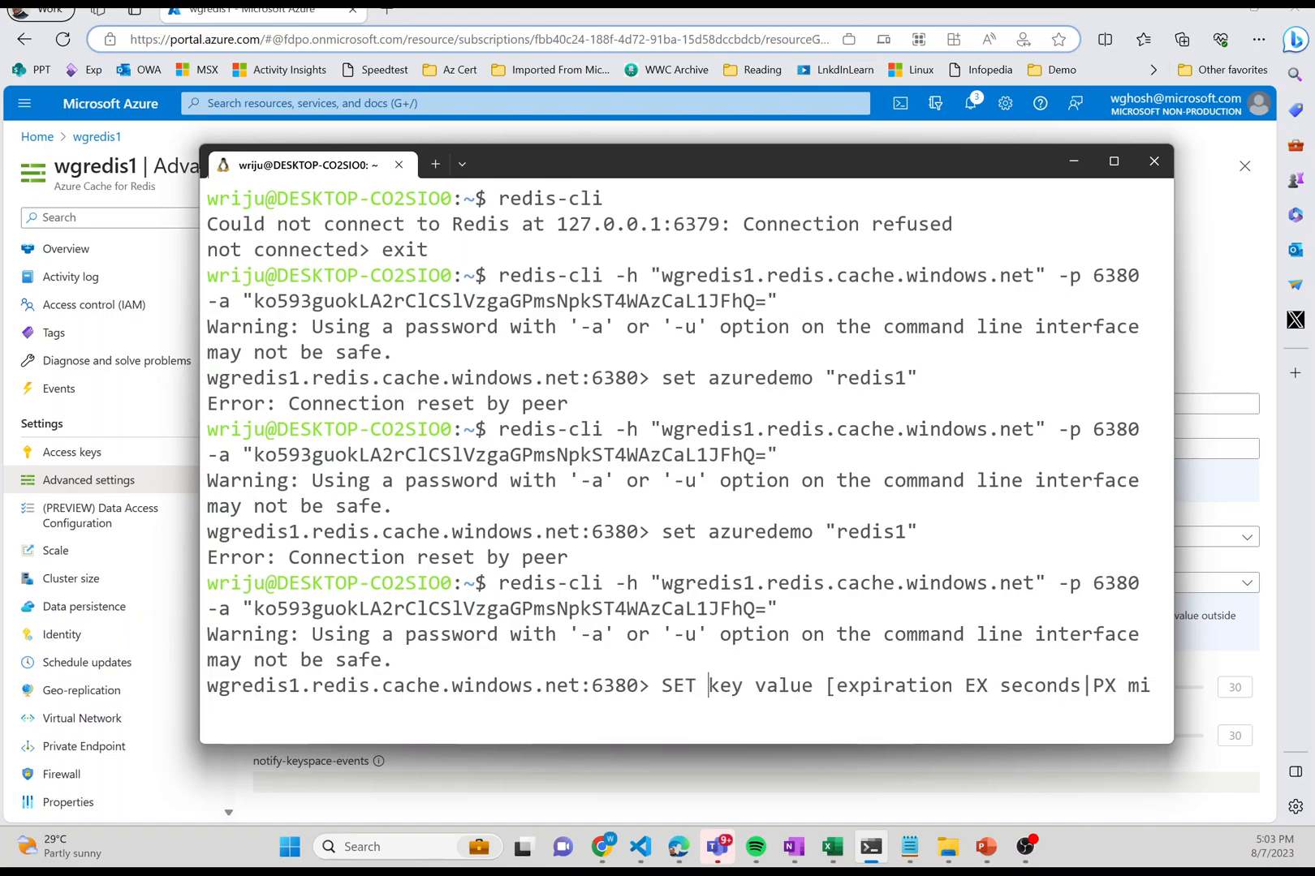
{"action": "type", "text": "\"m"}
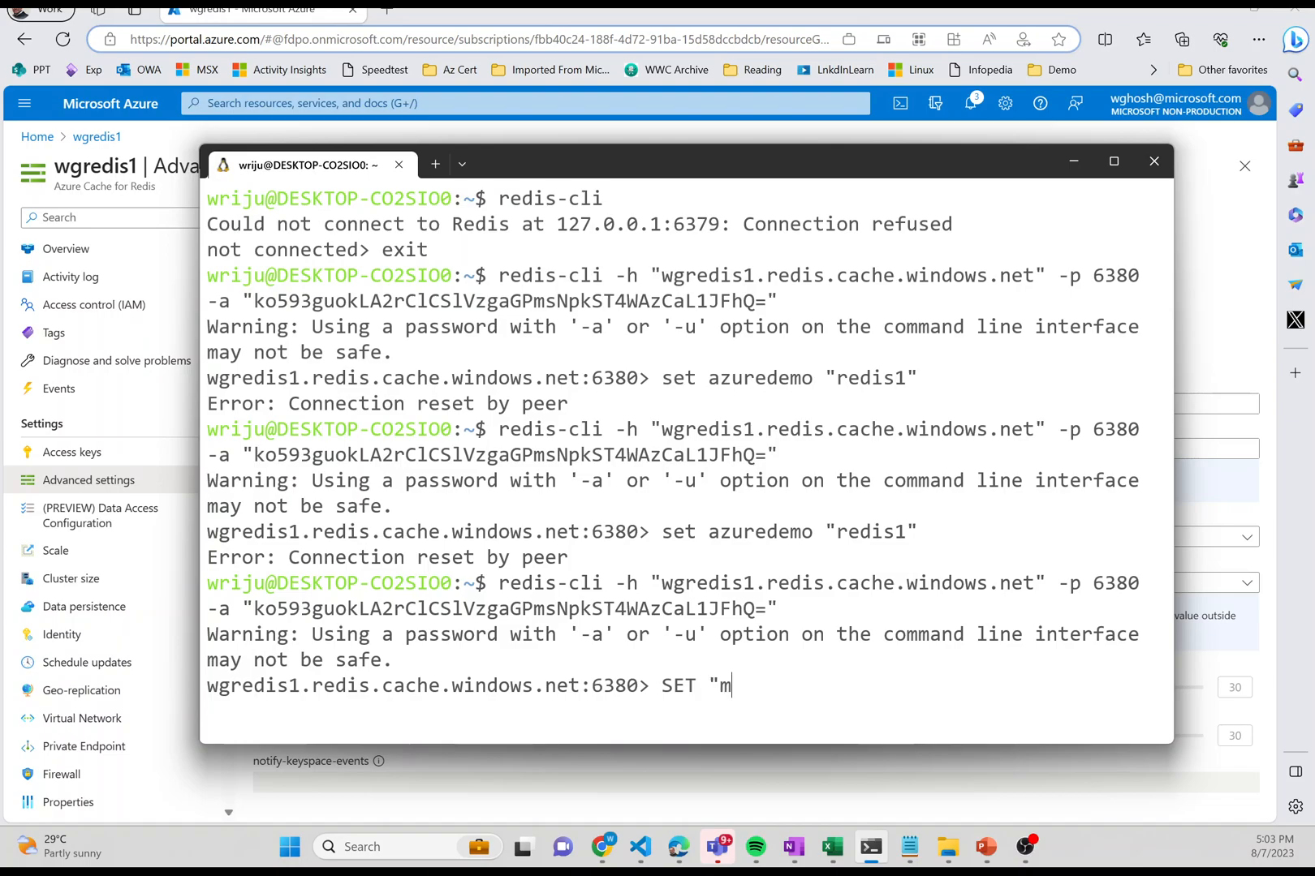
{"action": "type", "text": "ykey4\" \""}
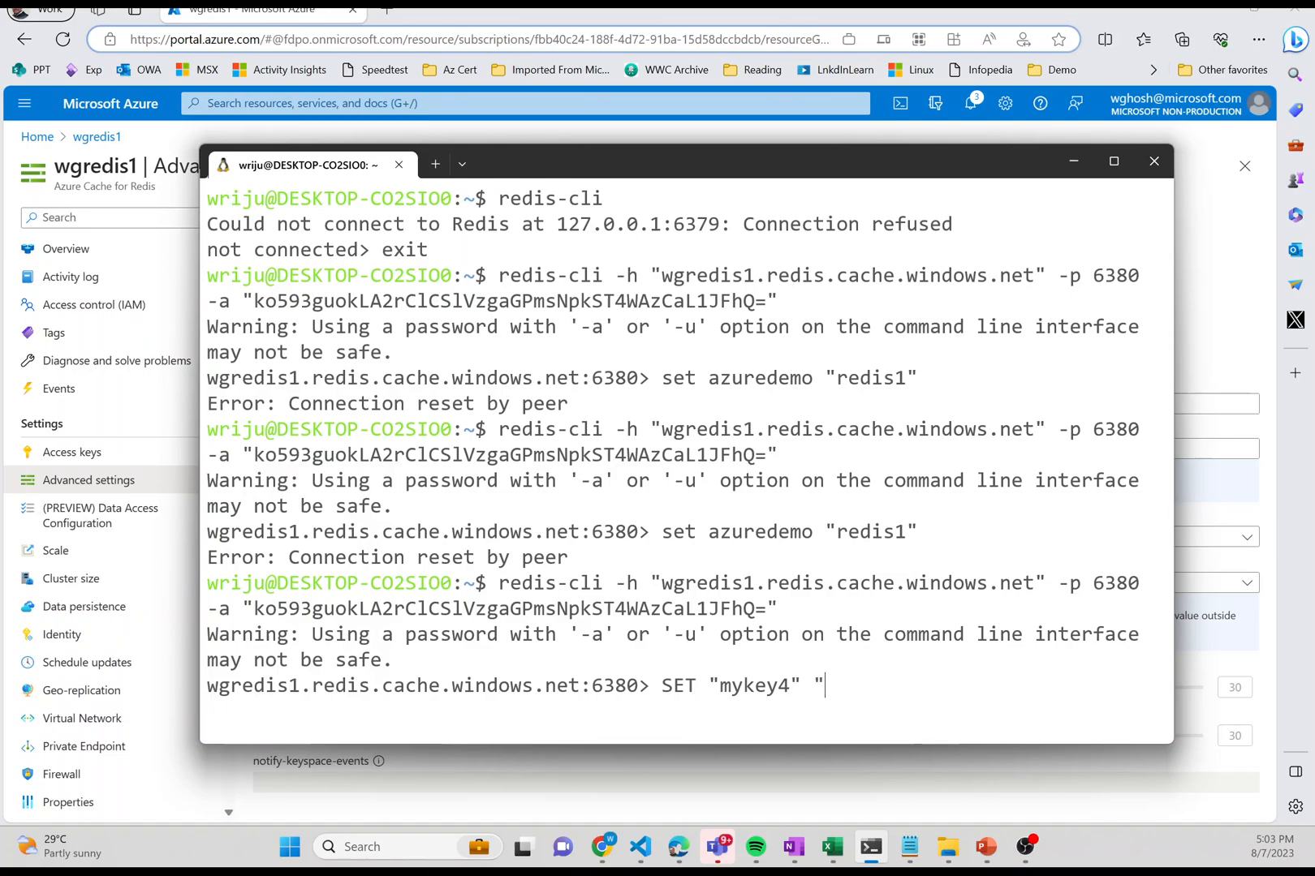
{"action": "type", "text": "key4"}
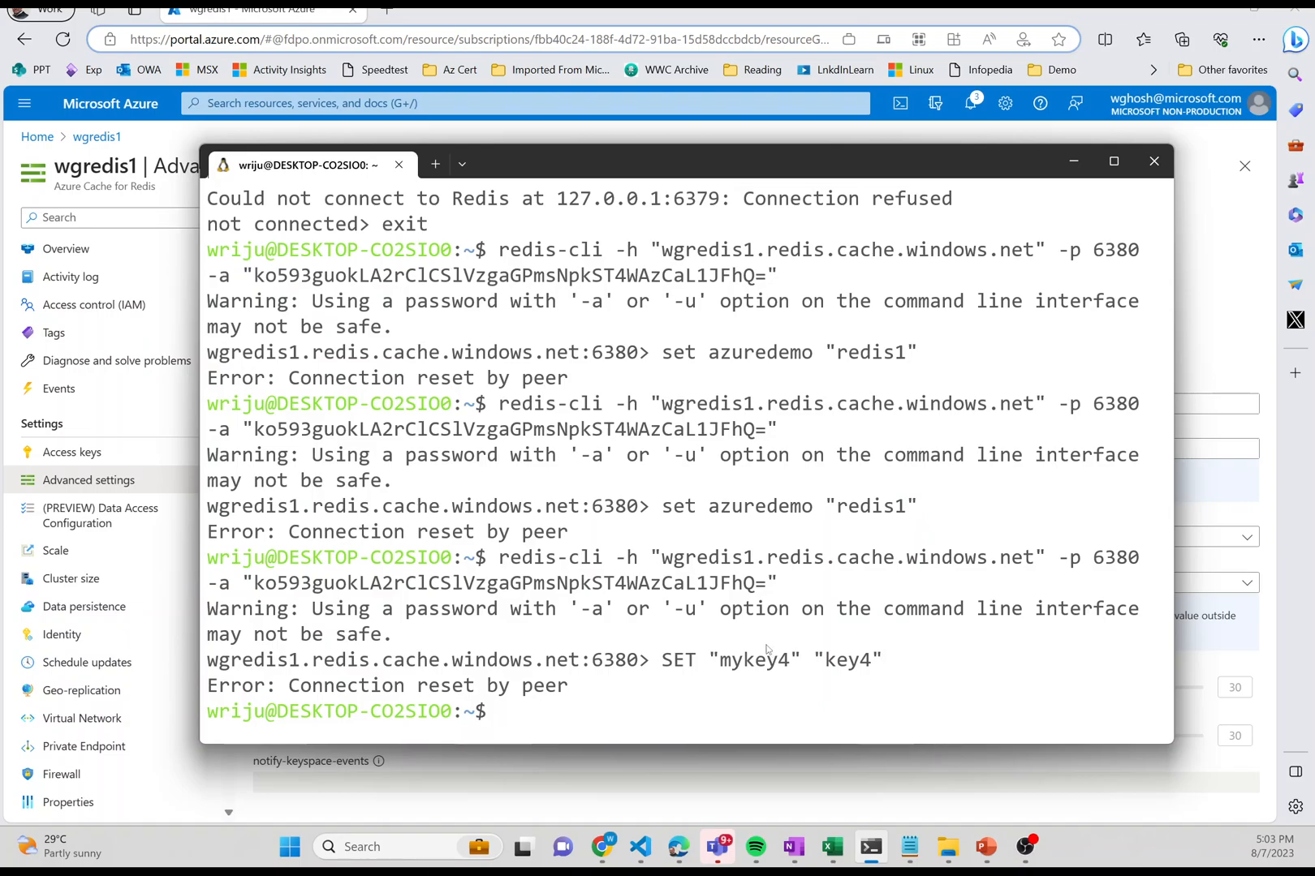
{"action": "mouse_move", "coordinate": [679, 637]}
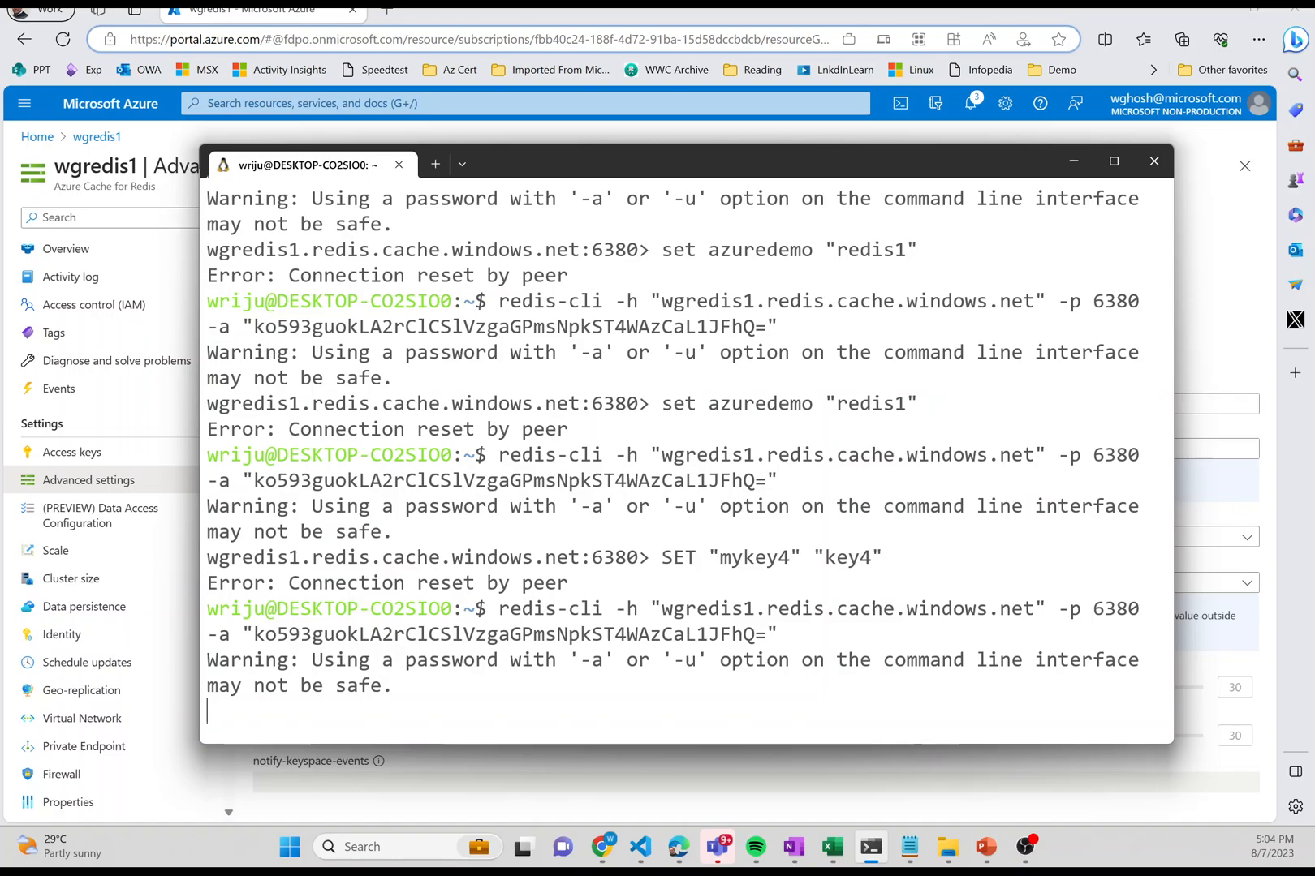
{"action": "mouse_move", "coordinate": [996, 674]}
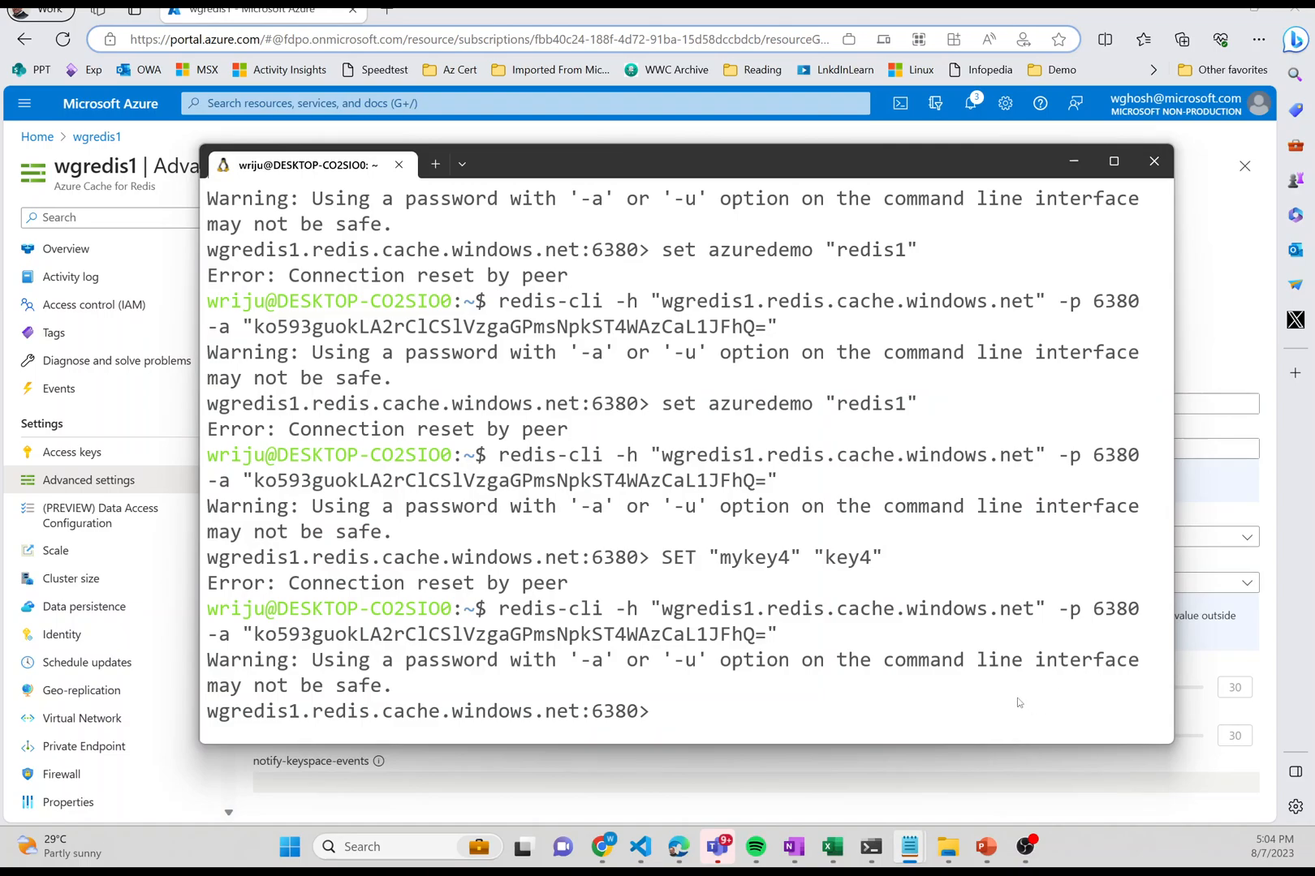
Step: Attempt SET myk "val" on port 6380, which also ends in connection reset
{"action": "type", "text": "SET"}
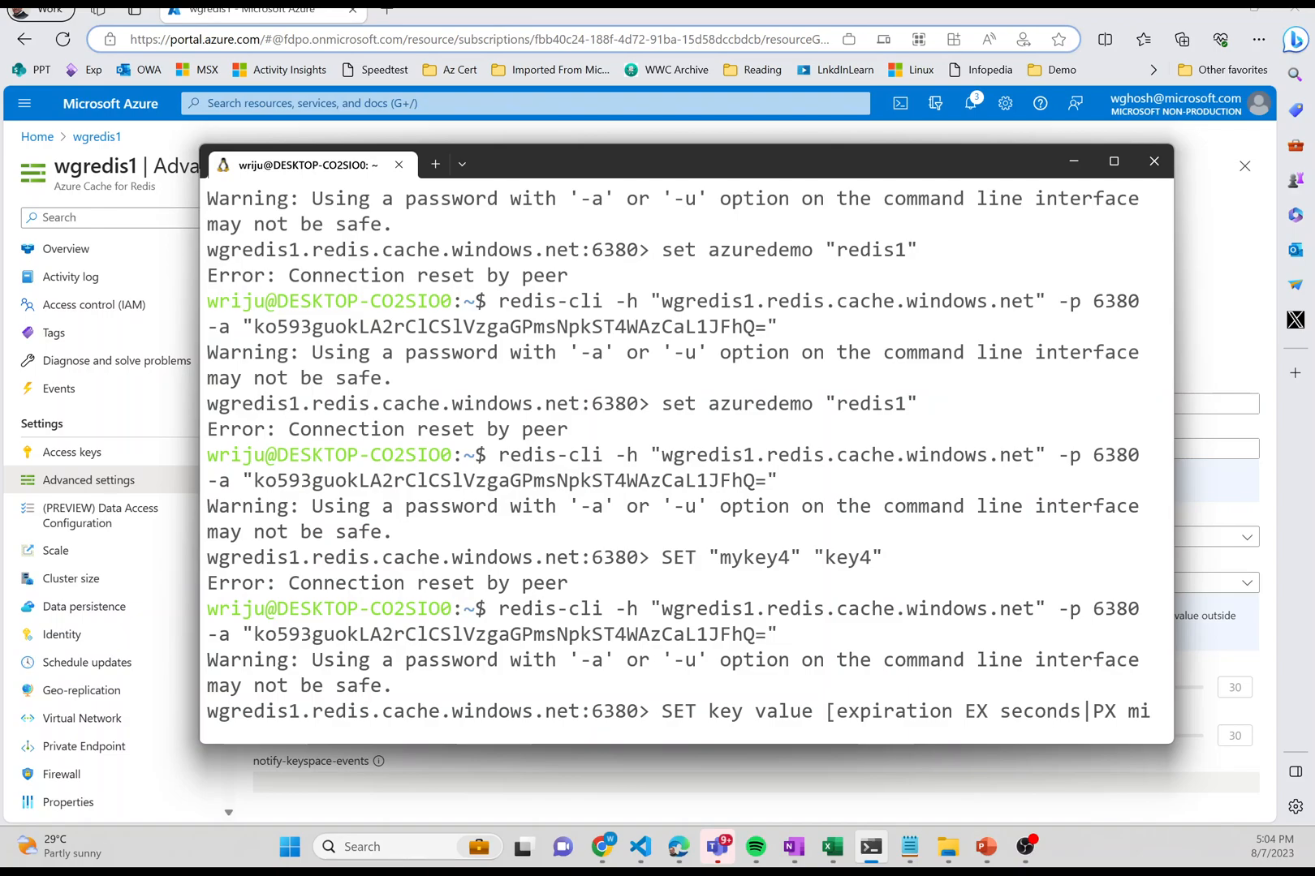
{"action": "type", "text": "myk"}
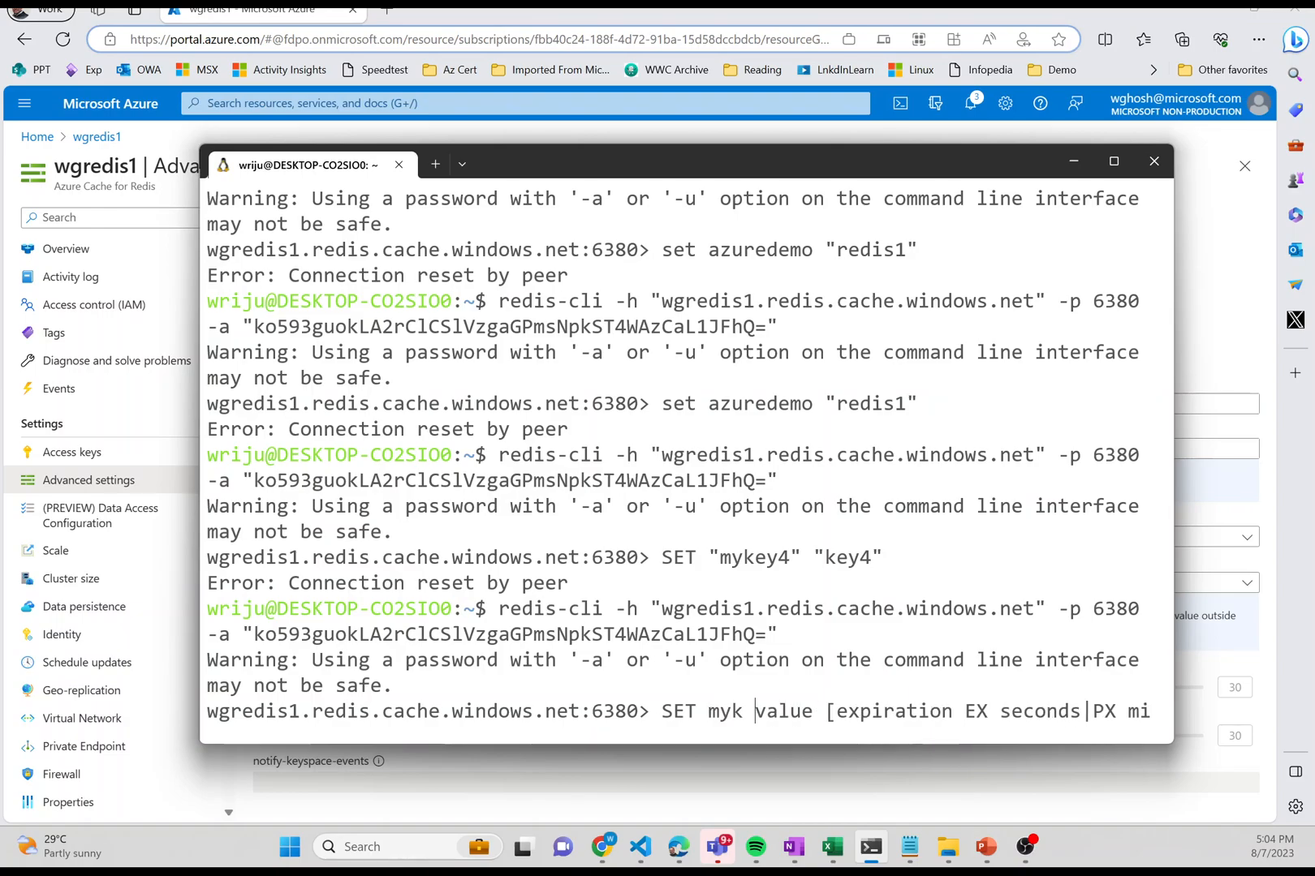
{"action": "type", "text": "\"val"}
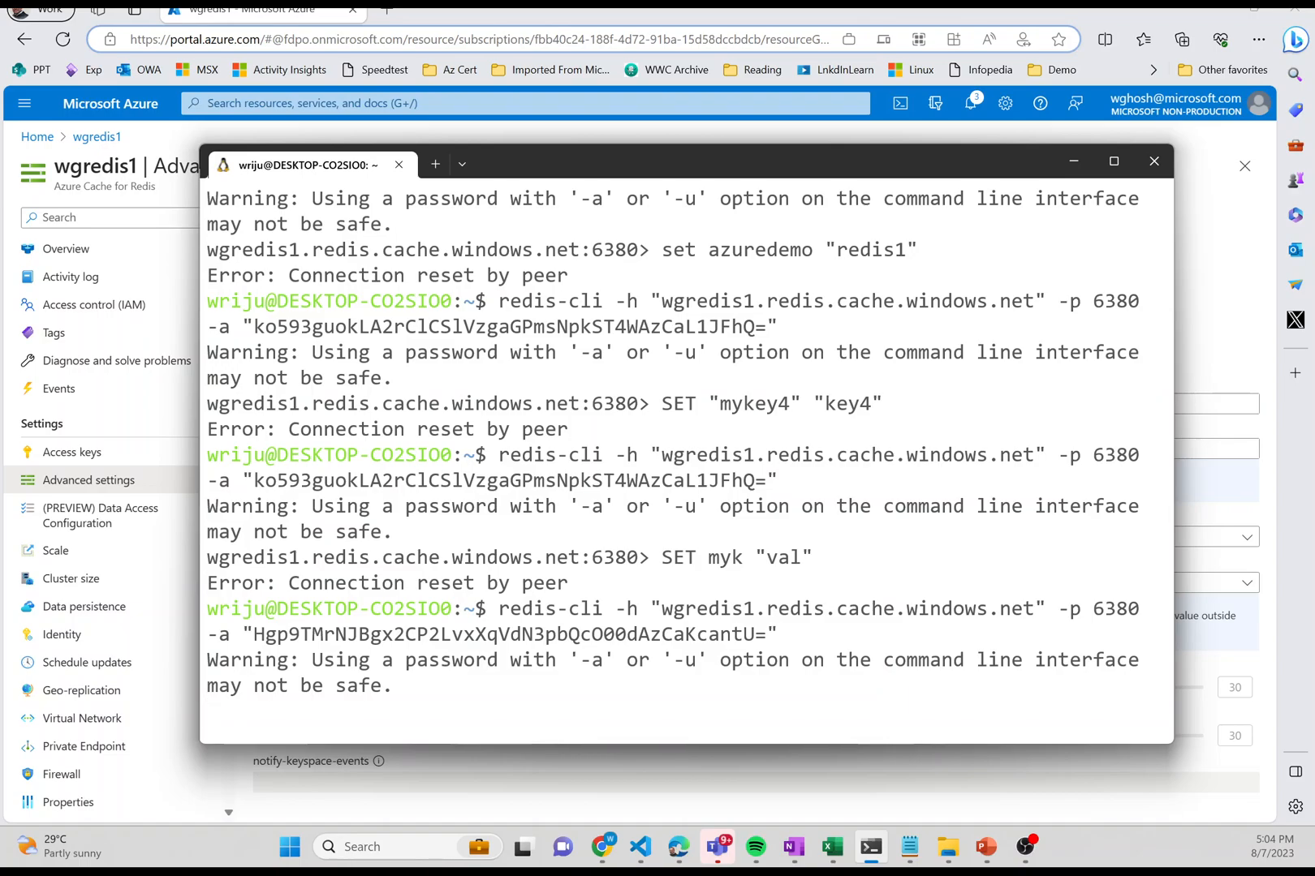
{"action": "mouse_move", "coordinate": [869, 631]}
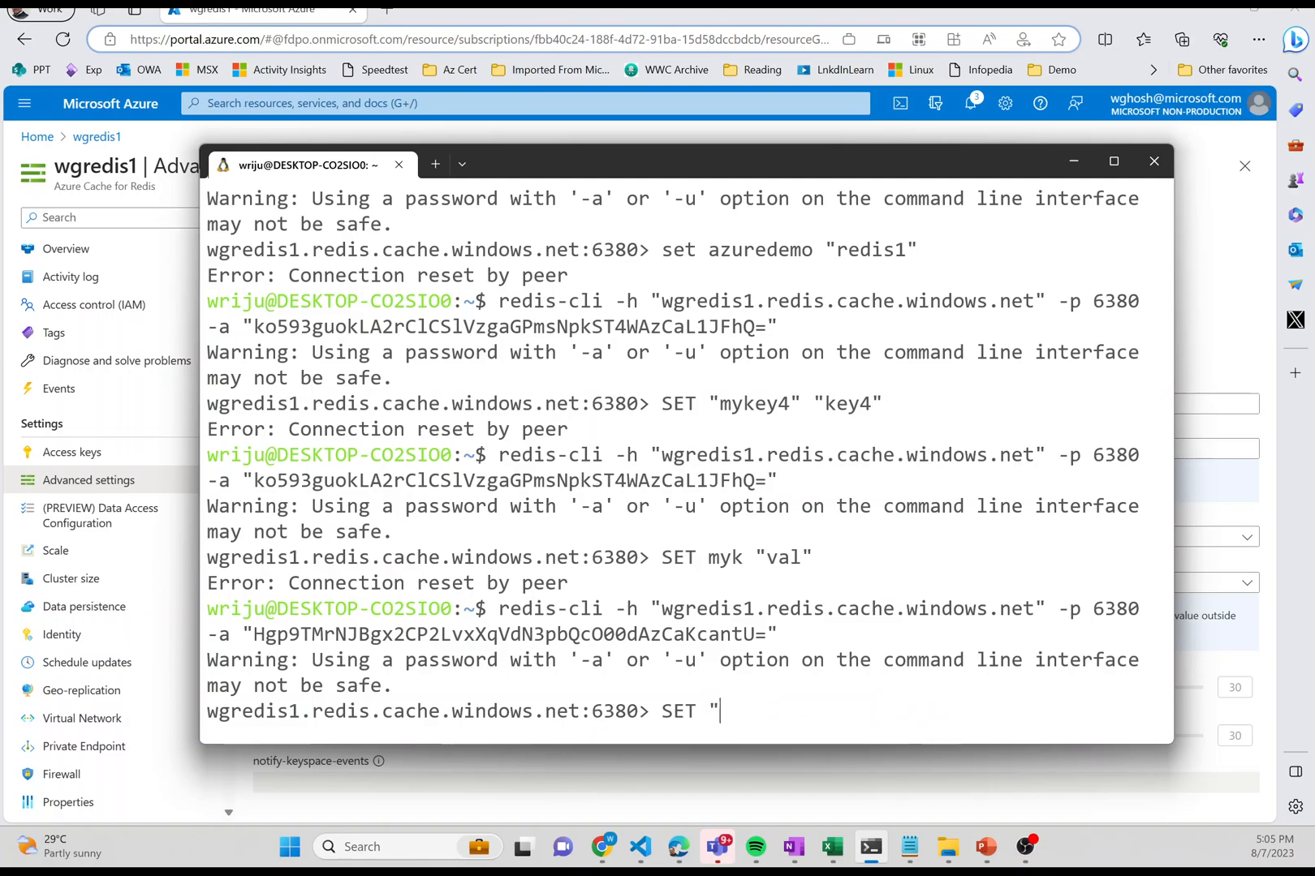
Step: Attempt SET "mykey33" "myvalue33" on port 6380, ending in connection reset by peer
{"action": "type", "text": "mykey"}
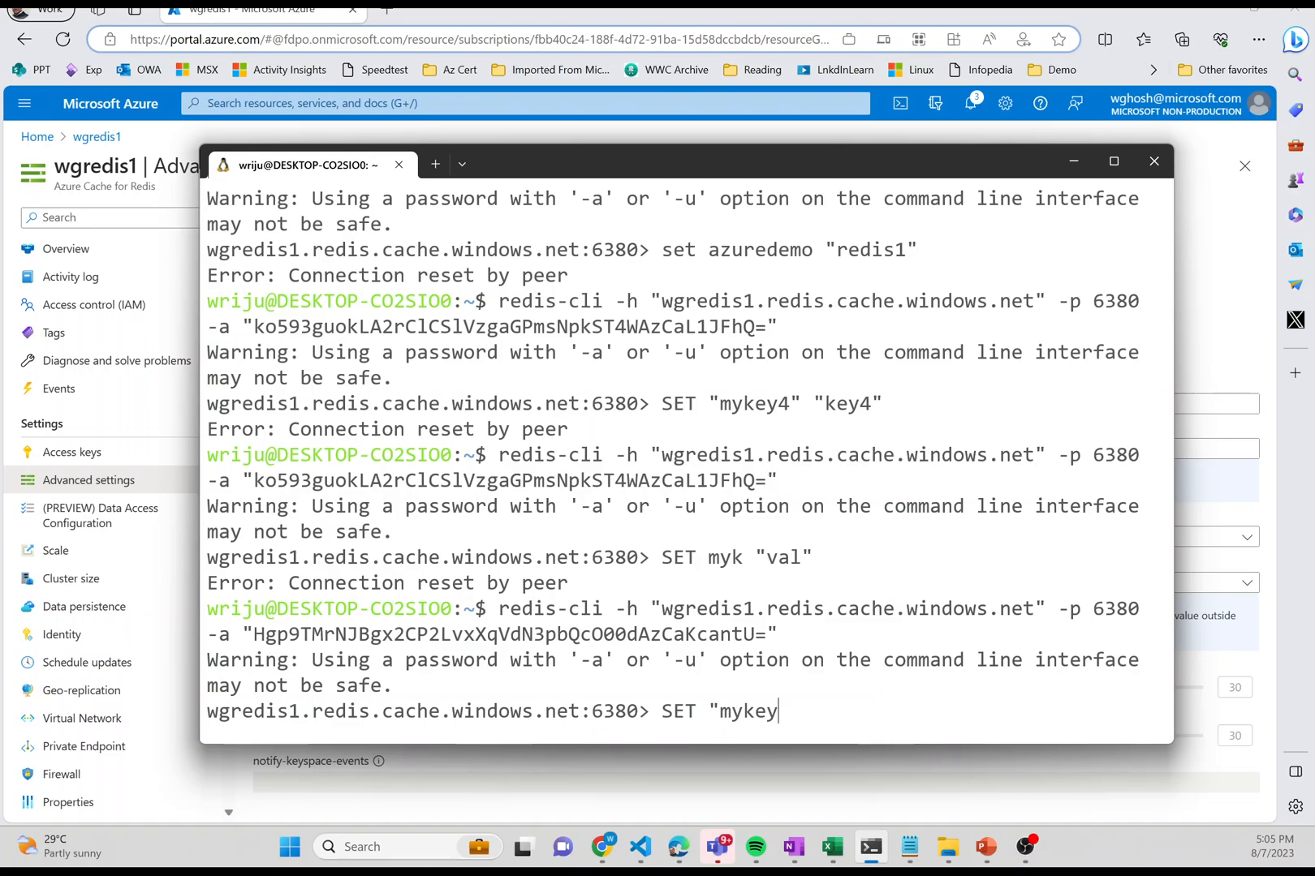
{"action": "type", "text": "33\" value [expiration EX seconds"}
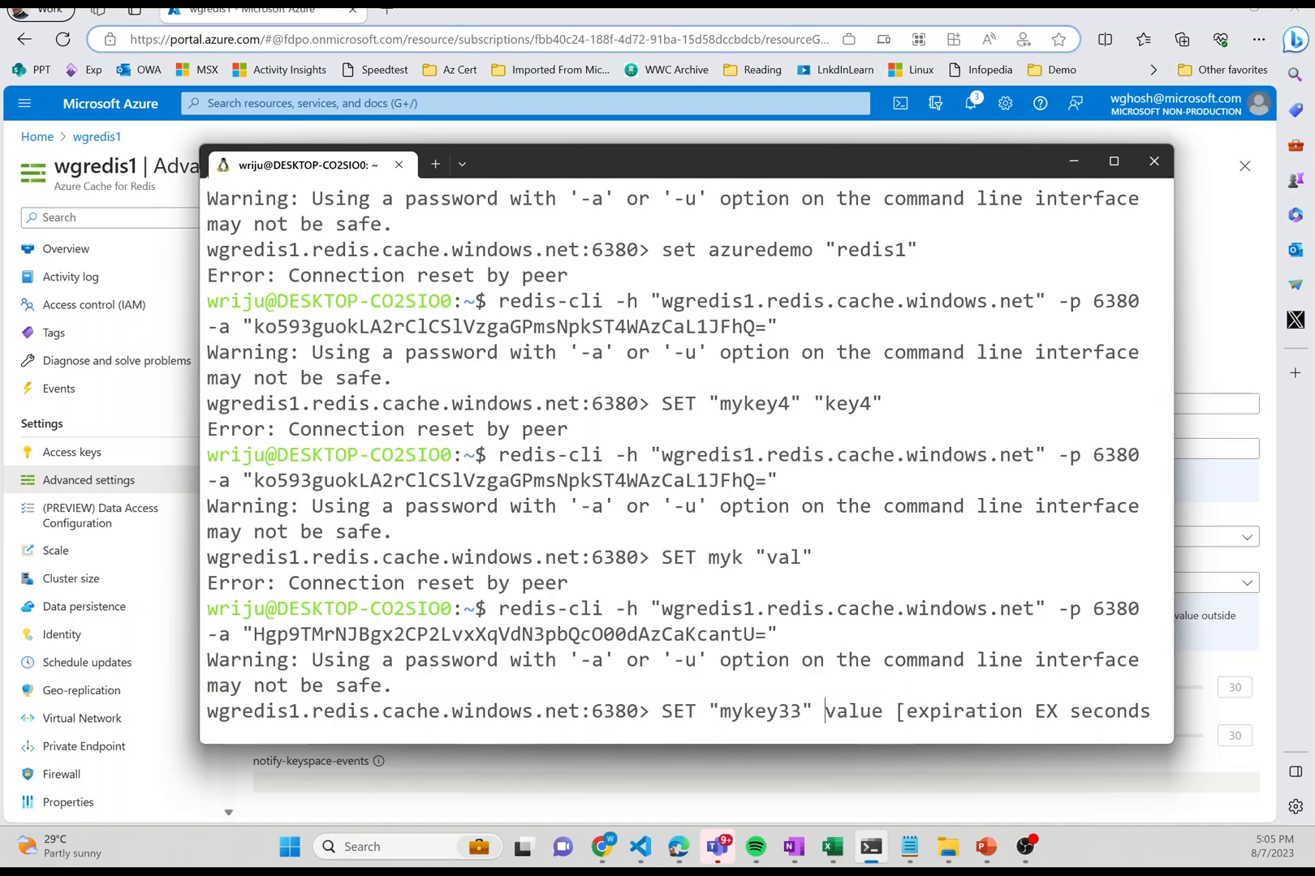
{"action": "type", "text": "\"myva"}
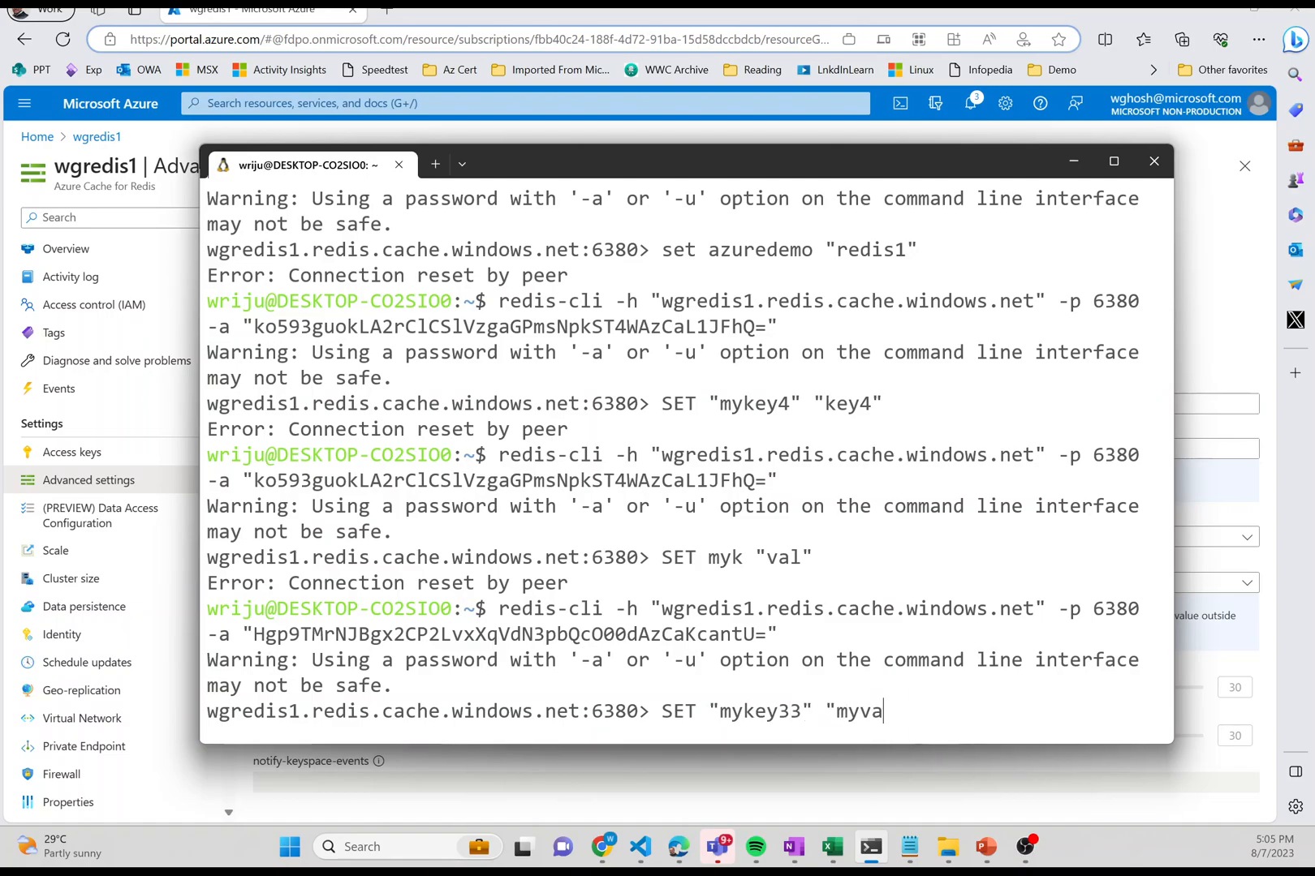
{"action": "type", "text": "lue33\""}
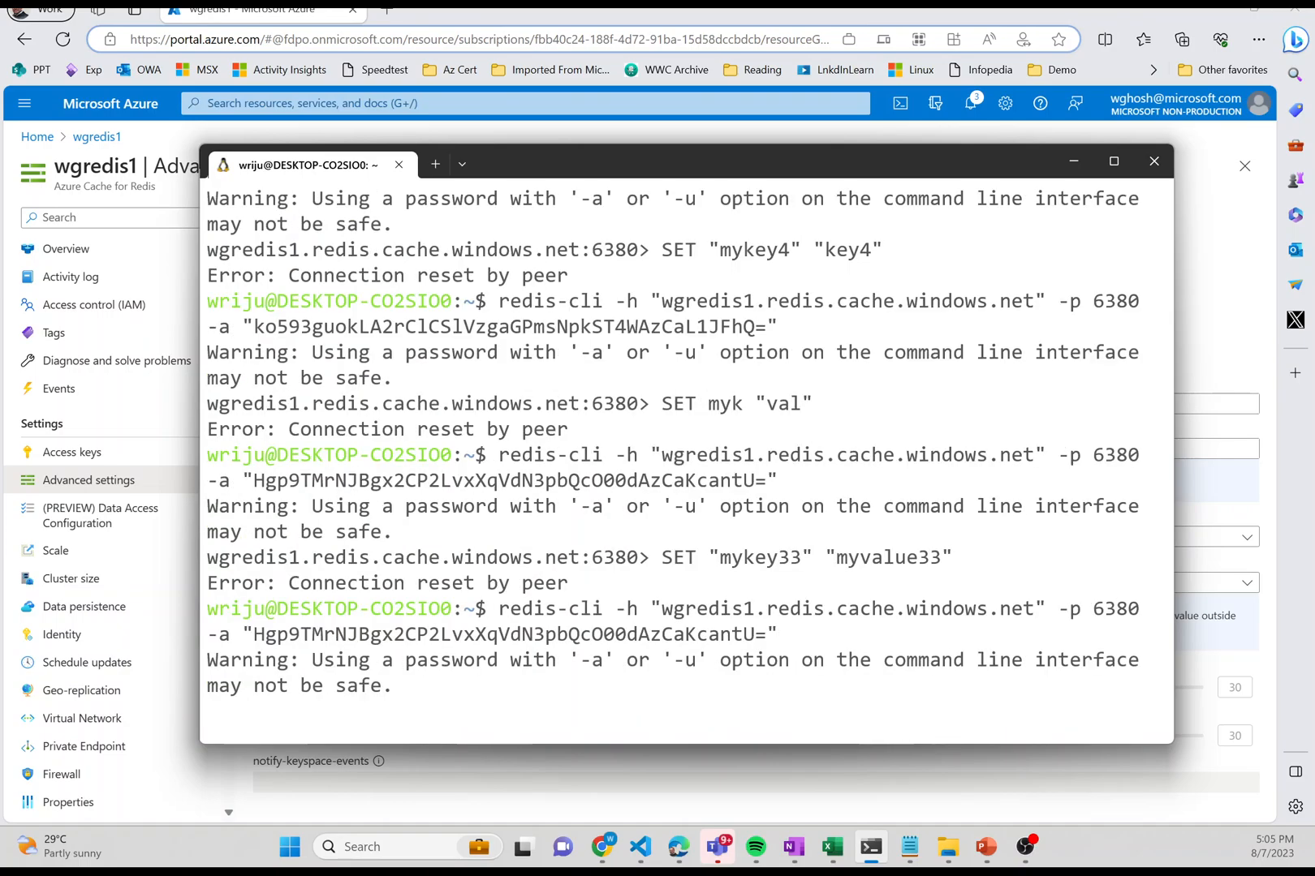
{"action": "mouse_move", "coordinate": [835, 577]}
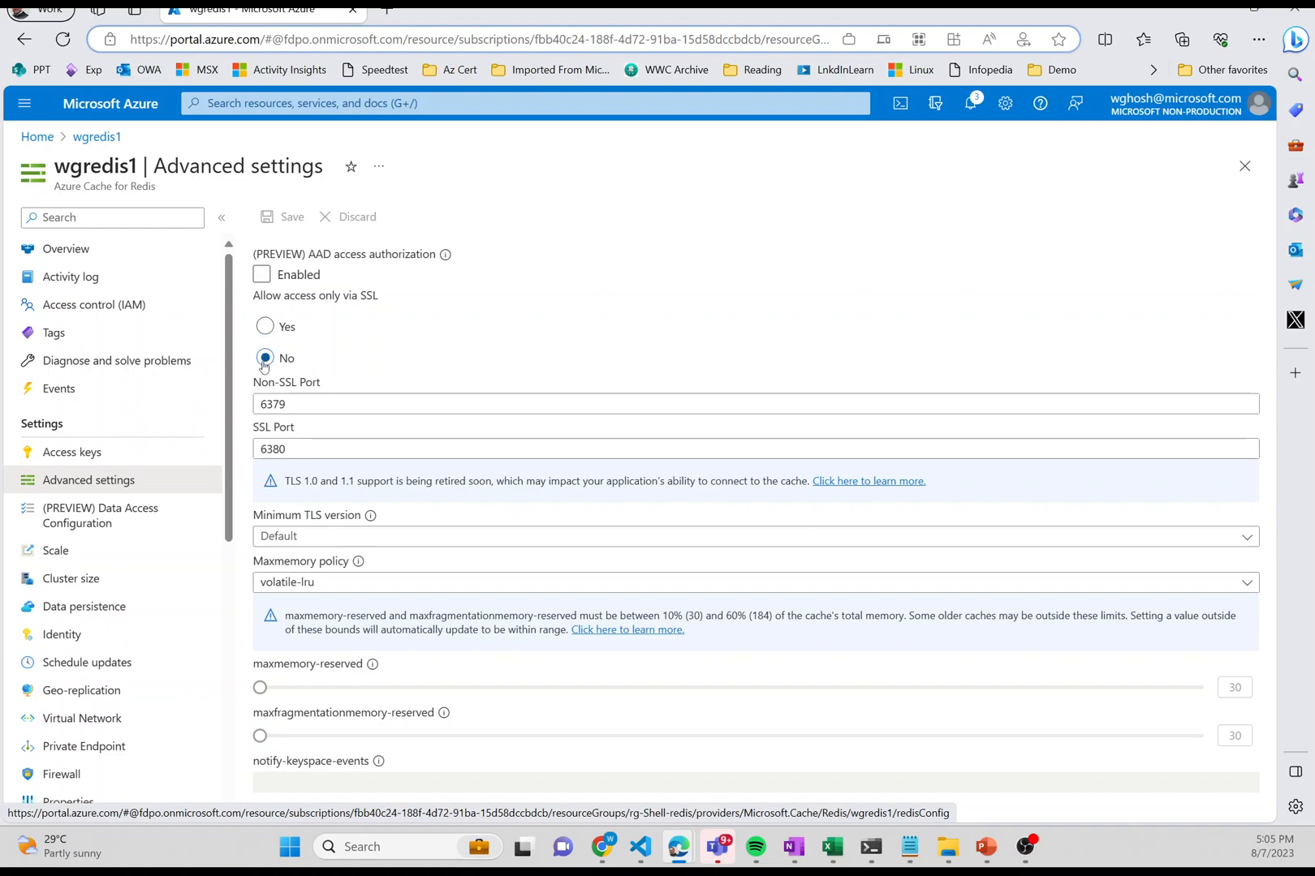
{"action": "left_click", "coordinate": [755, 403]}
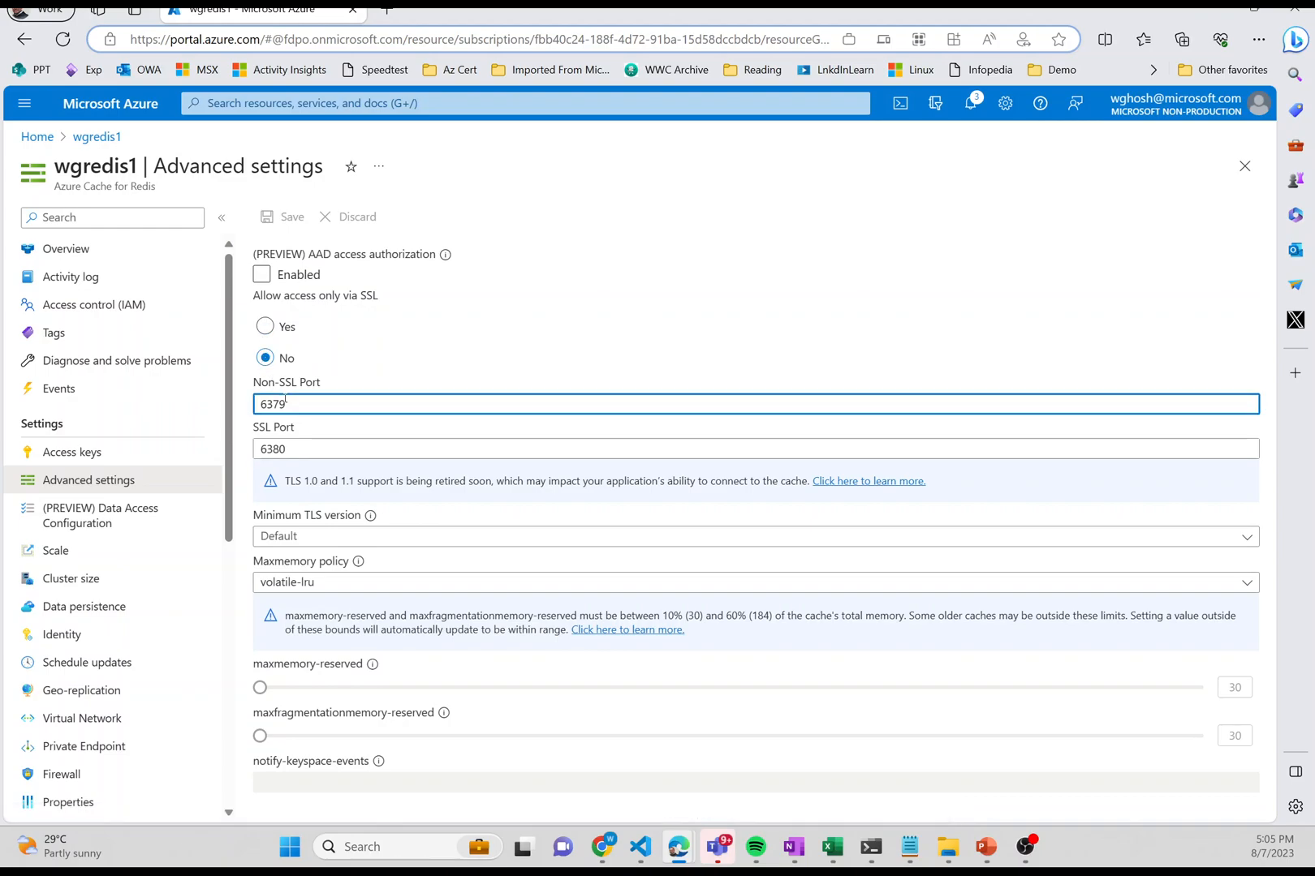
{"action": "triple_click", "coordinate": [272, 404]}
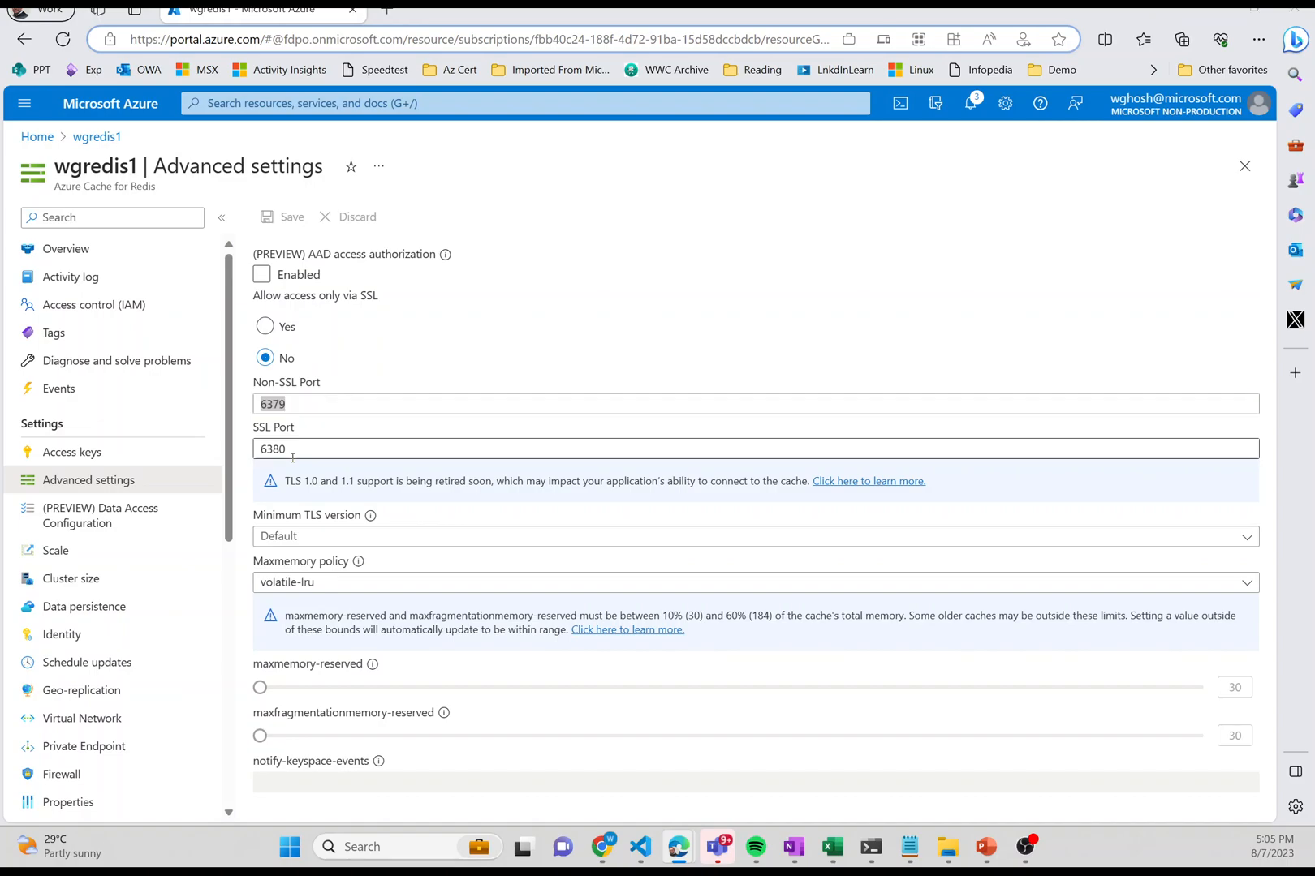
{"action": "left_click", "coordinate": [870, 847]}
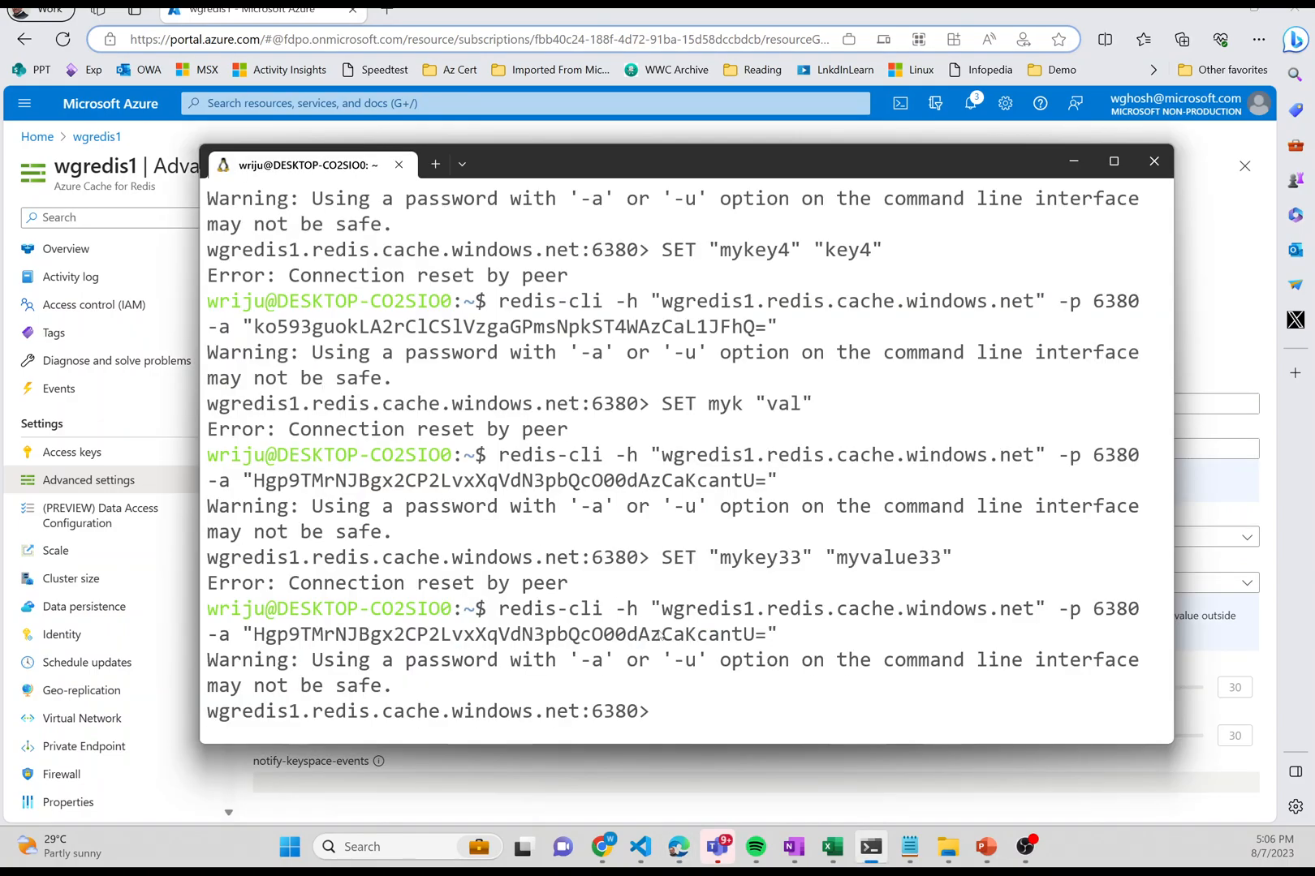
Step: Exit, reconnect redis-cli on non-SSL port 6379, and store keys m, m1, m12, m121 with value n
{"action": "type", "text": "exit"}
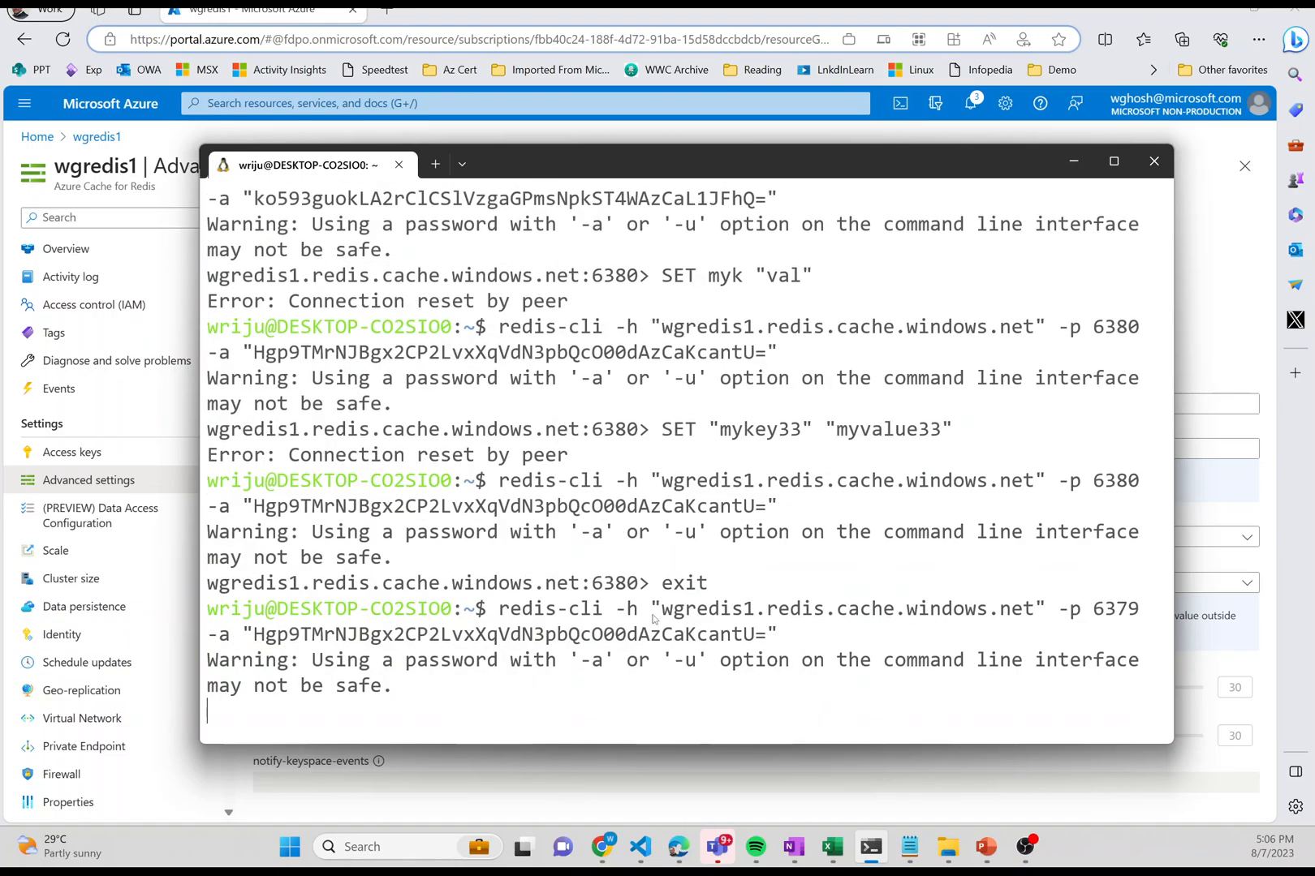
{"action": "type", "text": "SET \"m\" \"n"}
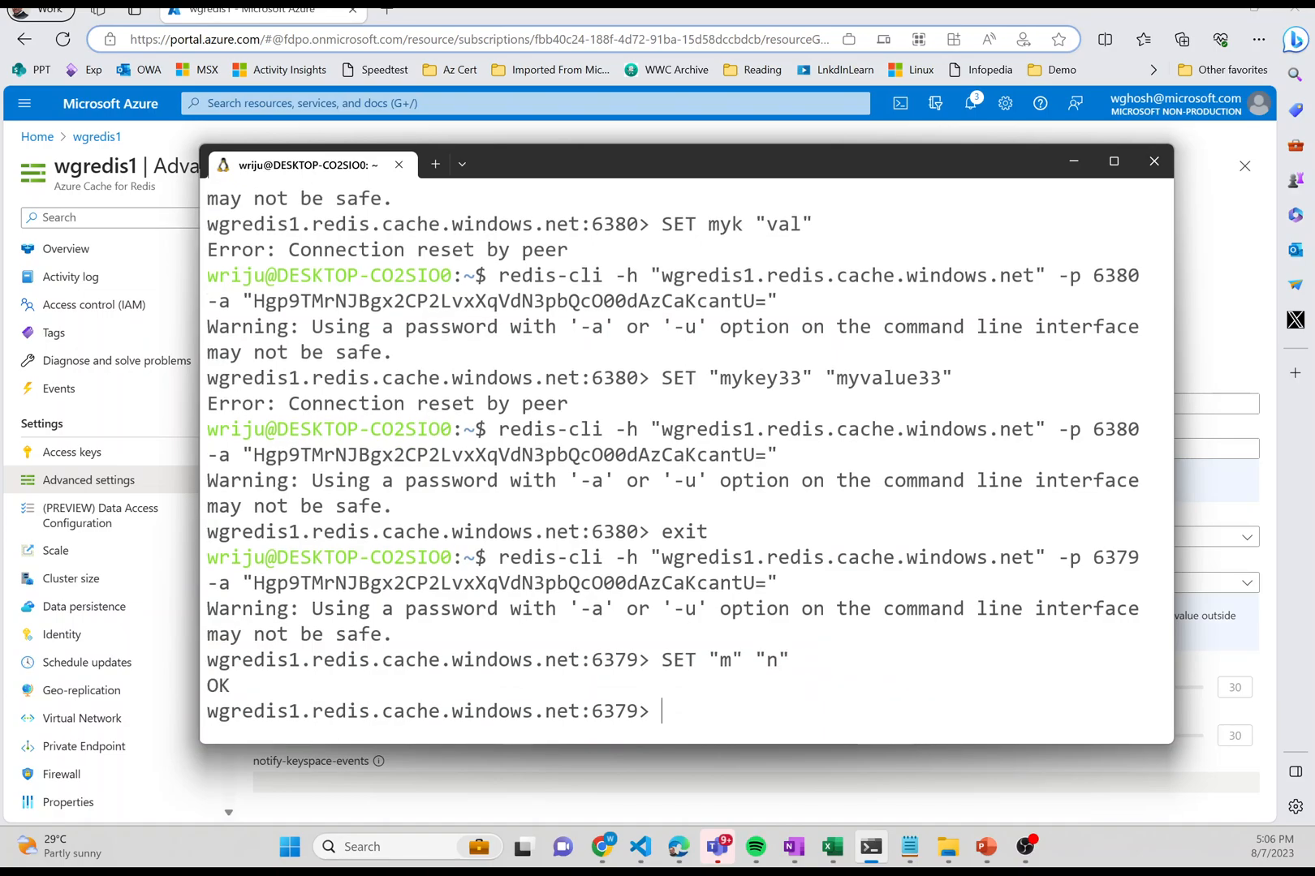
{"action": "mouse_move", "coordinate": [747, 582]}
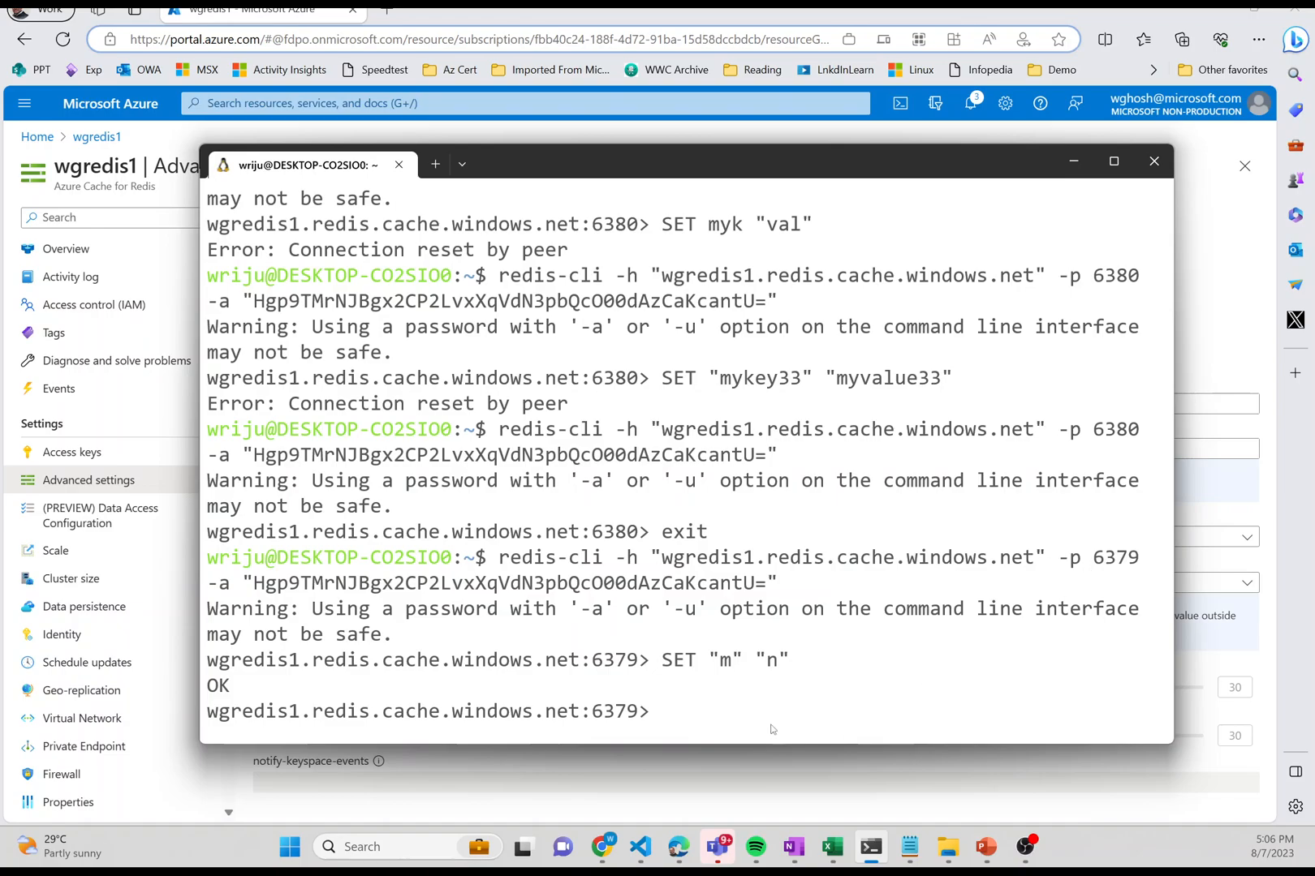
{"action": "mouse_move", "coordinate": [772, 711]}
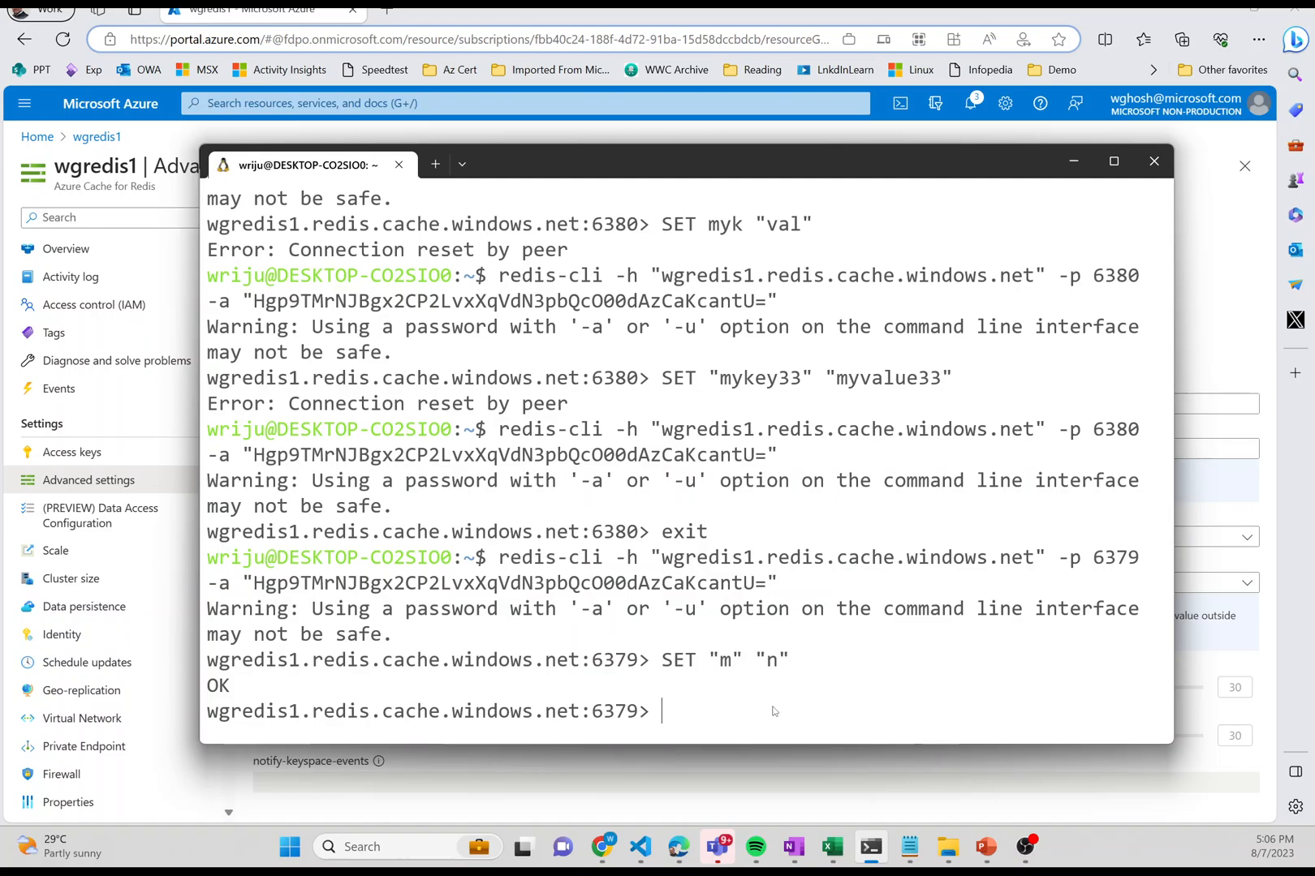
{"action": "type", "text": "SET \"m\" \"n\""}
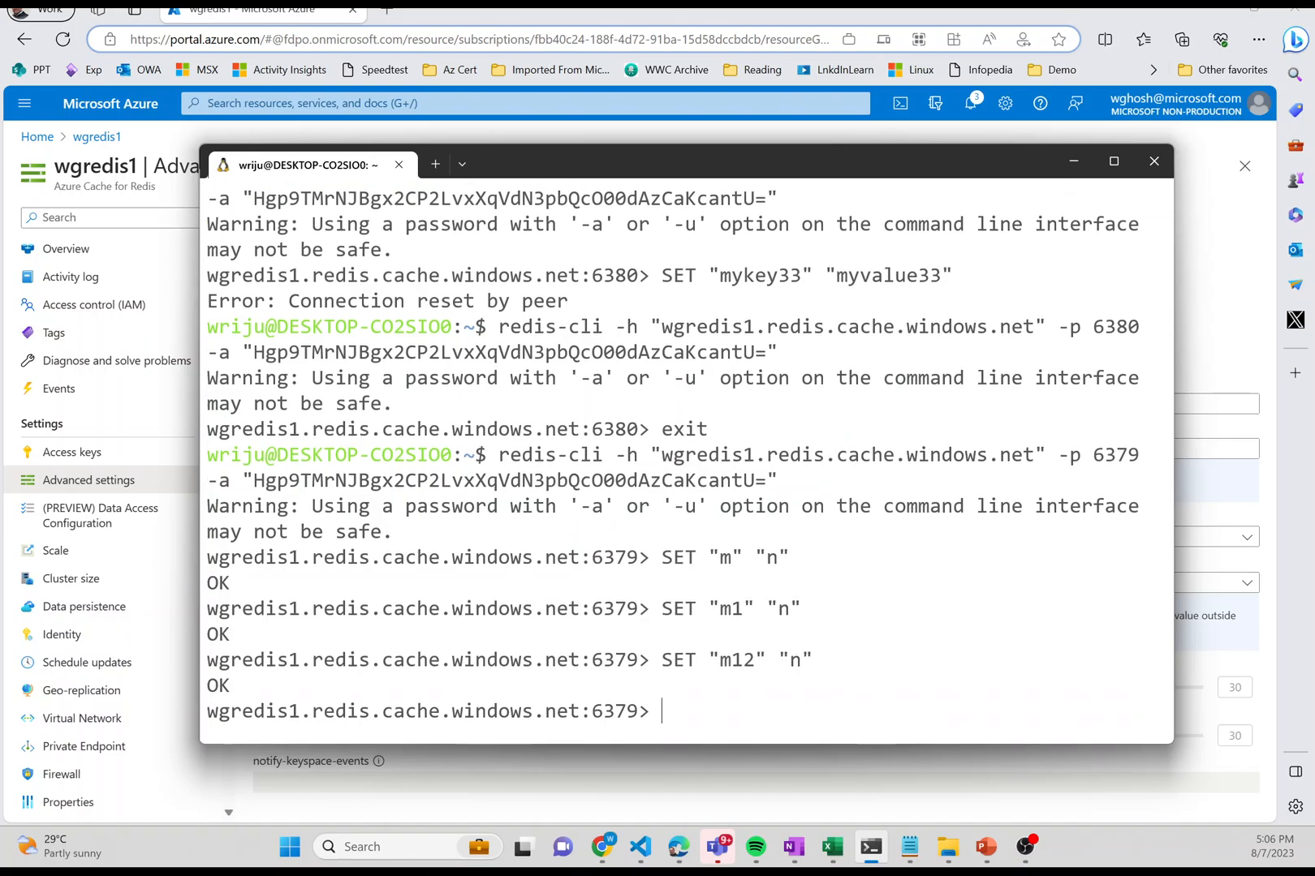
{"action": "type", "text": "SET \"m121\" \"n\""}
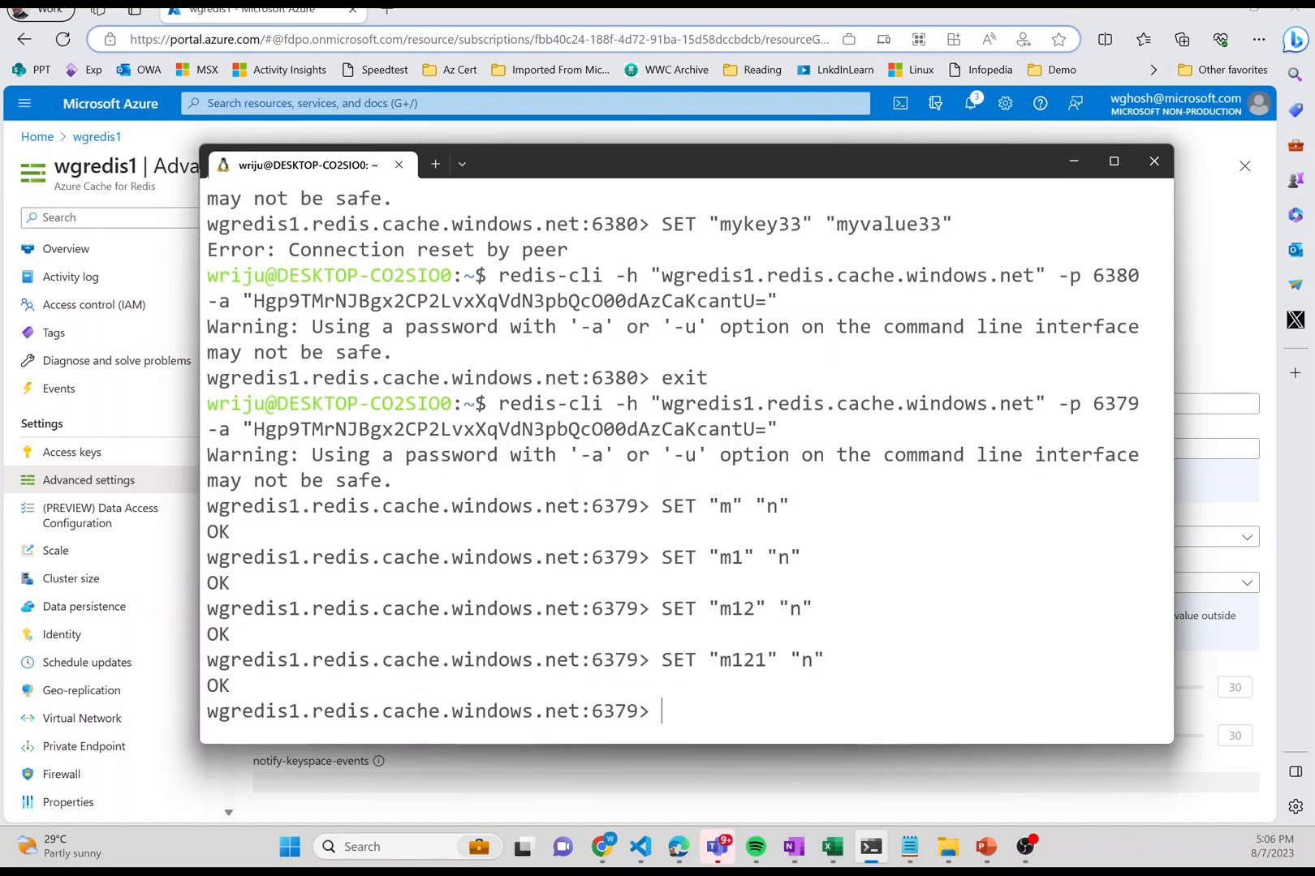
Step: Read back m1 with GET (returns n) and store m121 with value n again
{"action": "type", "text": "GET key"}
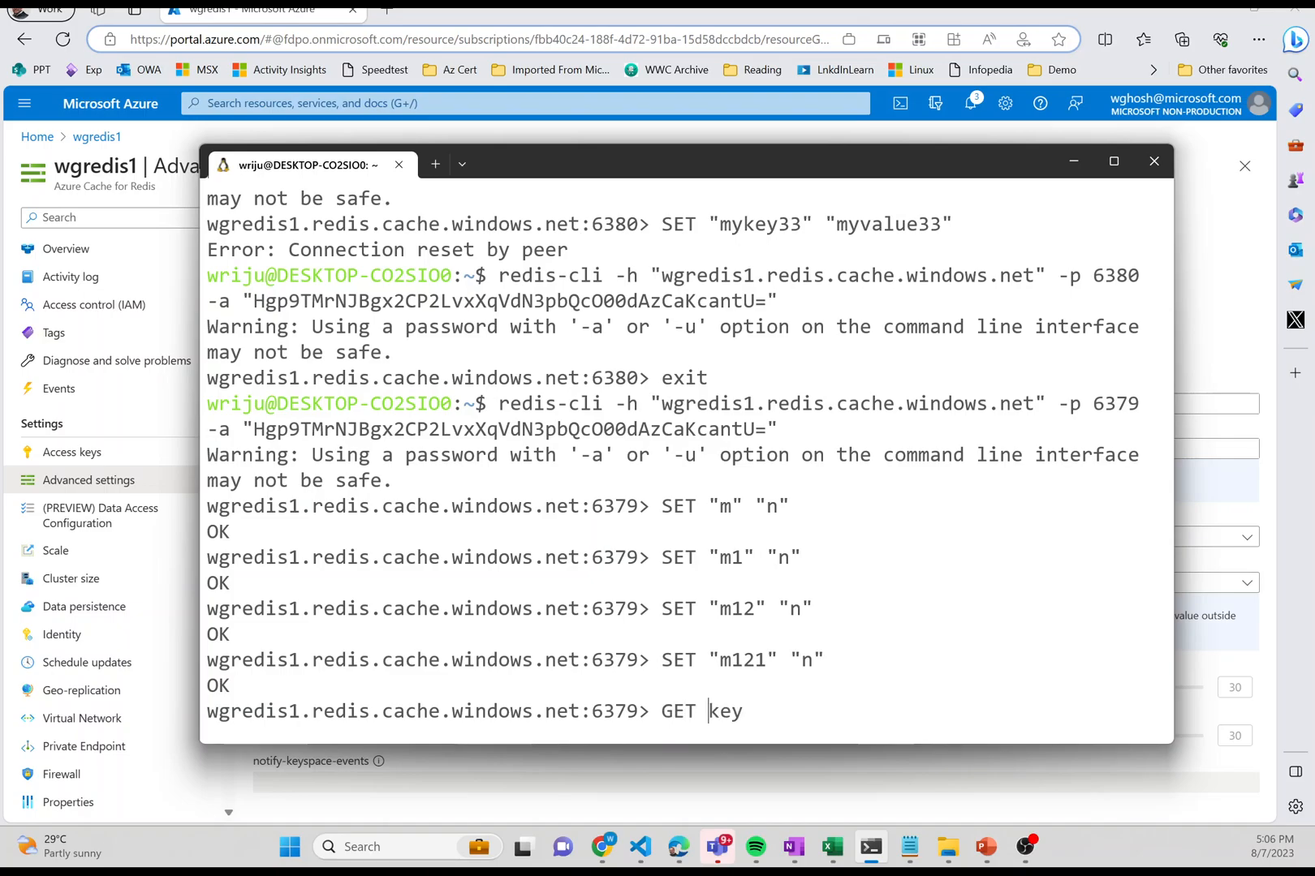
{"action": "type", "text": "\"m"}
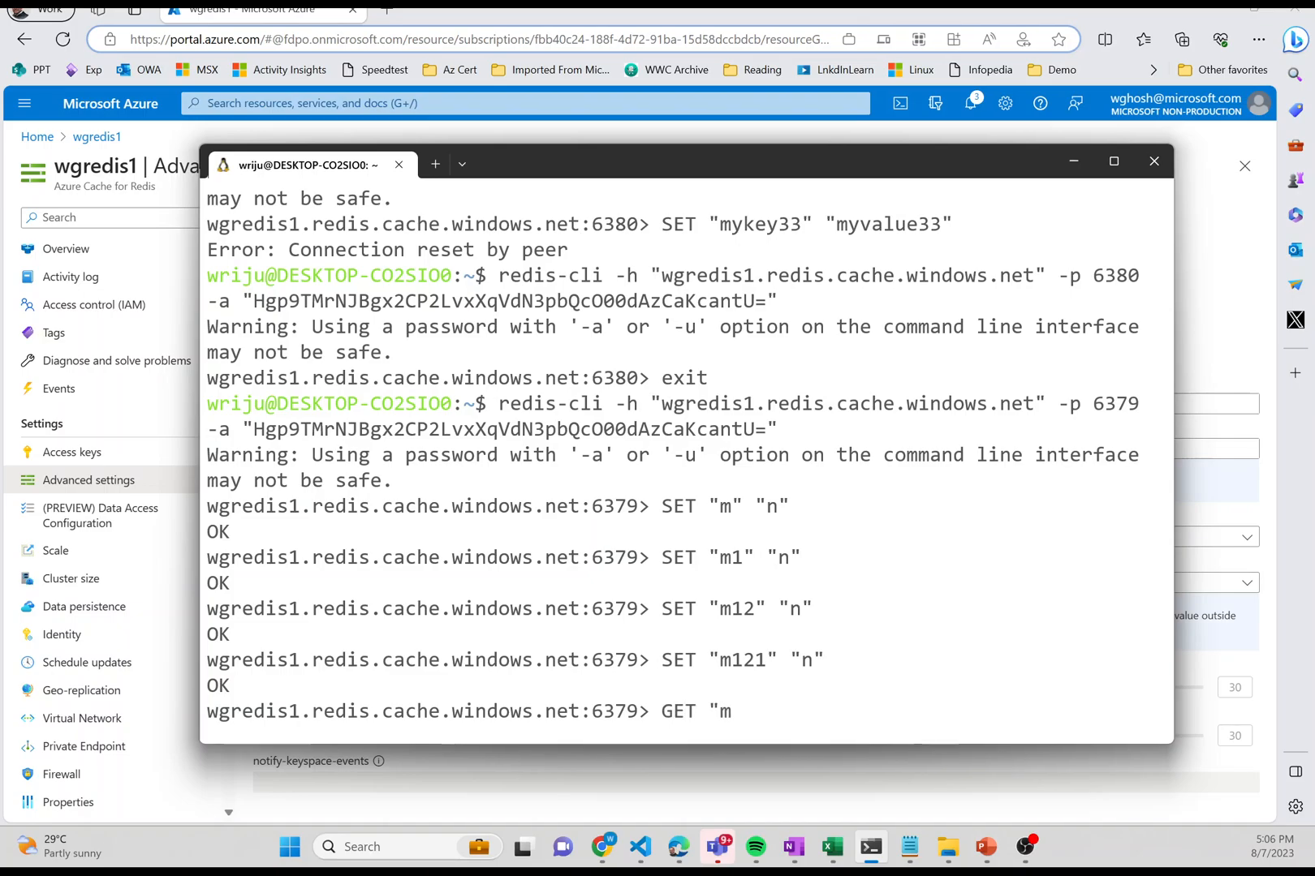
{"action": "type", "text": "1"}
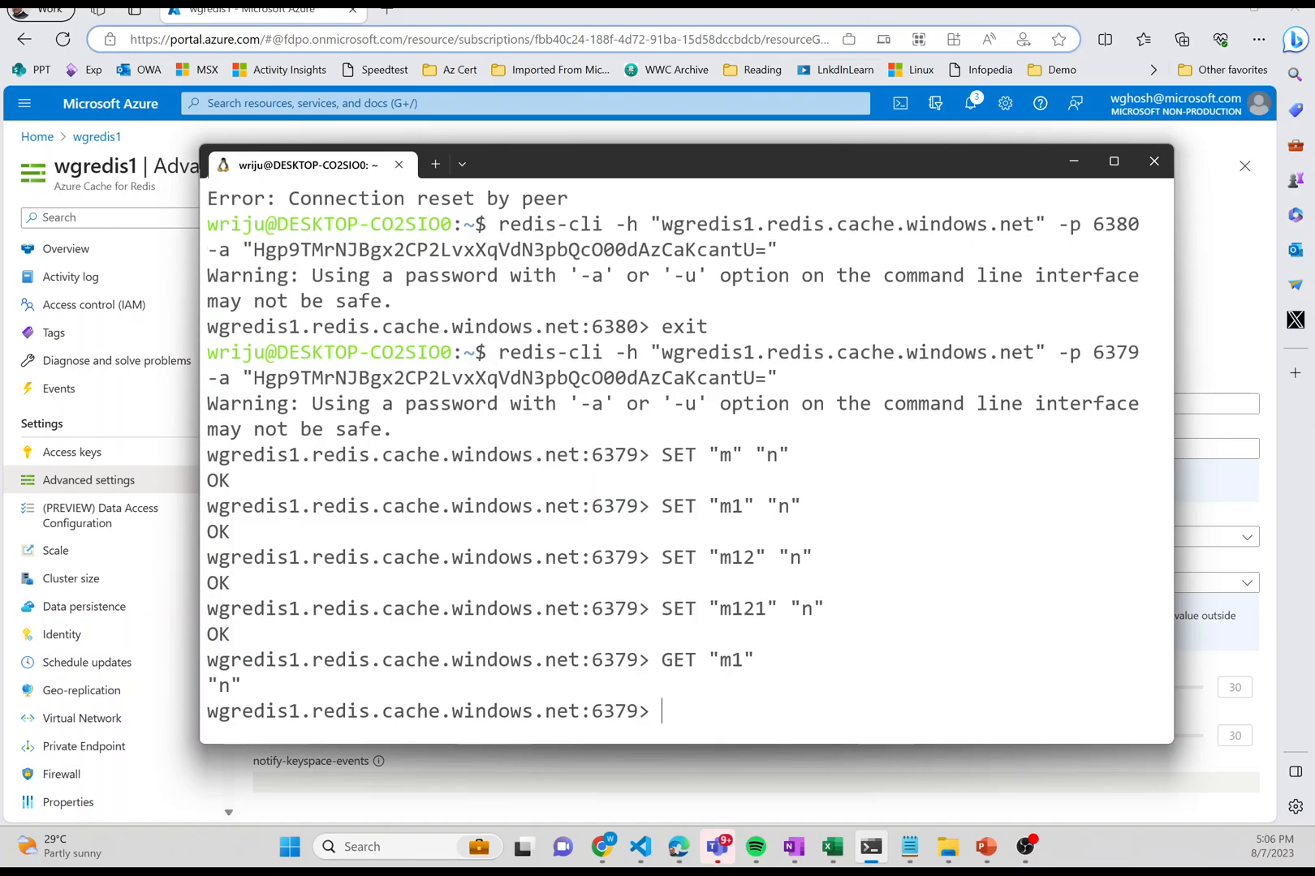
{"action": "type", "text": "GET \"m1\""}
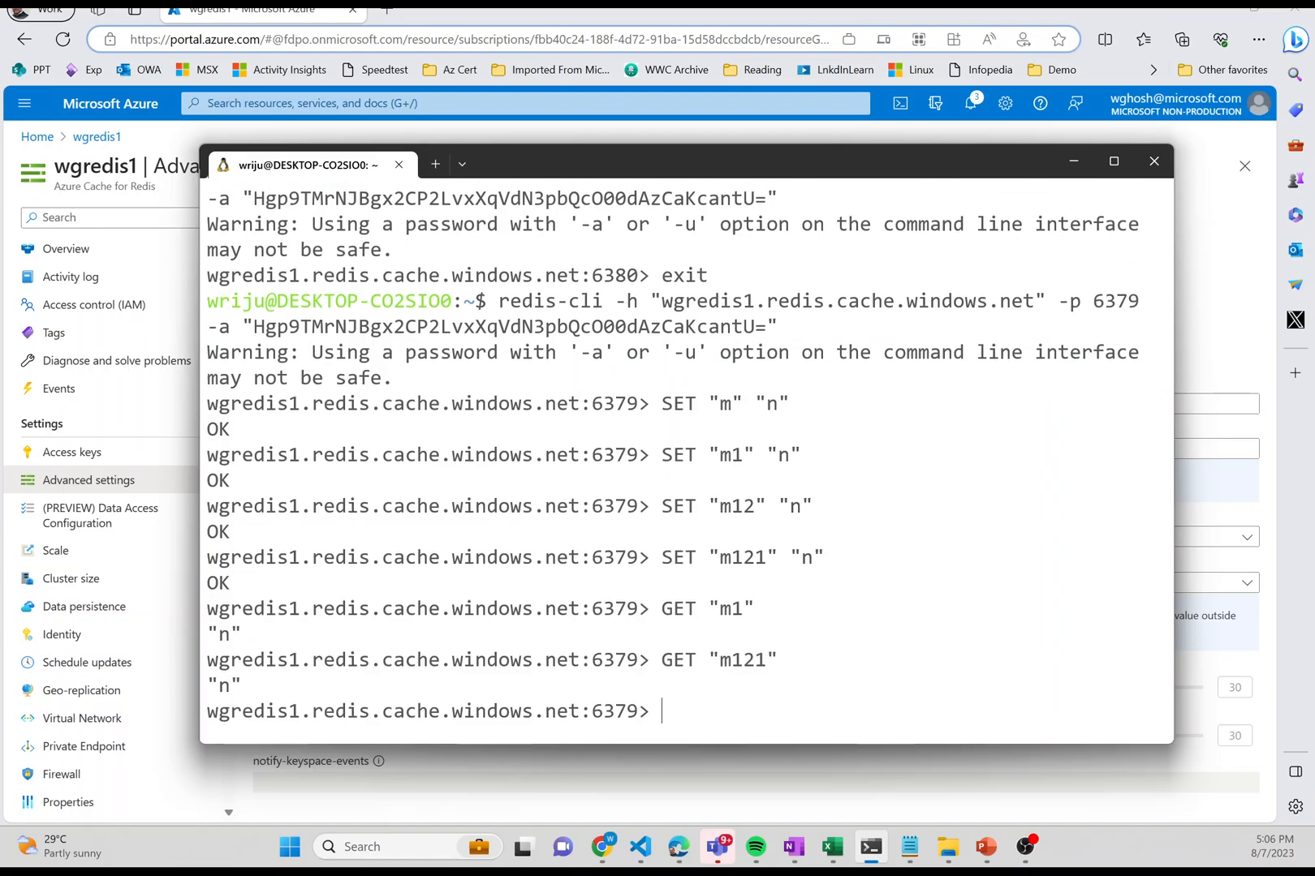
{"action": "type", "text": "SET \"m121\" \"n\""}
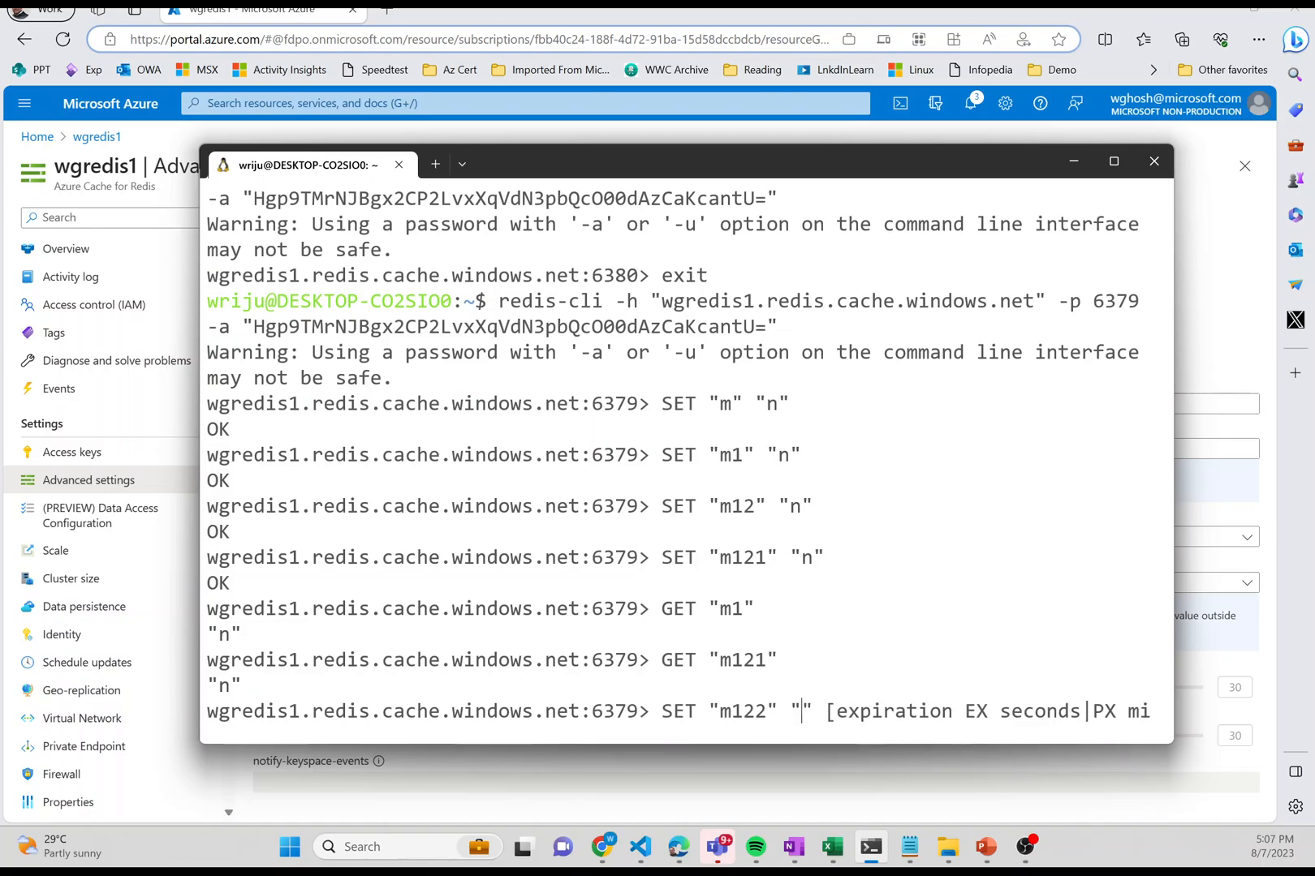
Step: Store m122 as "New Values", GET m121 and m122, and start a keys pattern query
{"action": "type", "text": "New Values"}
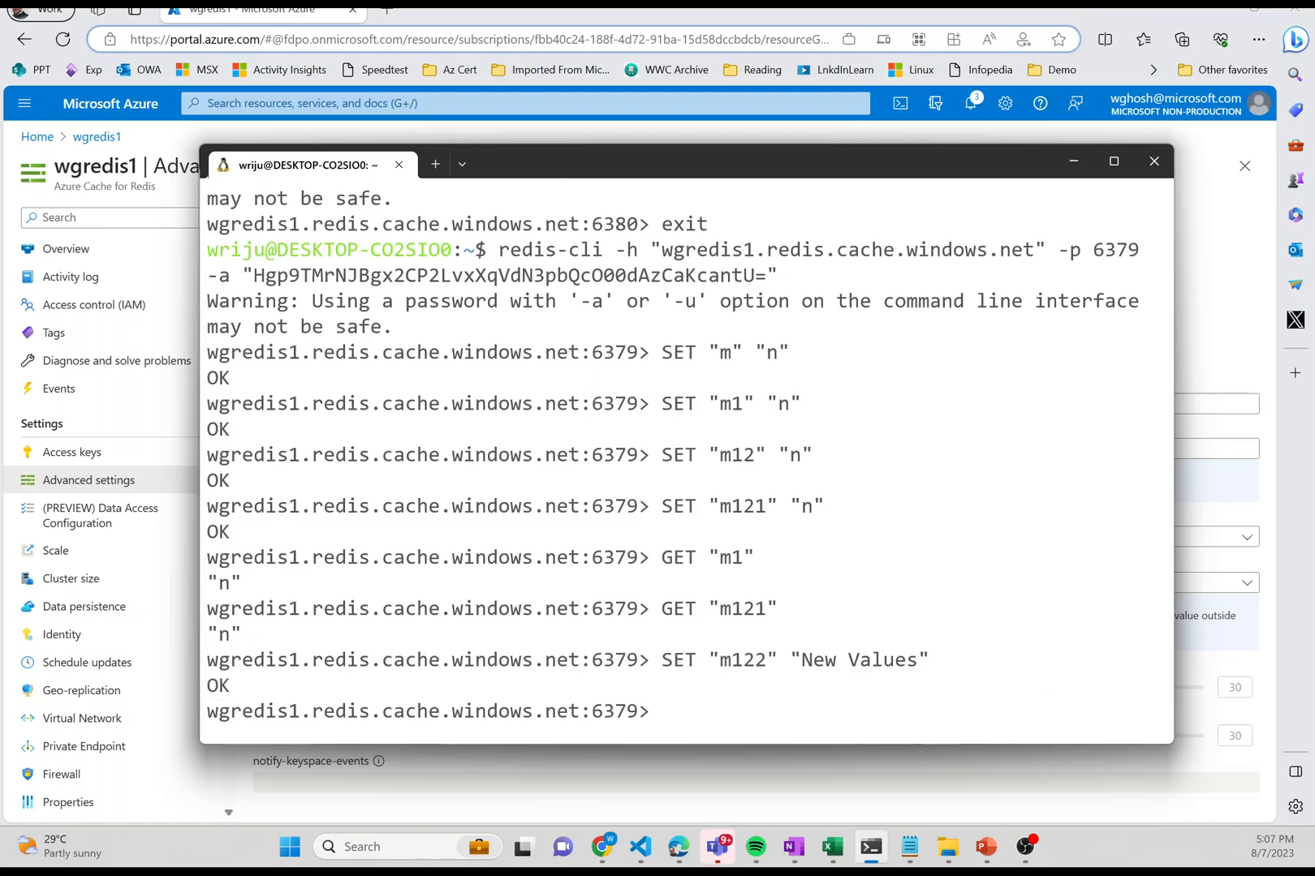
{"action": "type", "text": "GET \"m121\""}
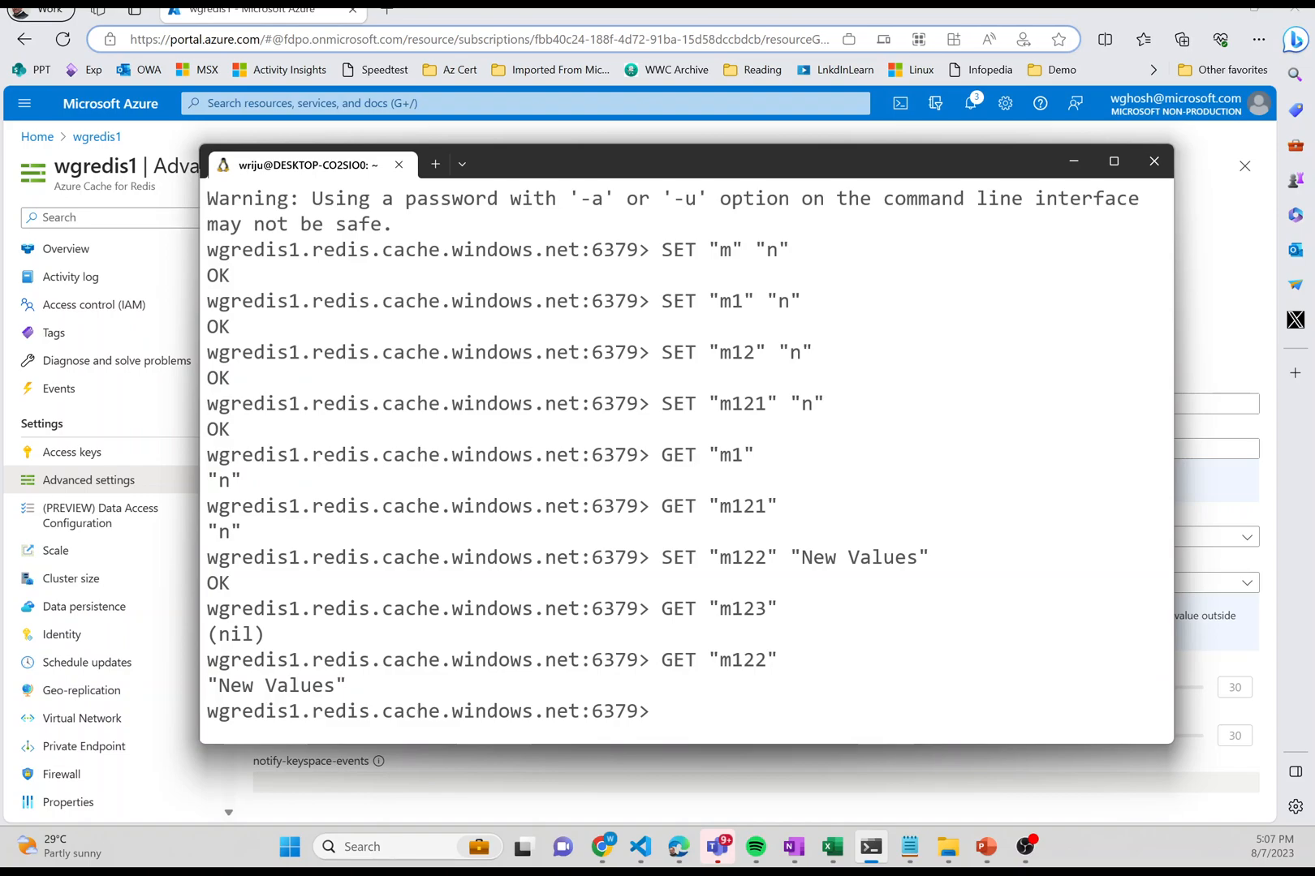
{"action": "type", "text": "keys pattern"}
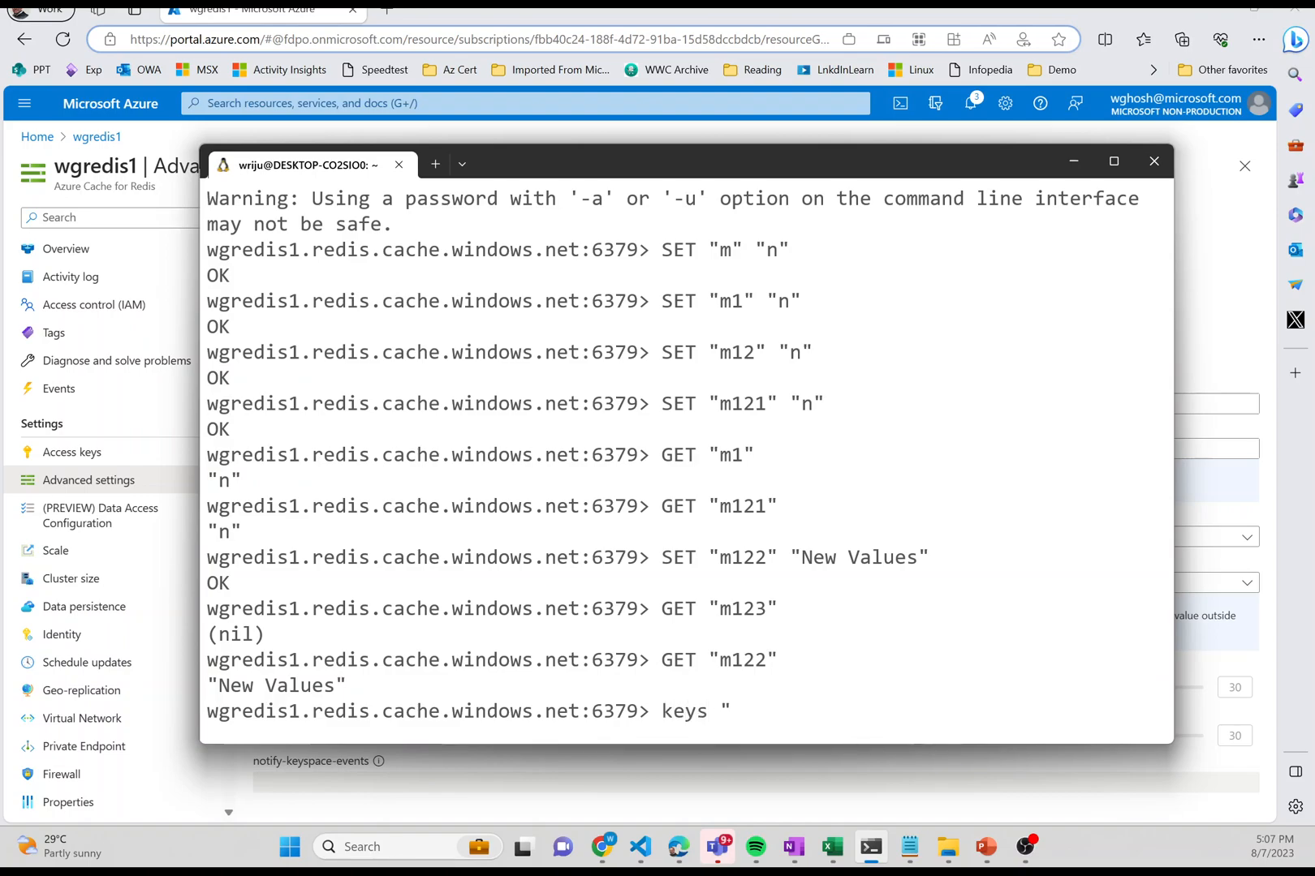
Step: List keys matching "m*", then all keys with "*", showing eight including ohmykey2
{"action": "type", "text": "m"}
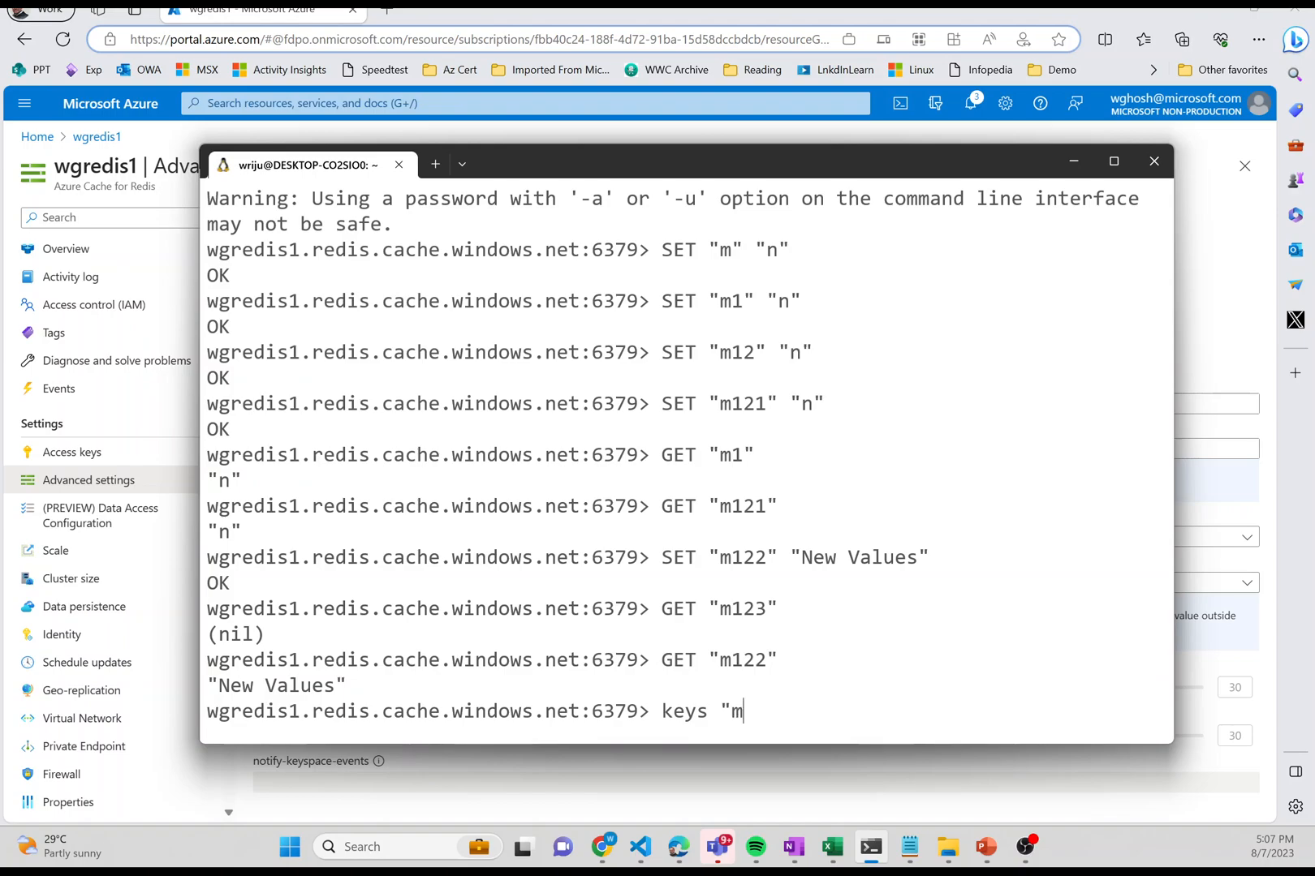
{"action": "type", "text": "*"}
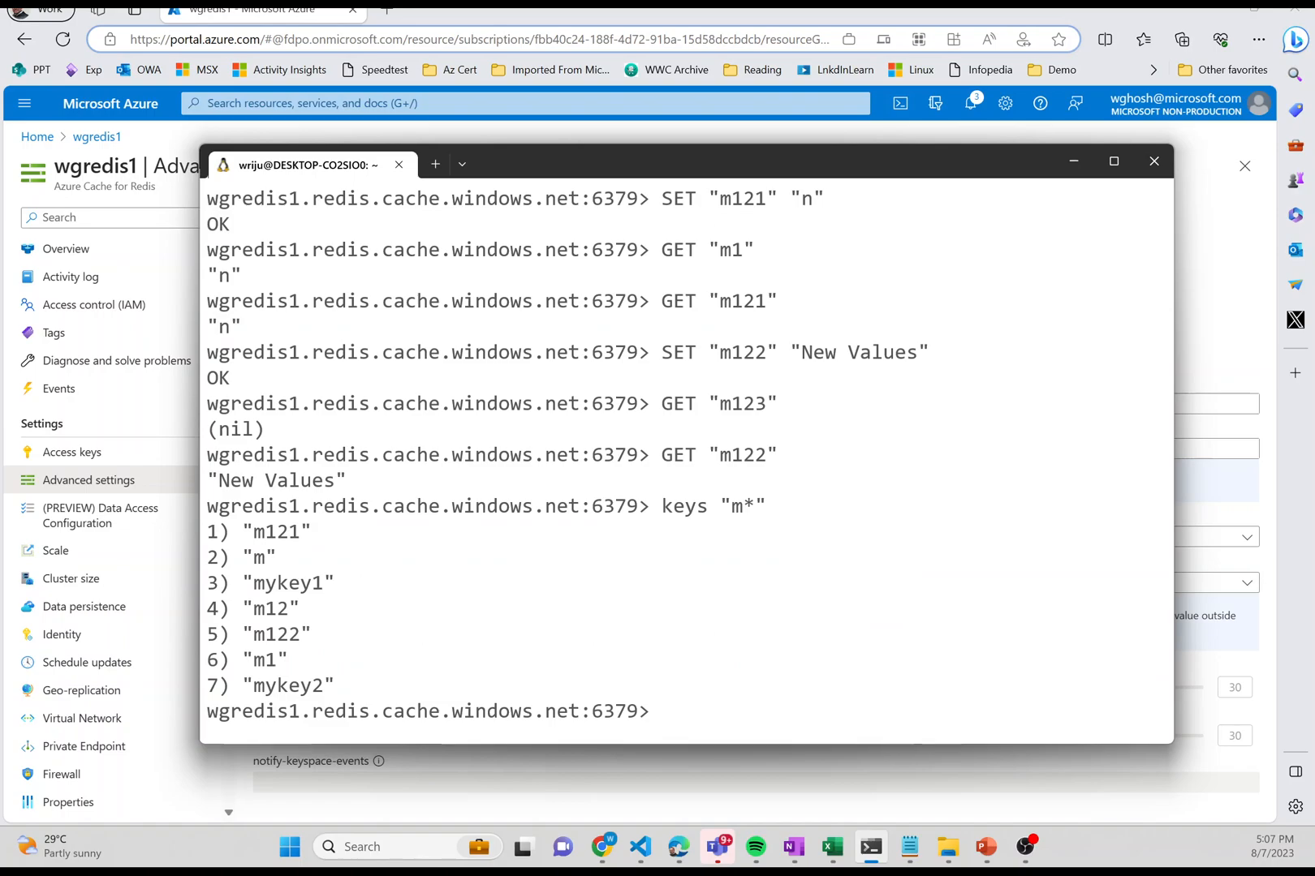
{"action": "type", "text": "keys \"m*\""}
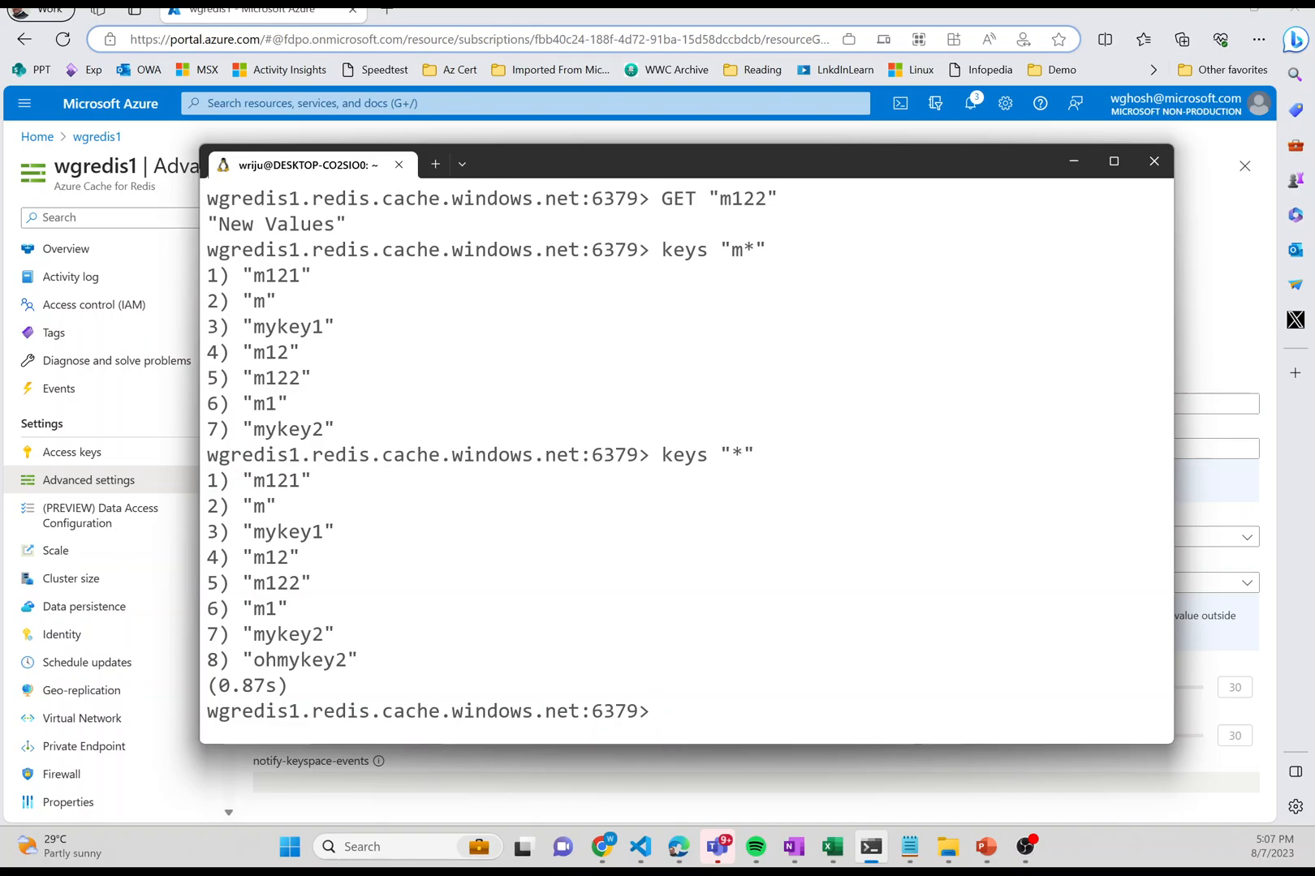
{"action": "mouse_move", "coordinate": [664, 638]}
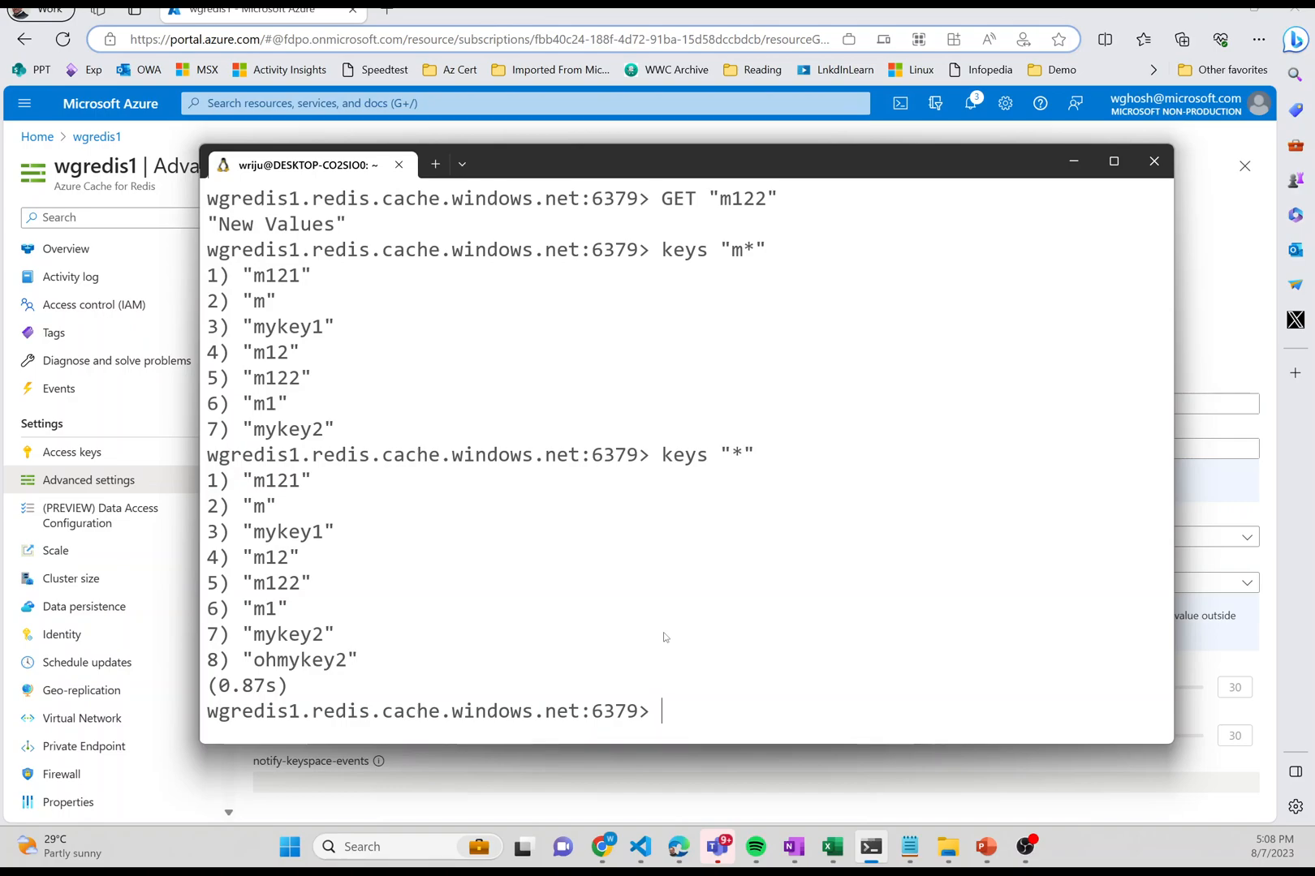
{"action": "mouse_move", "coordinate": [851, 745]}
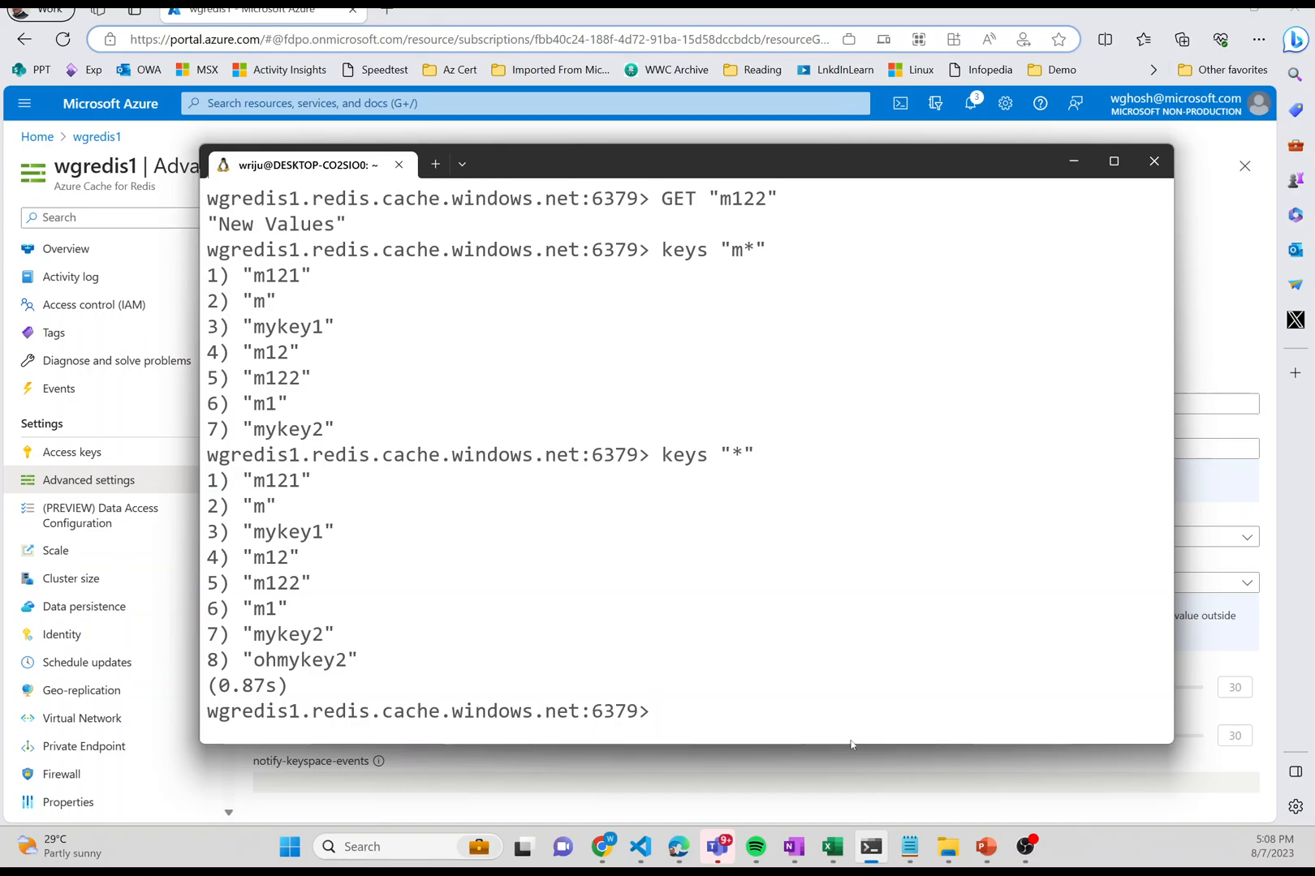